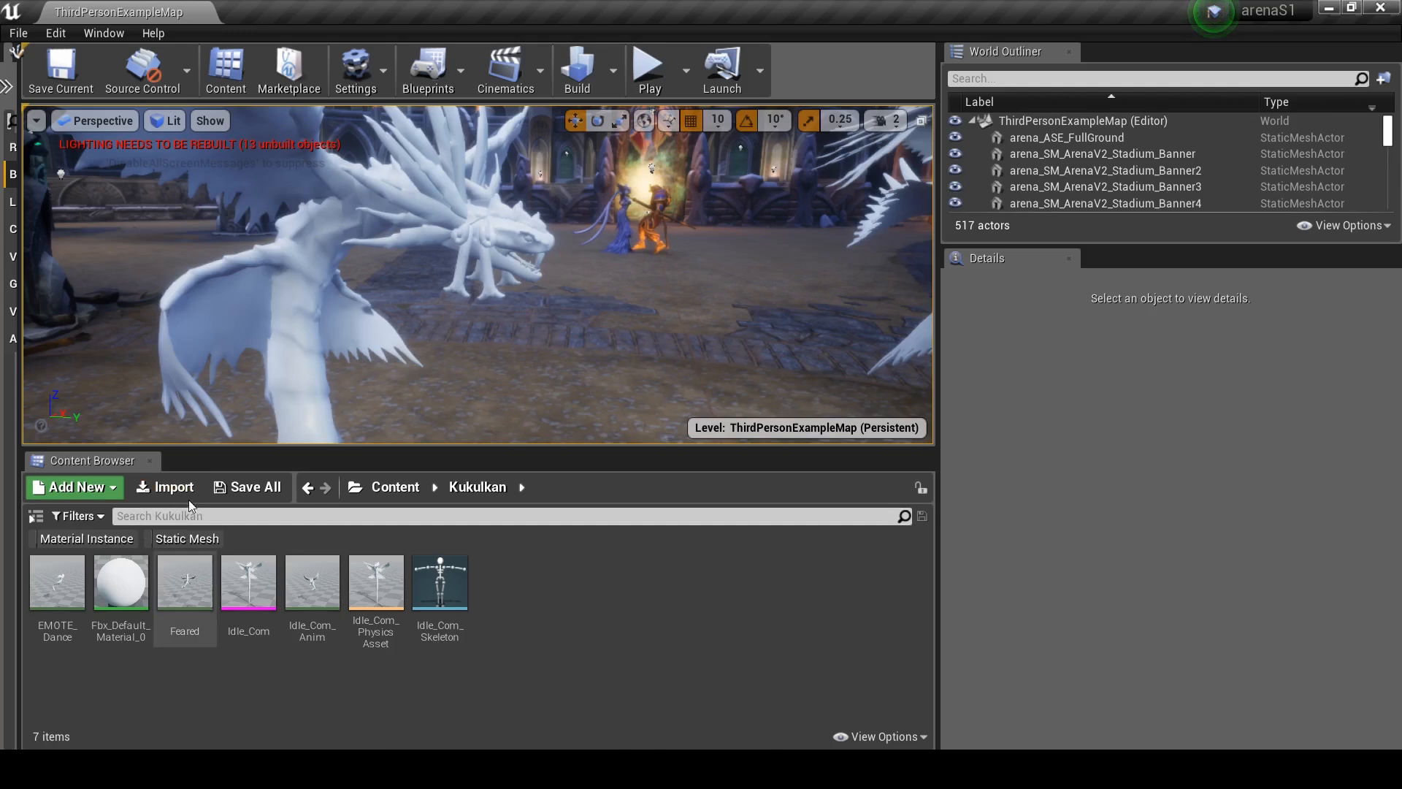
- Import the four Kukulkan TGA textures from UMODEL/UmodelExport/GOD_Kukulkan_Textures/Texture2D
{"action": "left_click", "coordinate": [165, 487]}
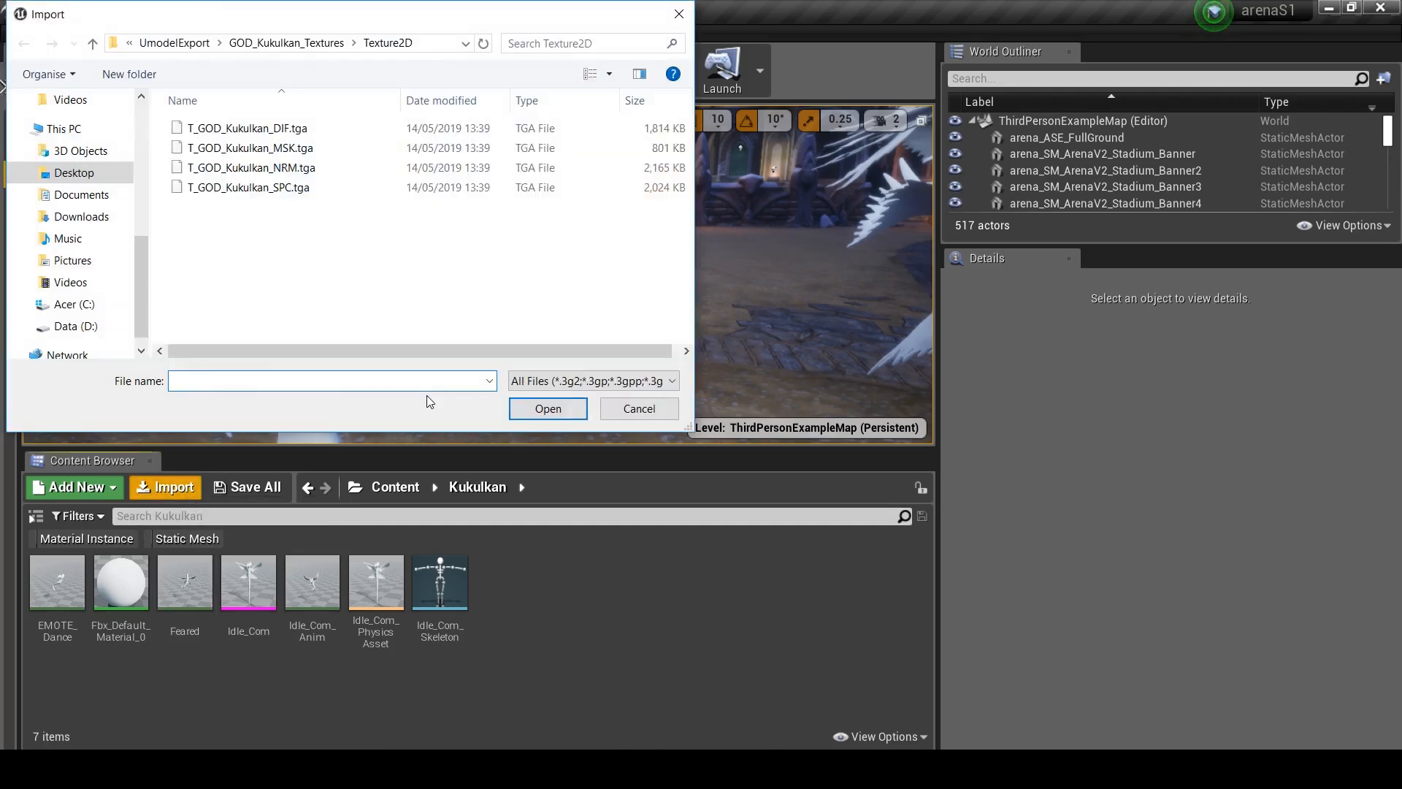
{"action": "mouse_move", "coordinate": [553, 16]}
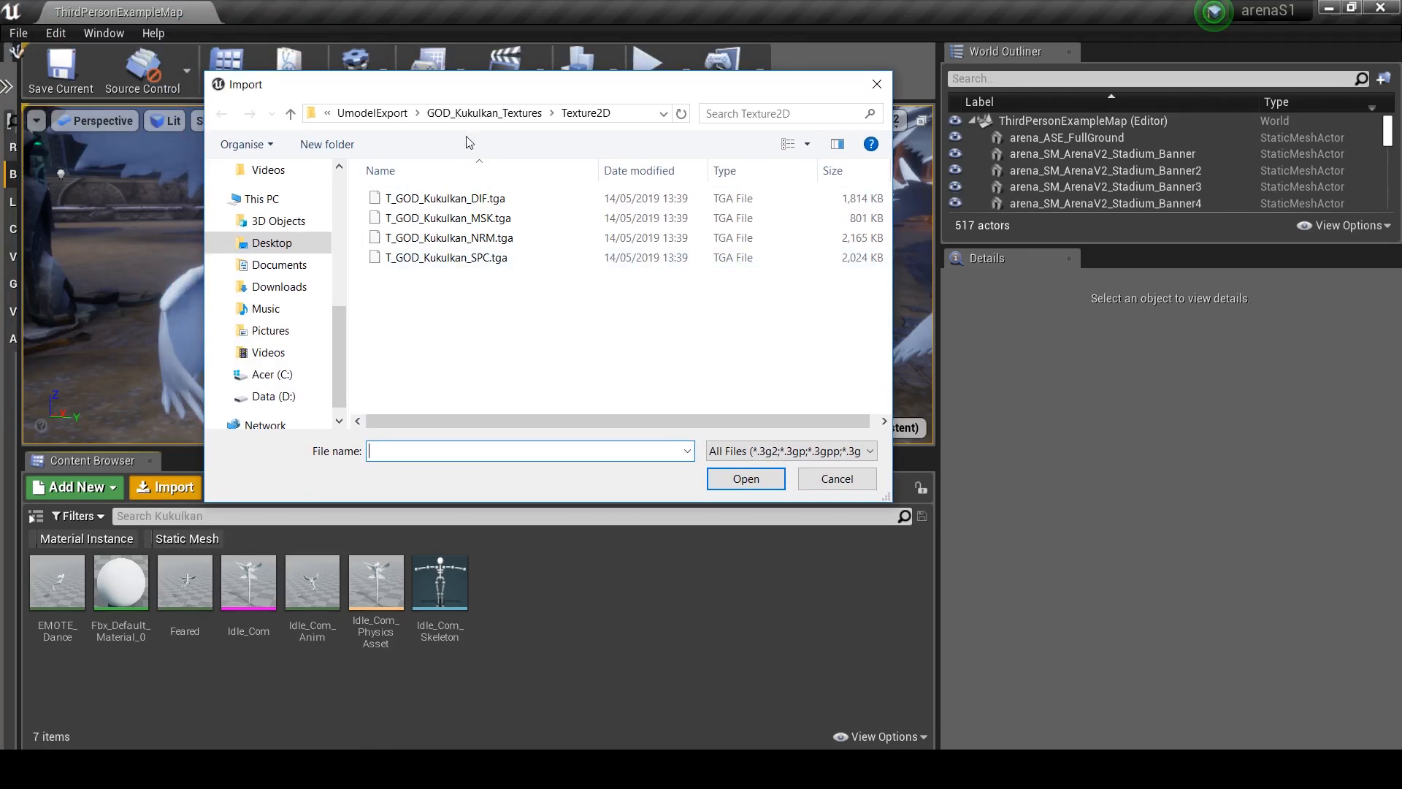
{"action": "left_click", "coordinate": [271, 243]}
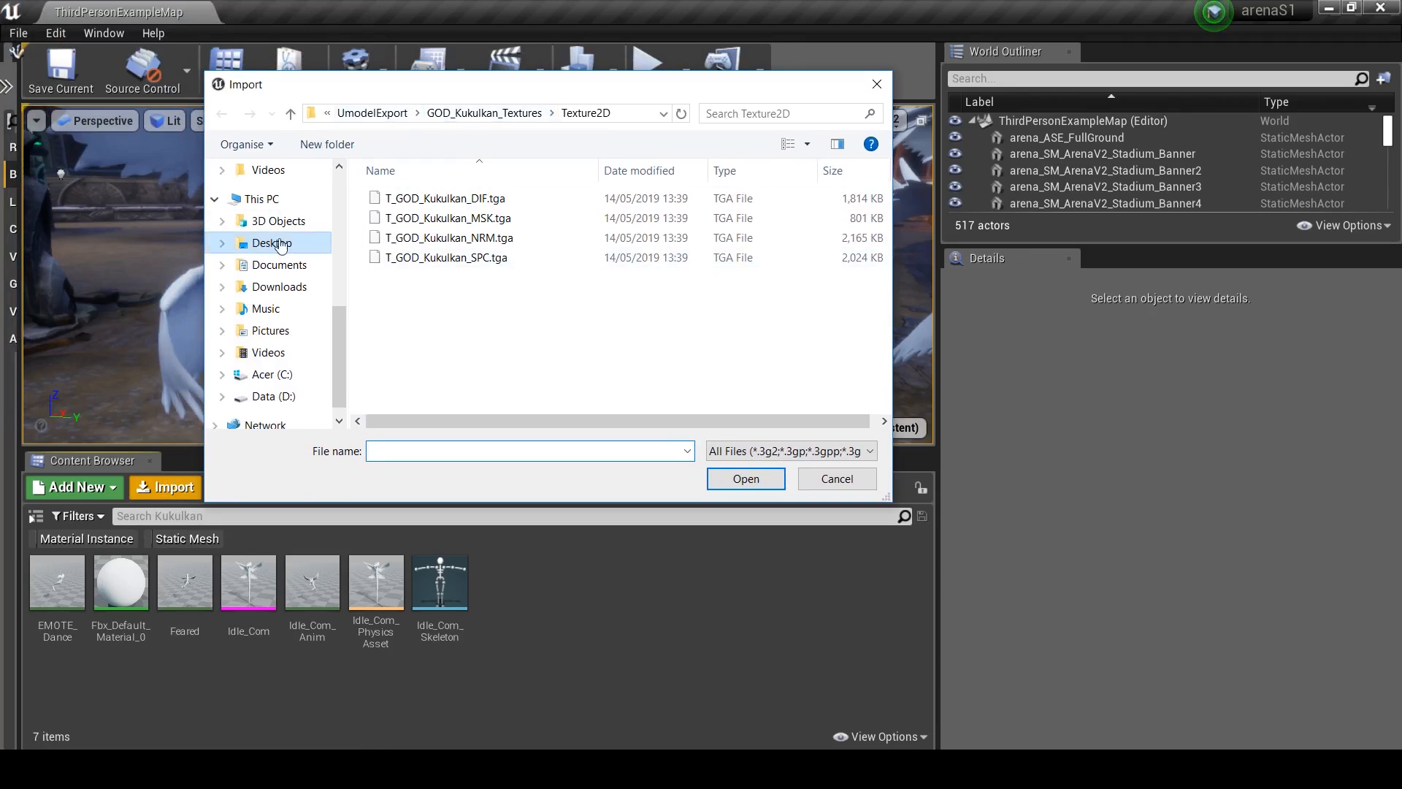
{"action": "left_click", "coordinate": [271, 243]}
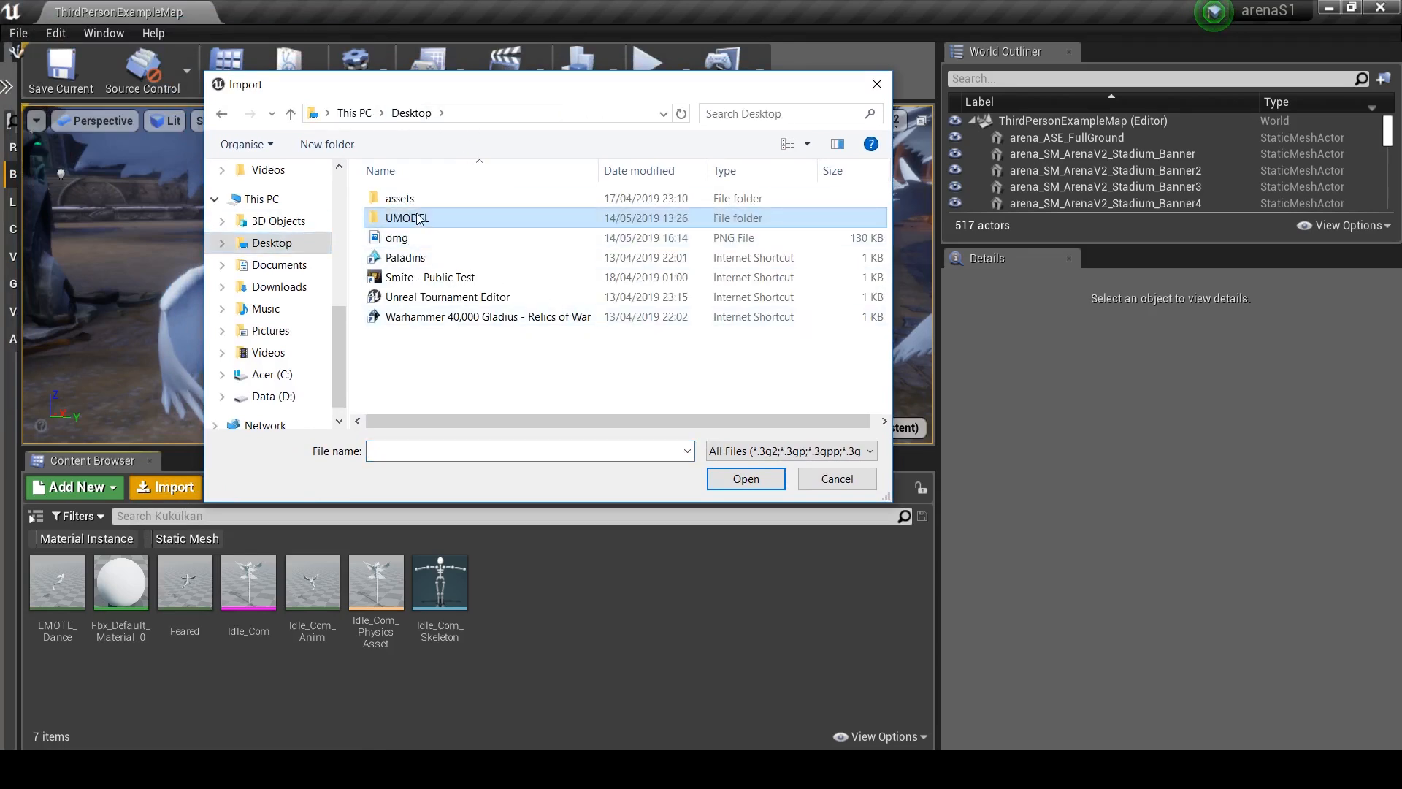
{"action": "double_click", "coordinate": [406, 218]}
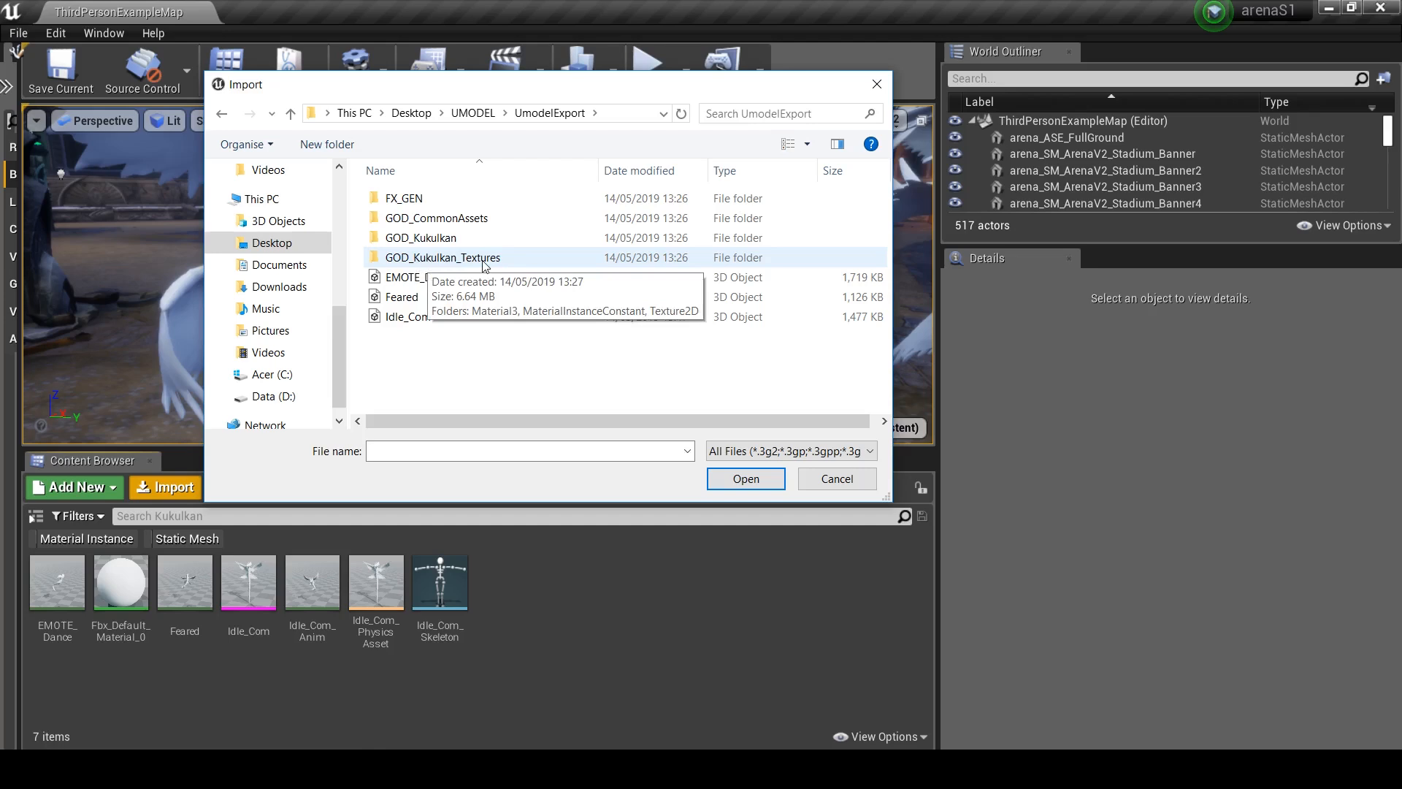
{"action": "double_click", "coordinate": [442, 258]}
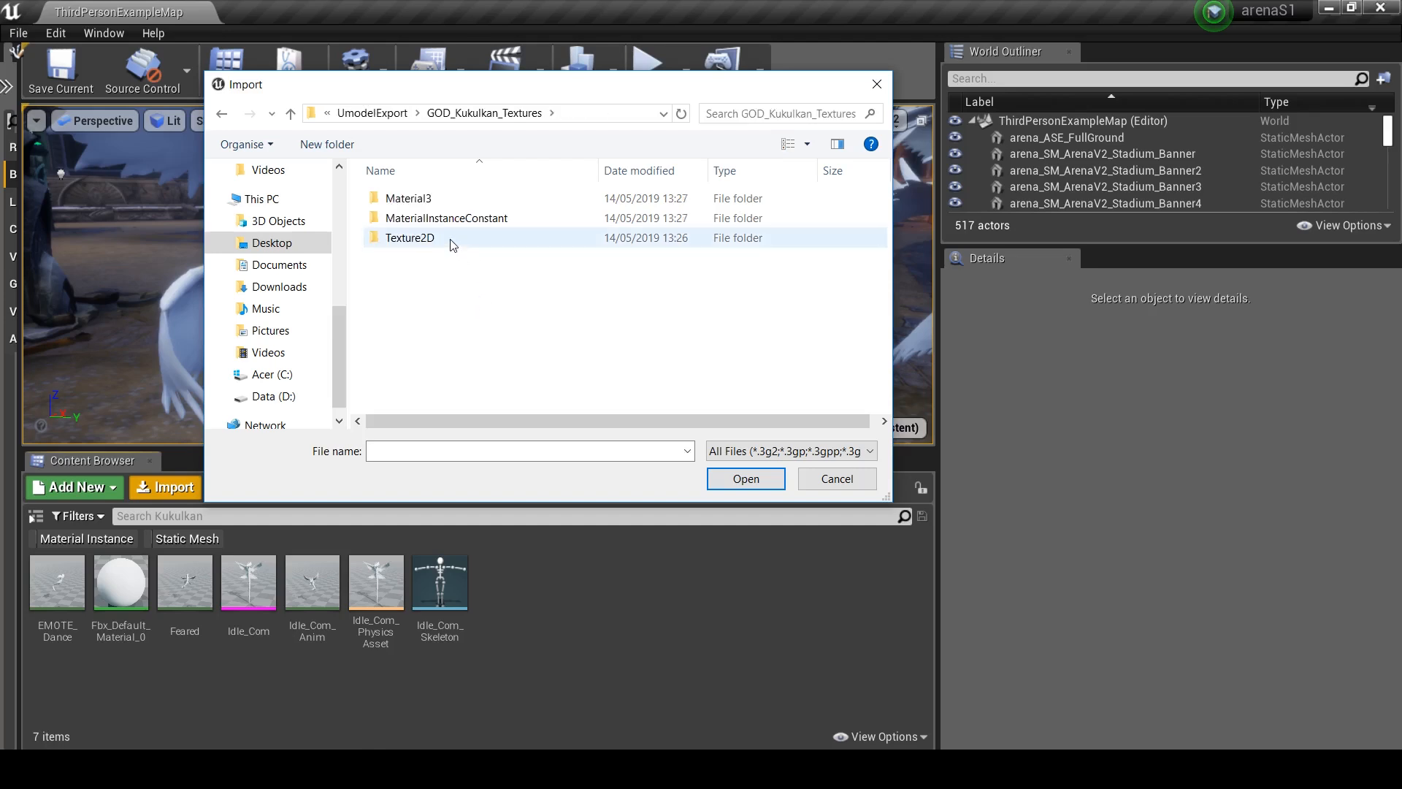
{"action": "double_click", "coordinate": [410, 237]}
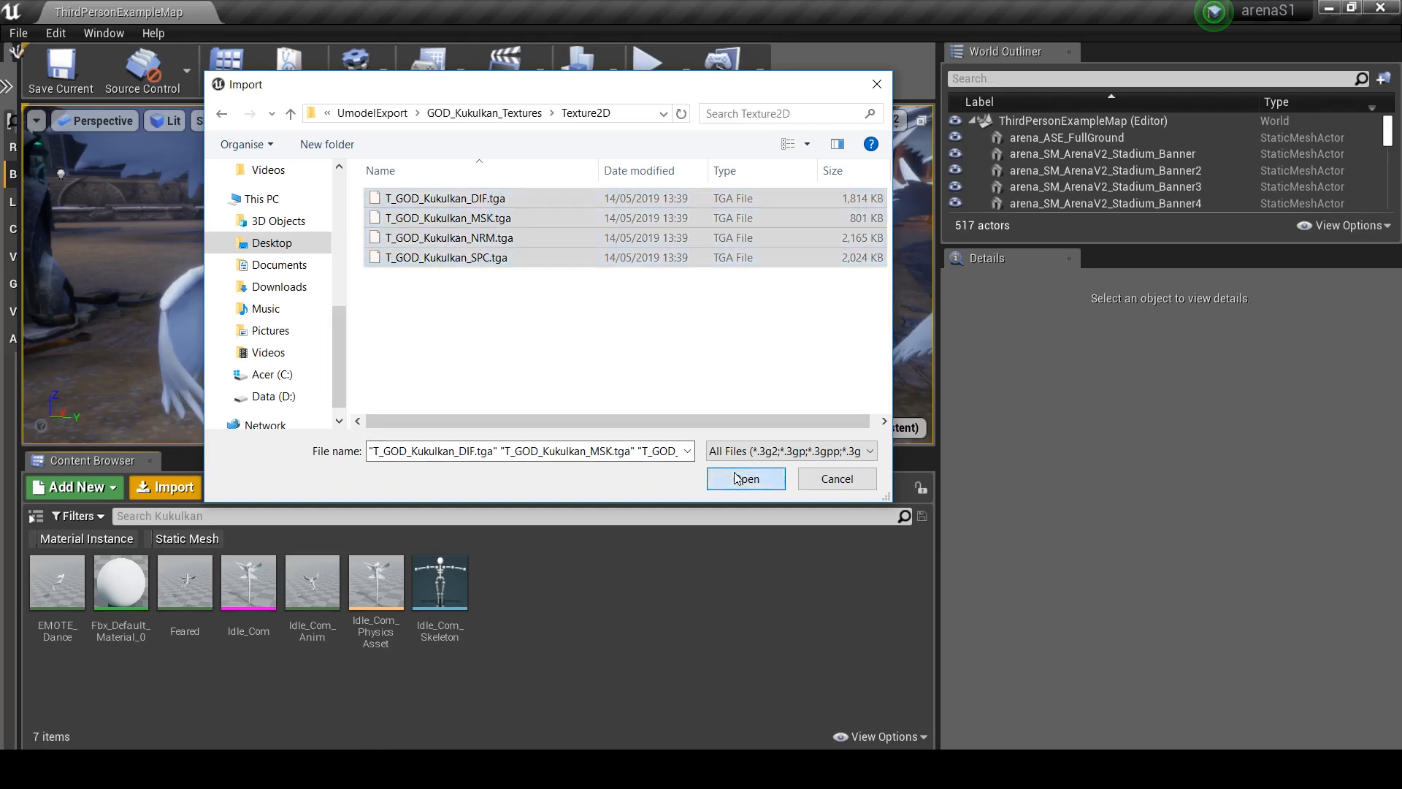
{"action": "left_click", "coordinate": [745, 478]}
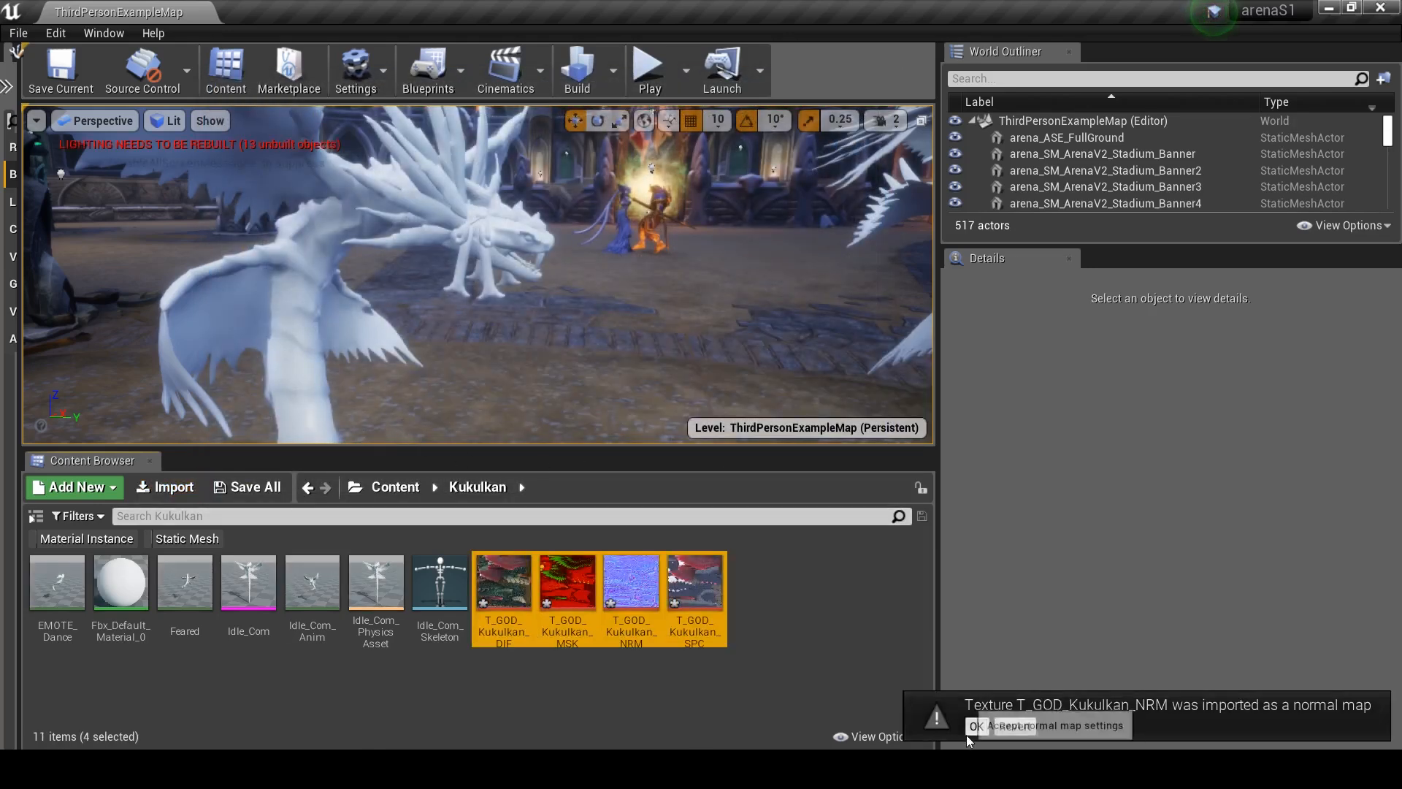
{"action": "left_click", "coordinate": [981, 725]}
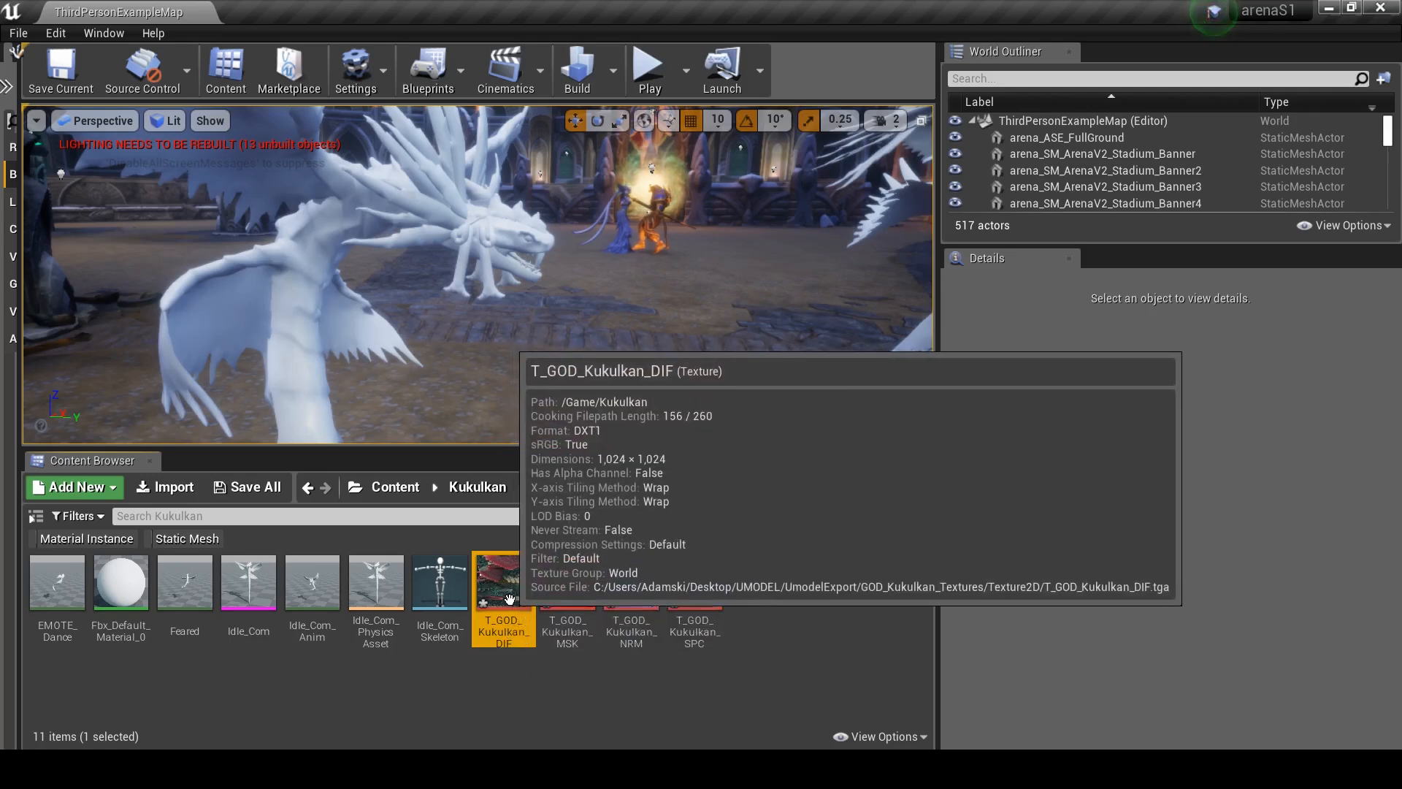
{"action": "left_click", "coordinate": [567, 583]}
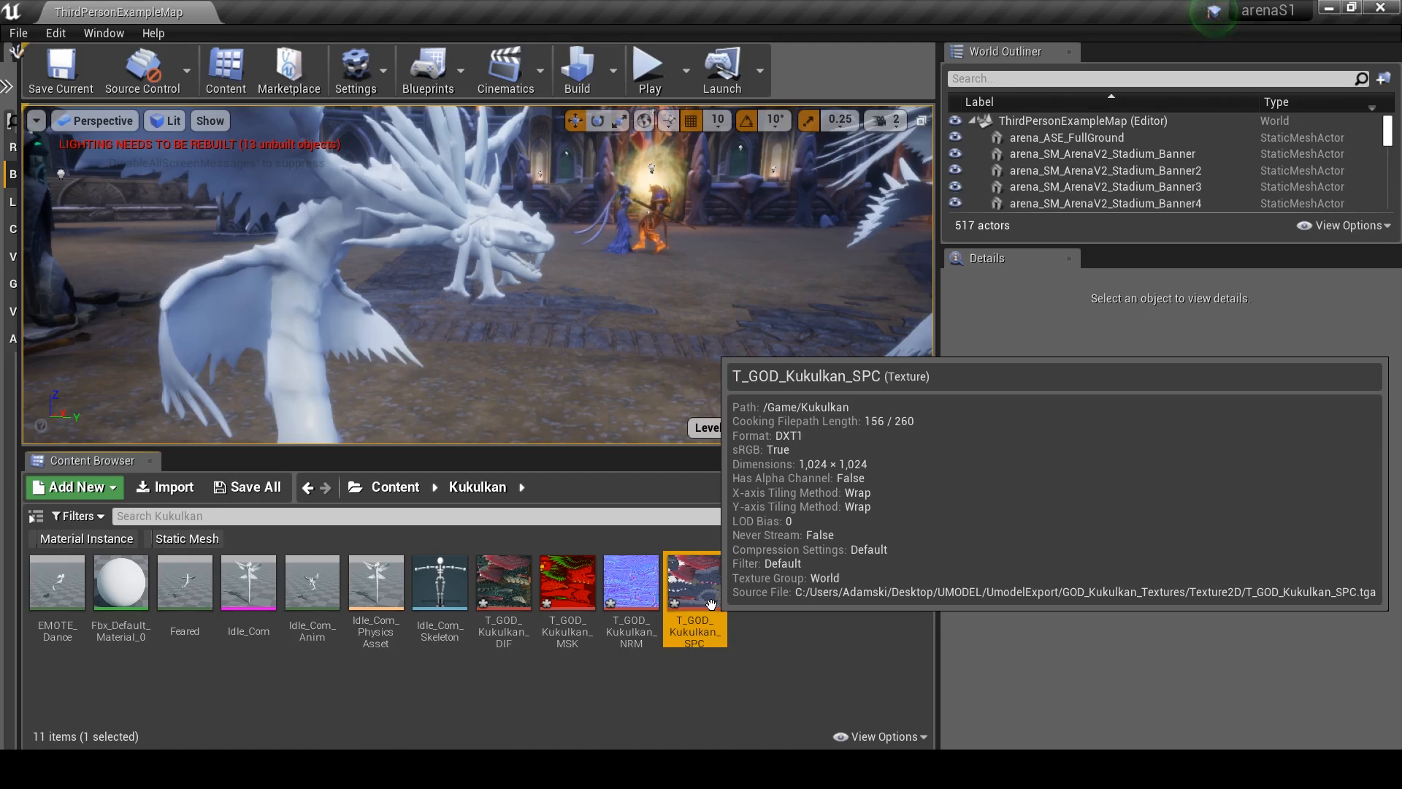
{"action": "mouse_move", "coordinate": [641, 689]}
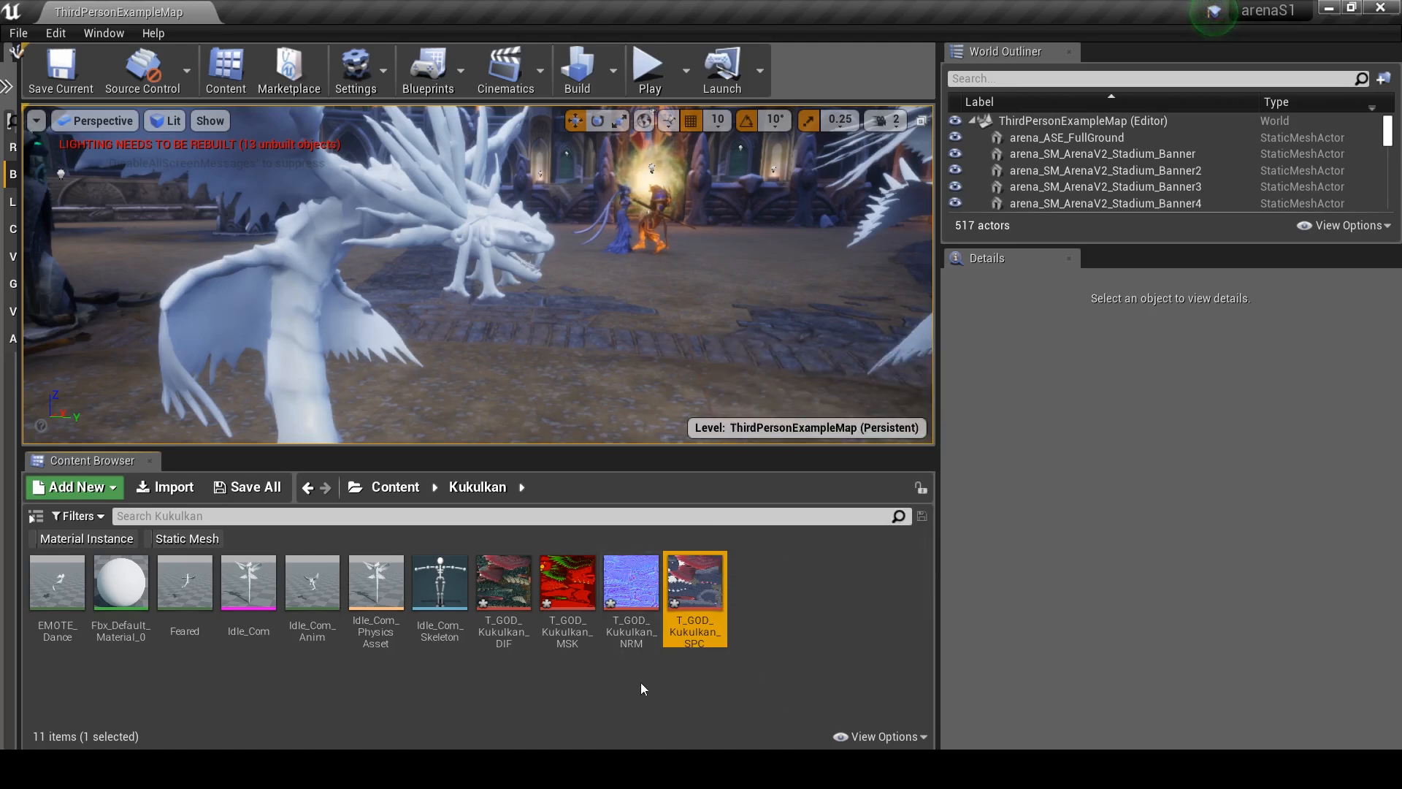
{"action": "mouse_move", "coordinate": [784, 661]}
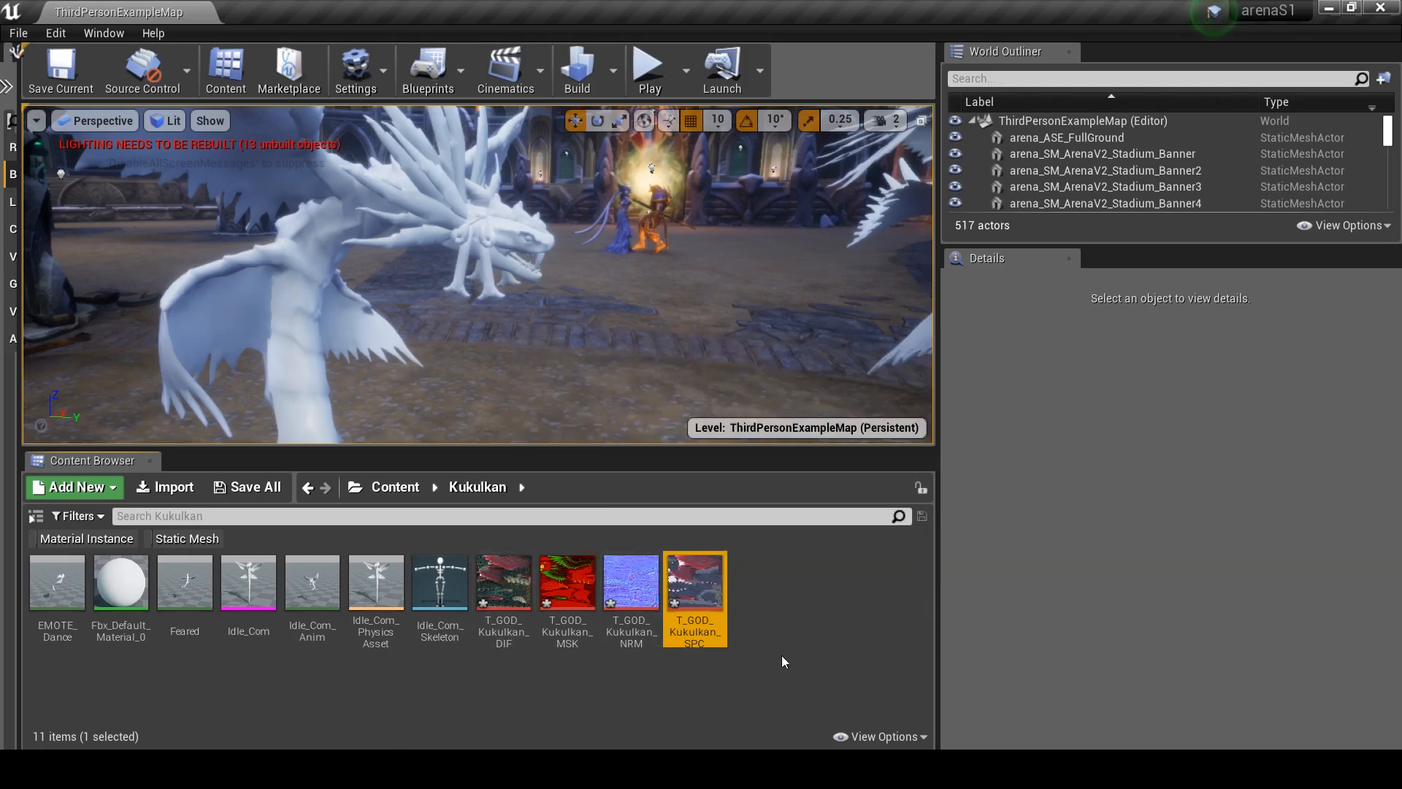
{"action": "left_click", "coordinate": [503, 582]}
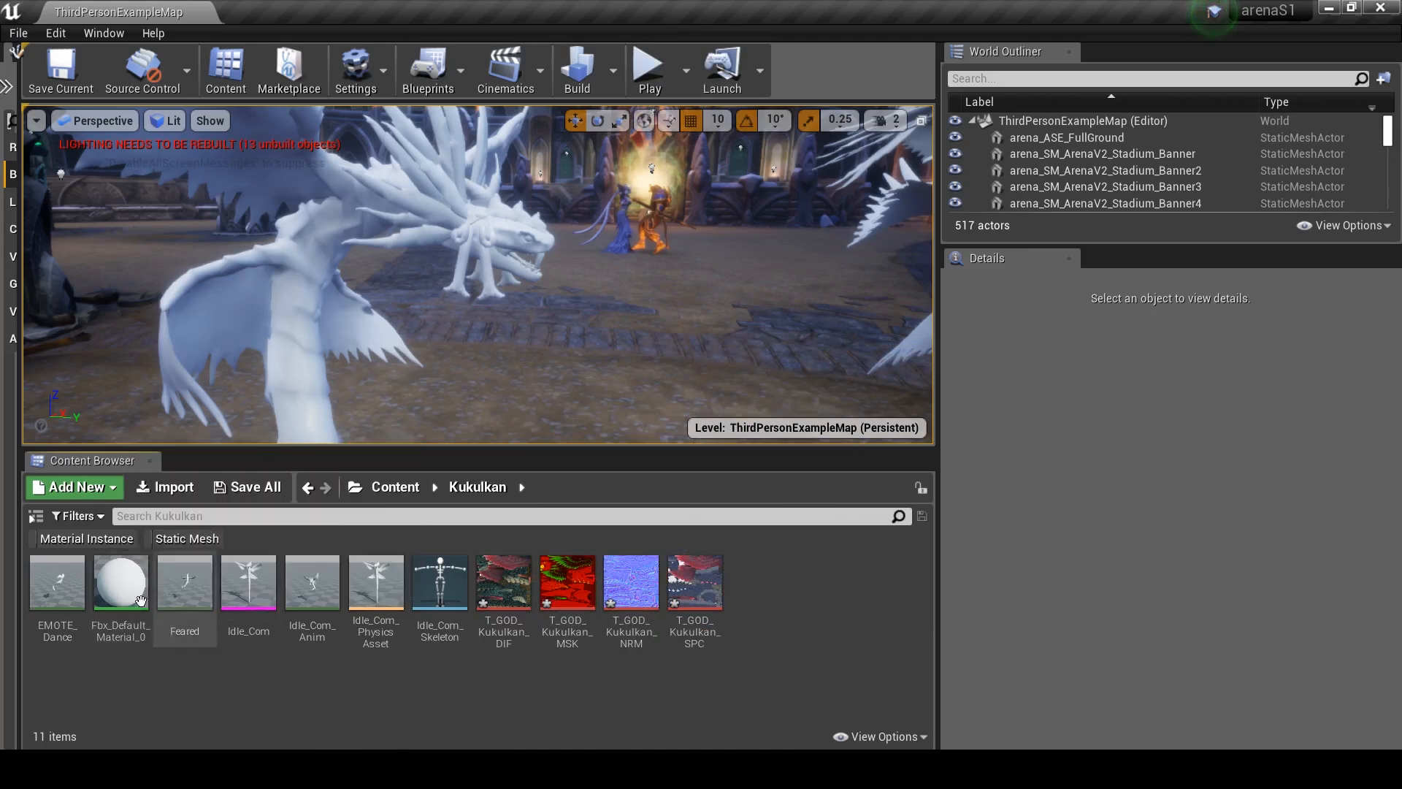
{"action": "mouse_move", "coordinate": [120, 581]}
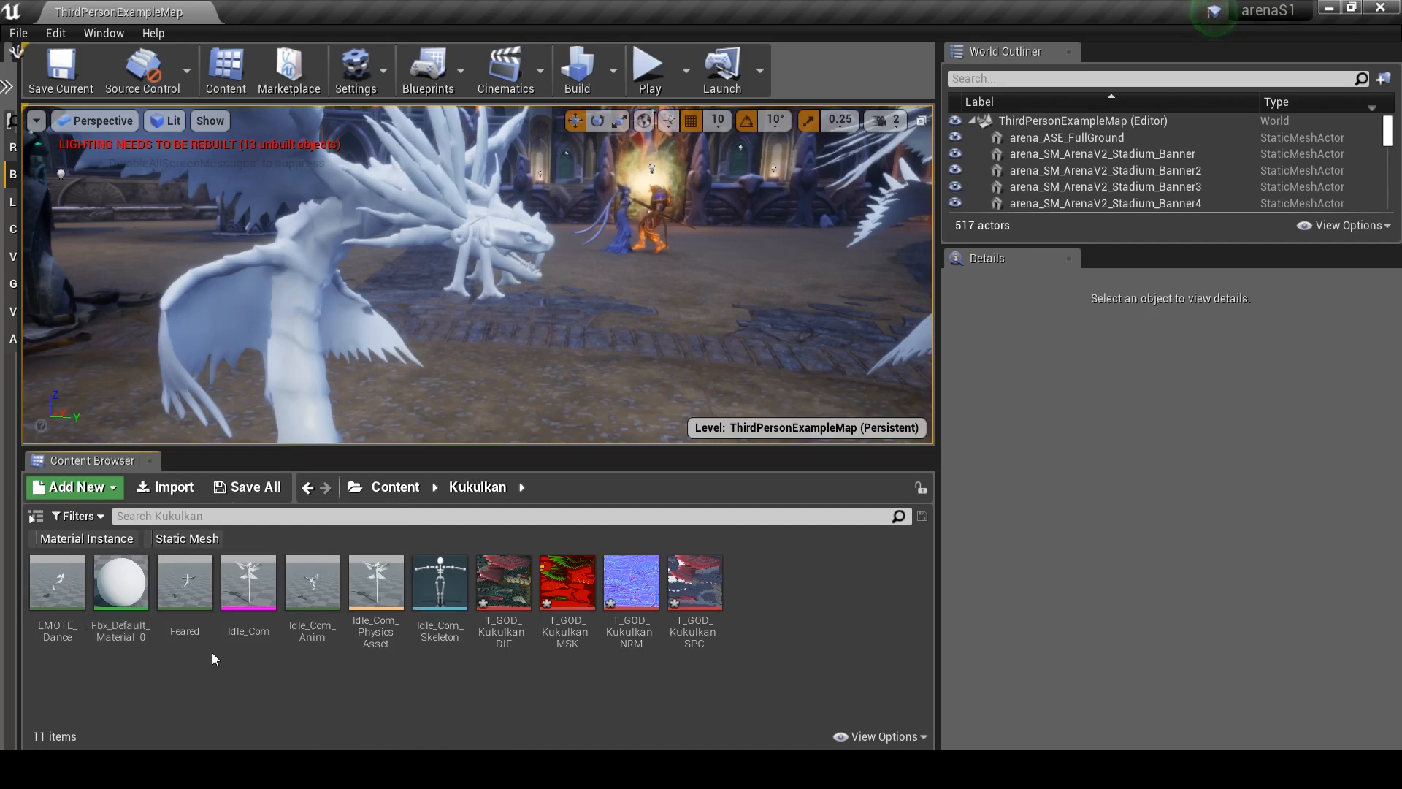
{"action": "mouse_move", "coordinate": [117, 717]}
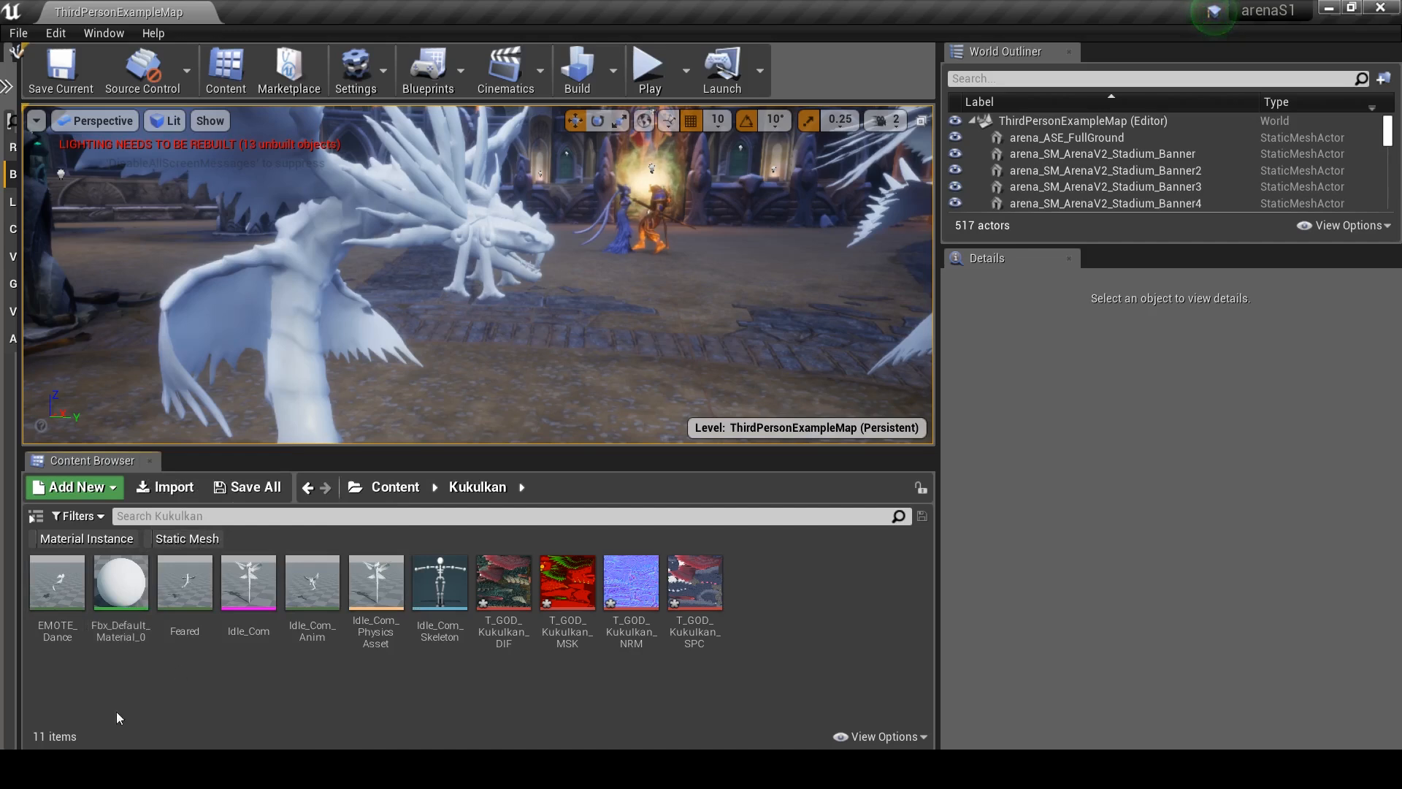
{"action": "mouse_move", "coordinate": [121, 582]}
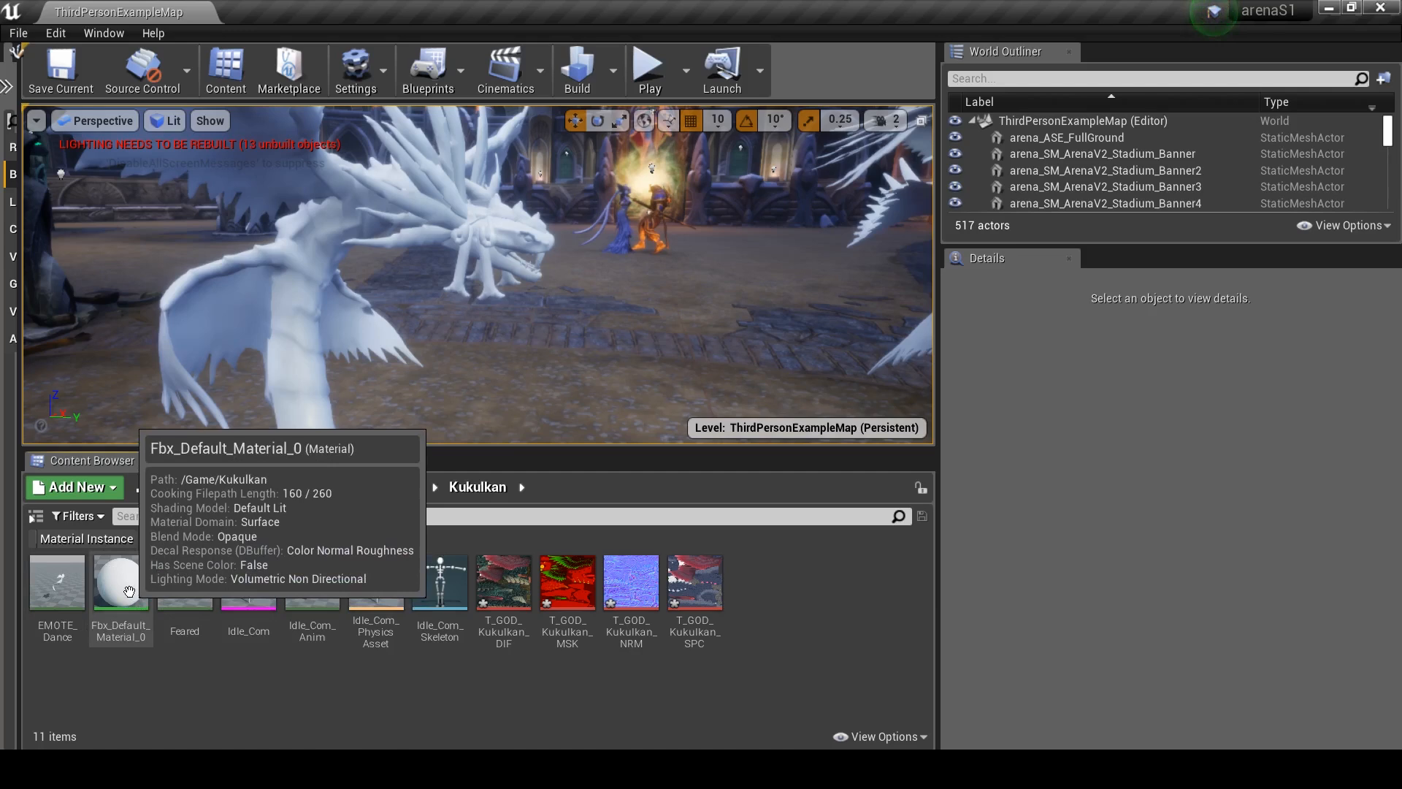
- Open Fbx_Default_Material_0 and add the four Kukulkan textures as Texture Sample nodes
{"action": "double_click", "coordinate": [120, 581]}
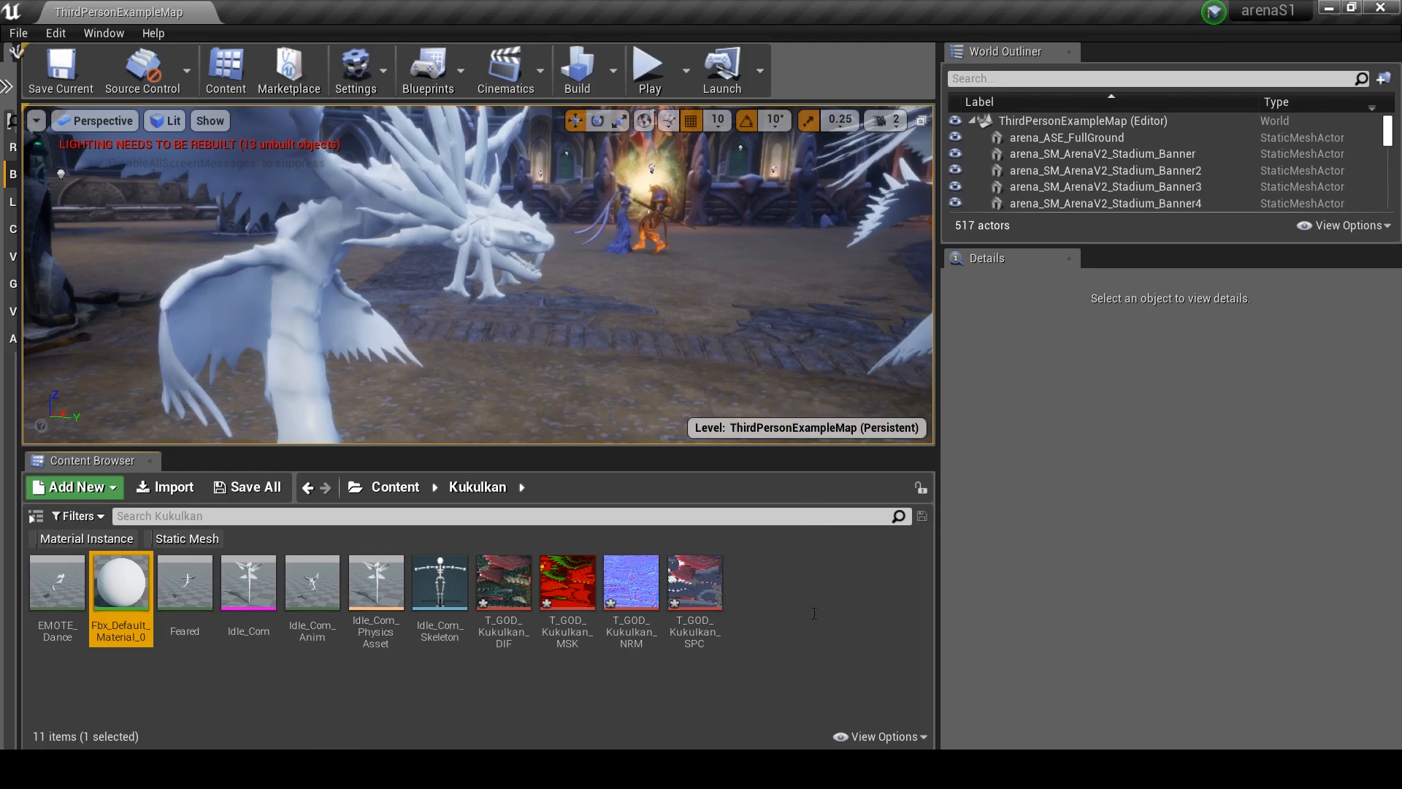
{"action": "double_click", "coordinate": [120, 581]}
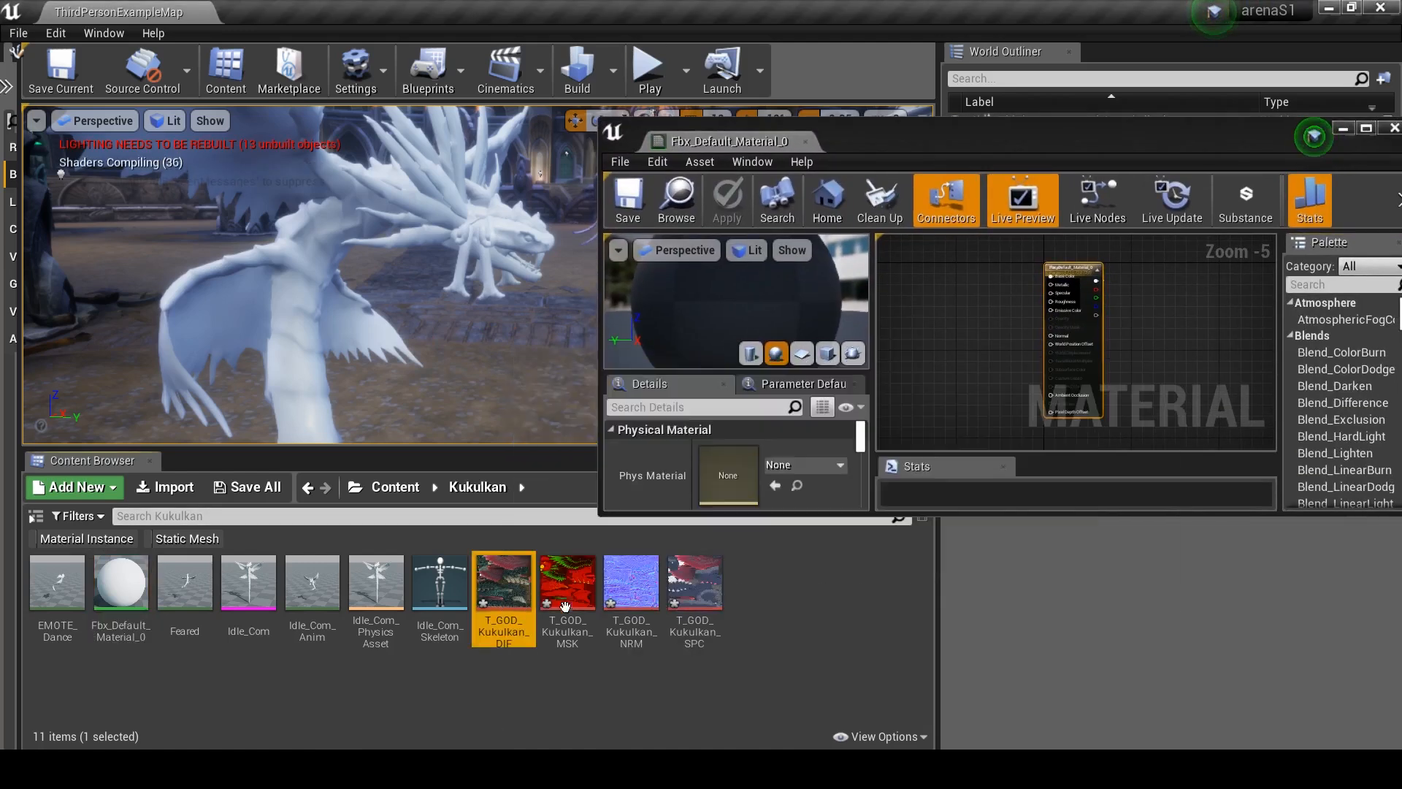
{"action": "left_click", "coordinate": [693, 583]}
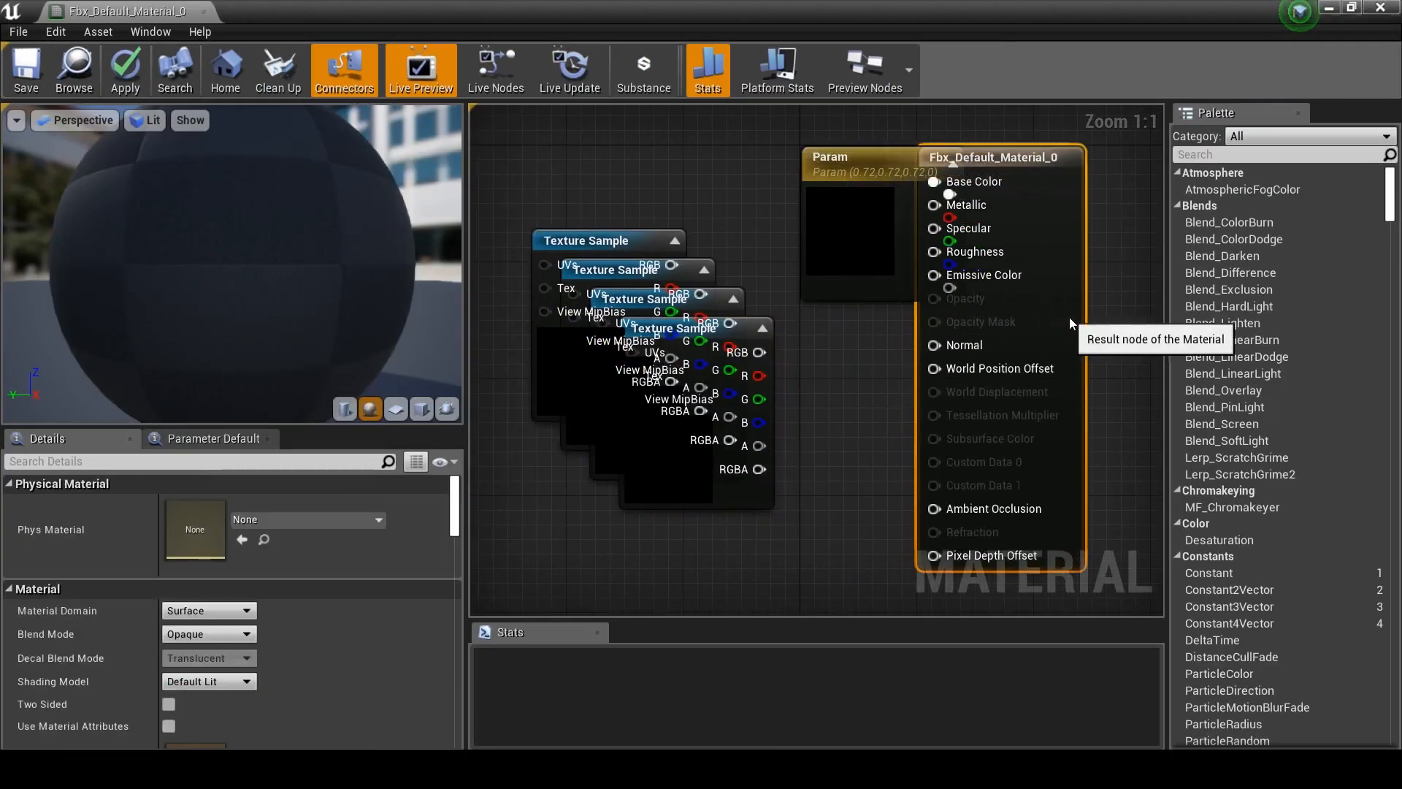
- Select the grey Param colour node feeding Base Color in the material graph
{"action": "left_click", "coordinate": [849, 156]}
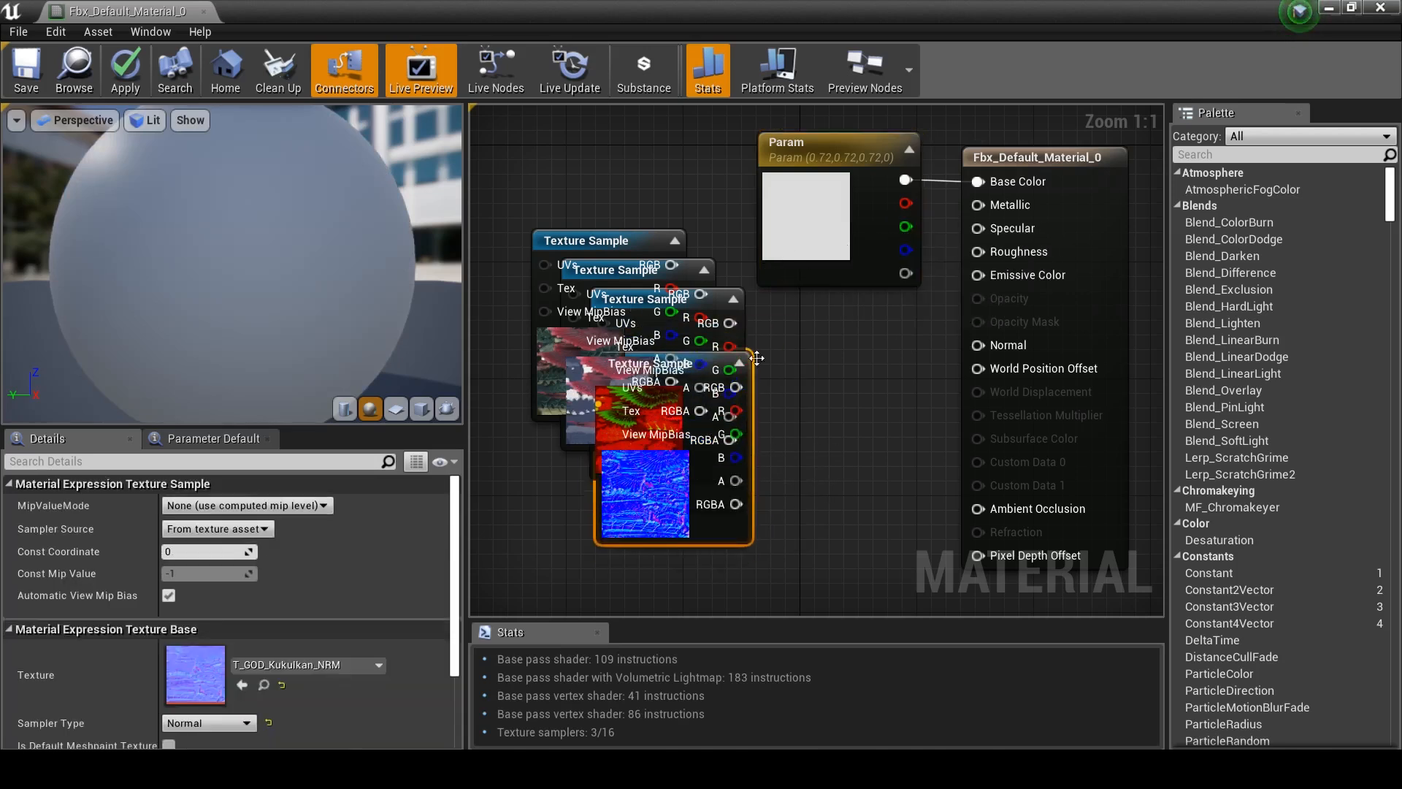
{"action": "left_click", "coordinate": [798, 222]}
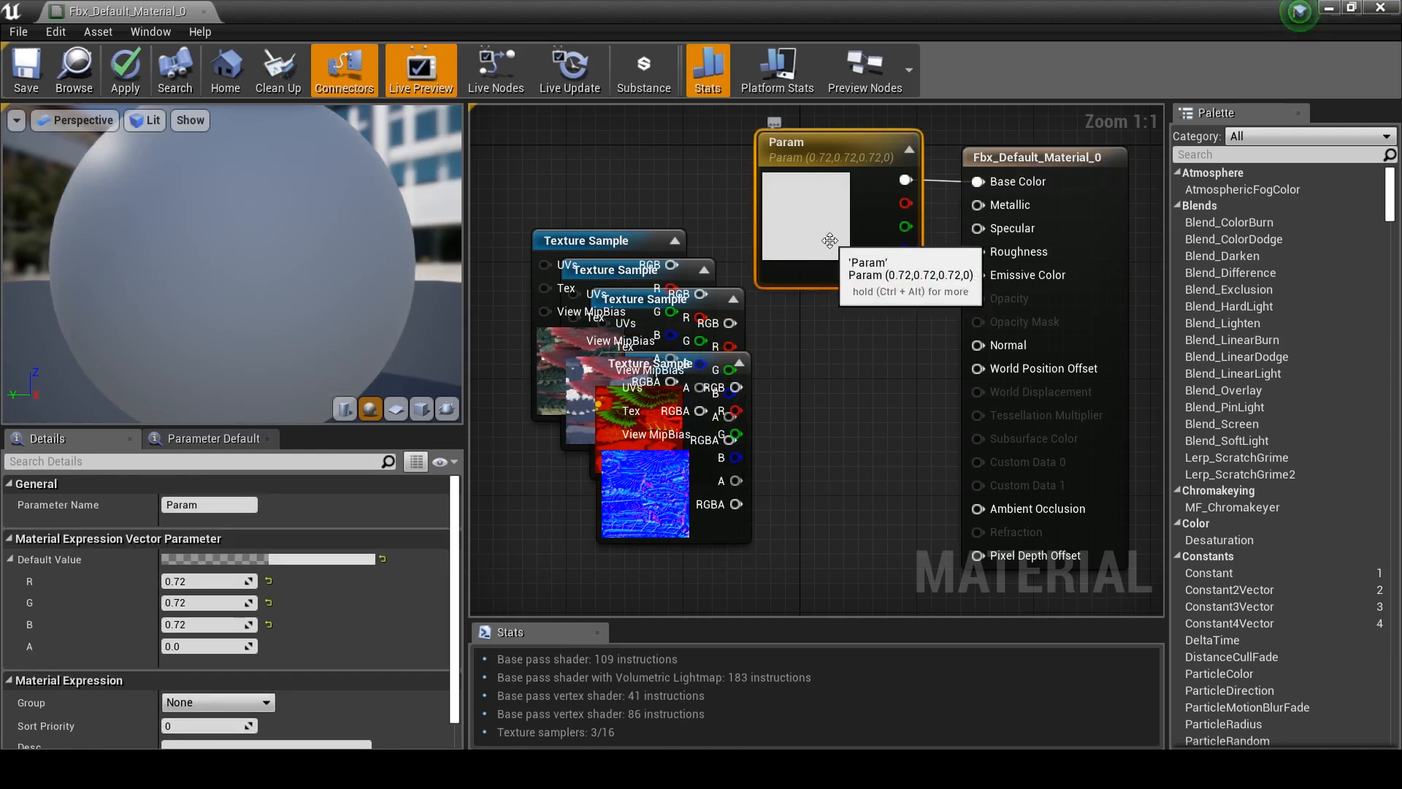
{"action": "mouse_move", "coordinate": [746, 241]}
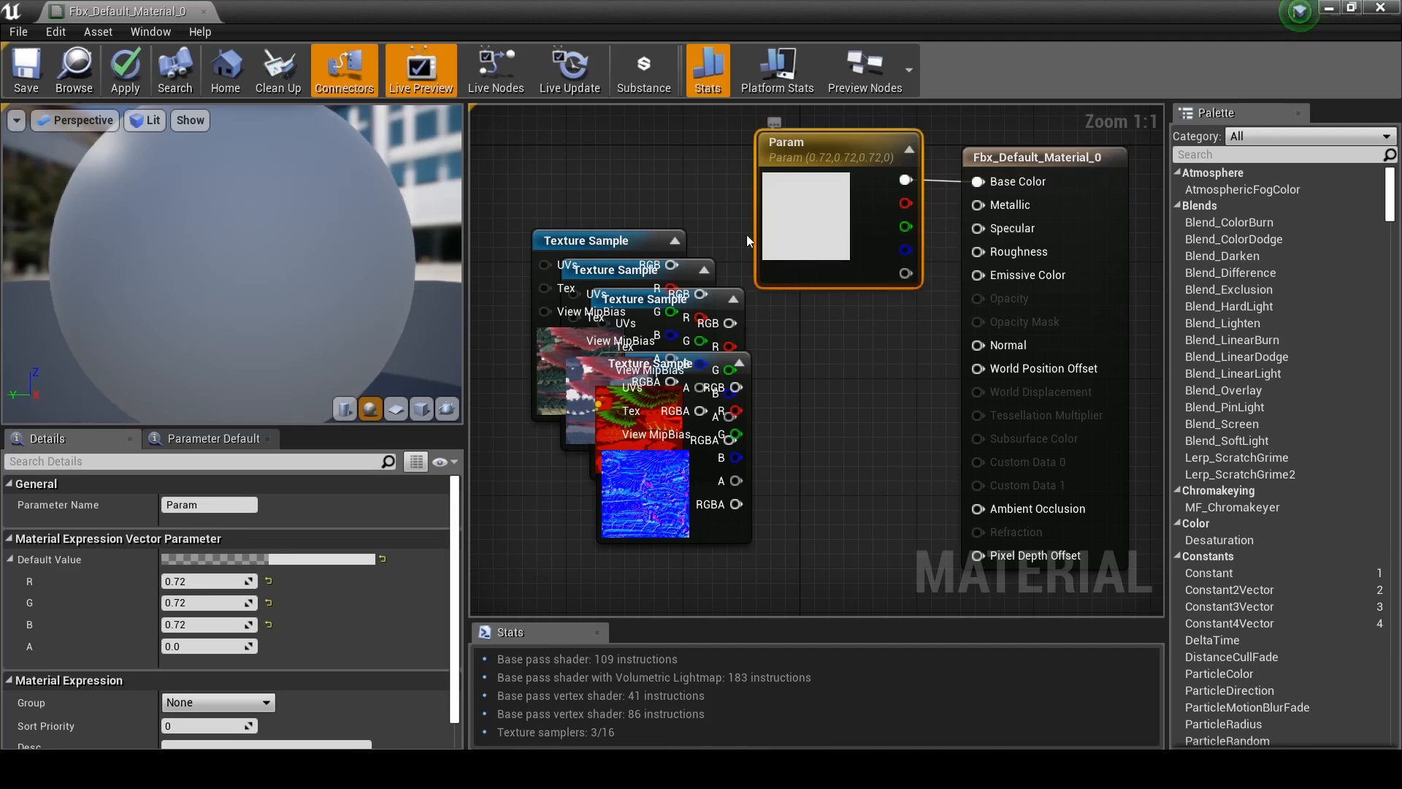
{"action": "mouse_move", "coordinate": [785, 217]}
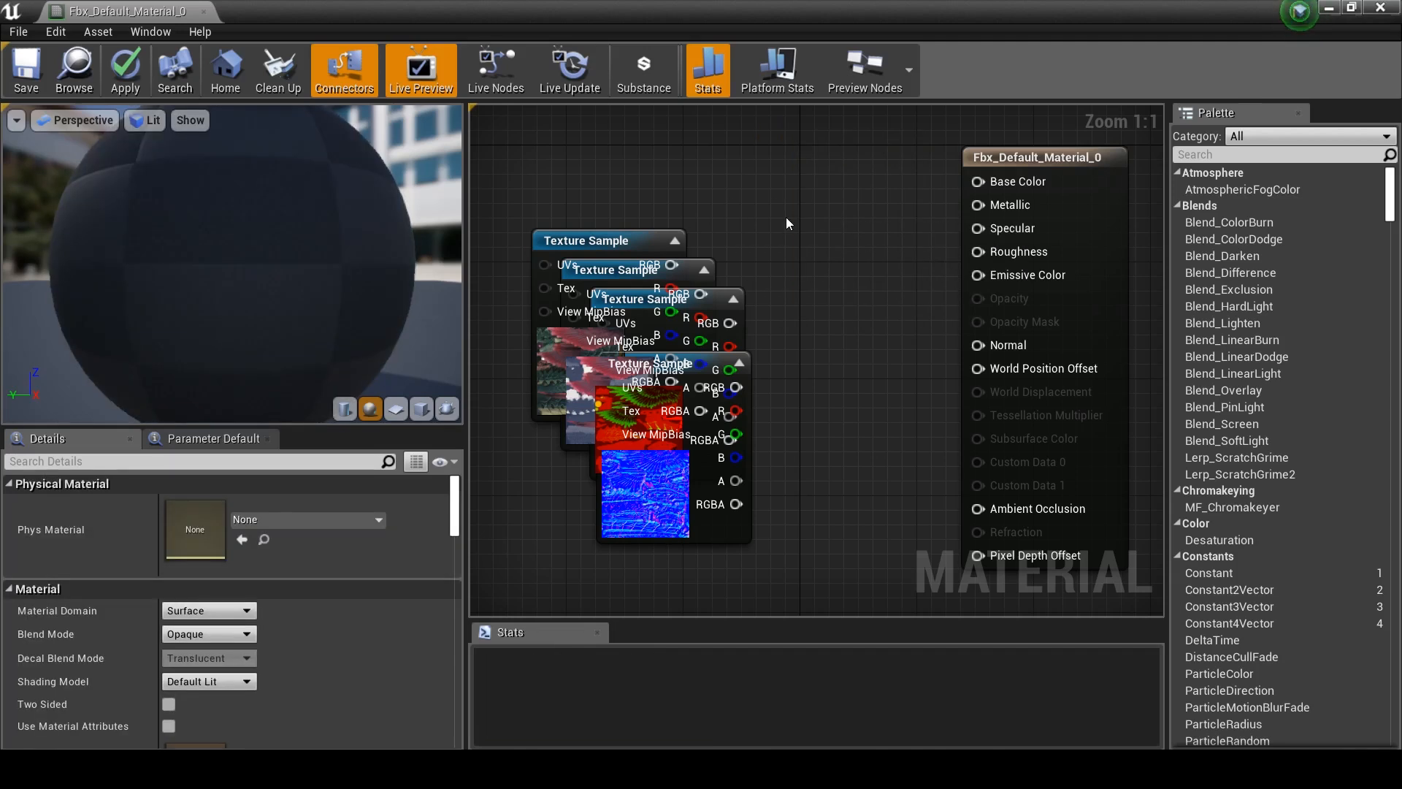
{"action": "mouse_move", "coordinate": [824, 223]}
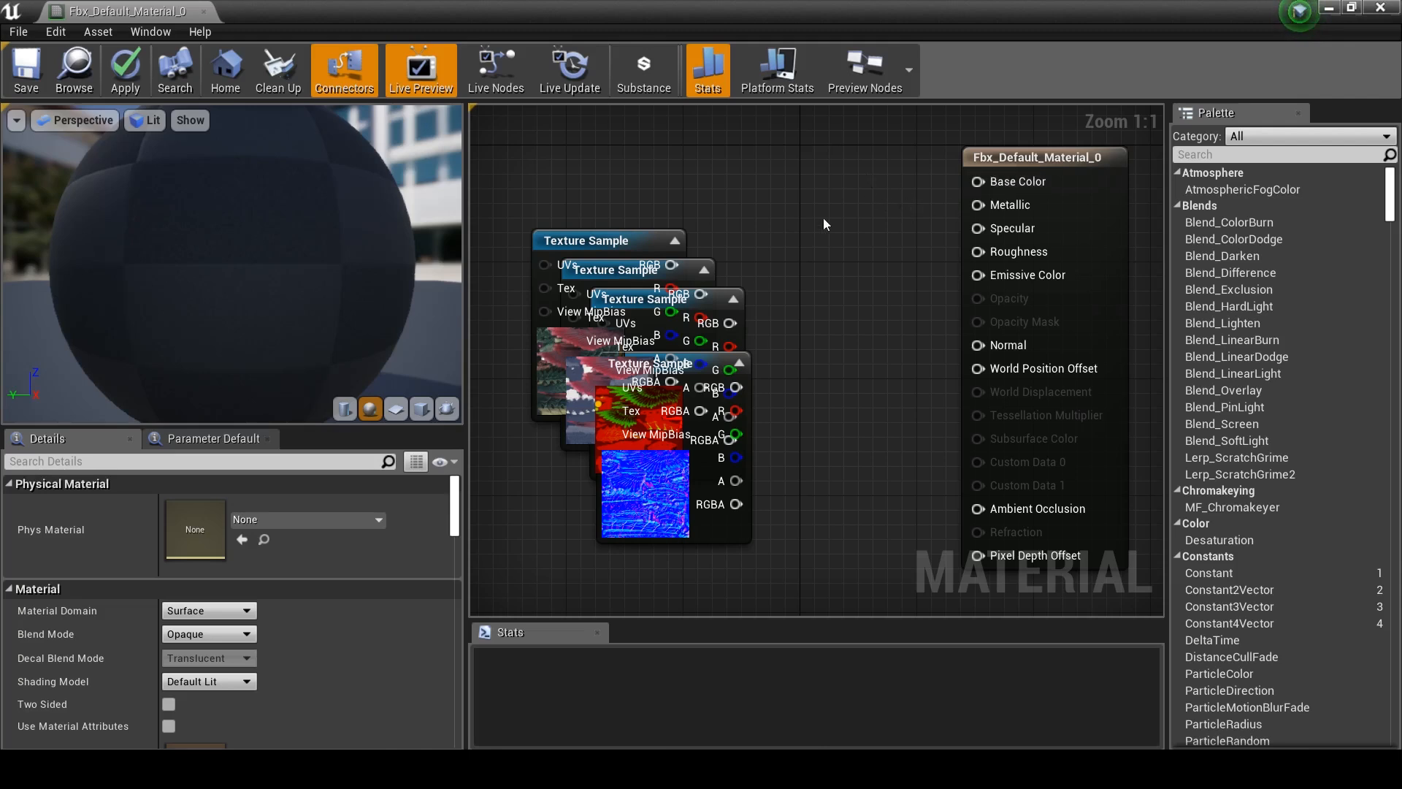
{"action": "mouse_move", "coordinate": [817, 357]}
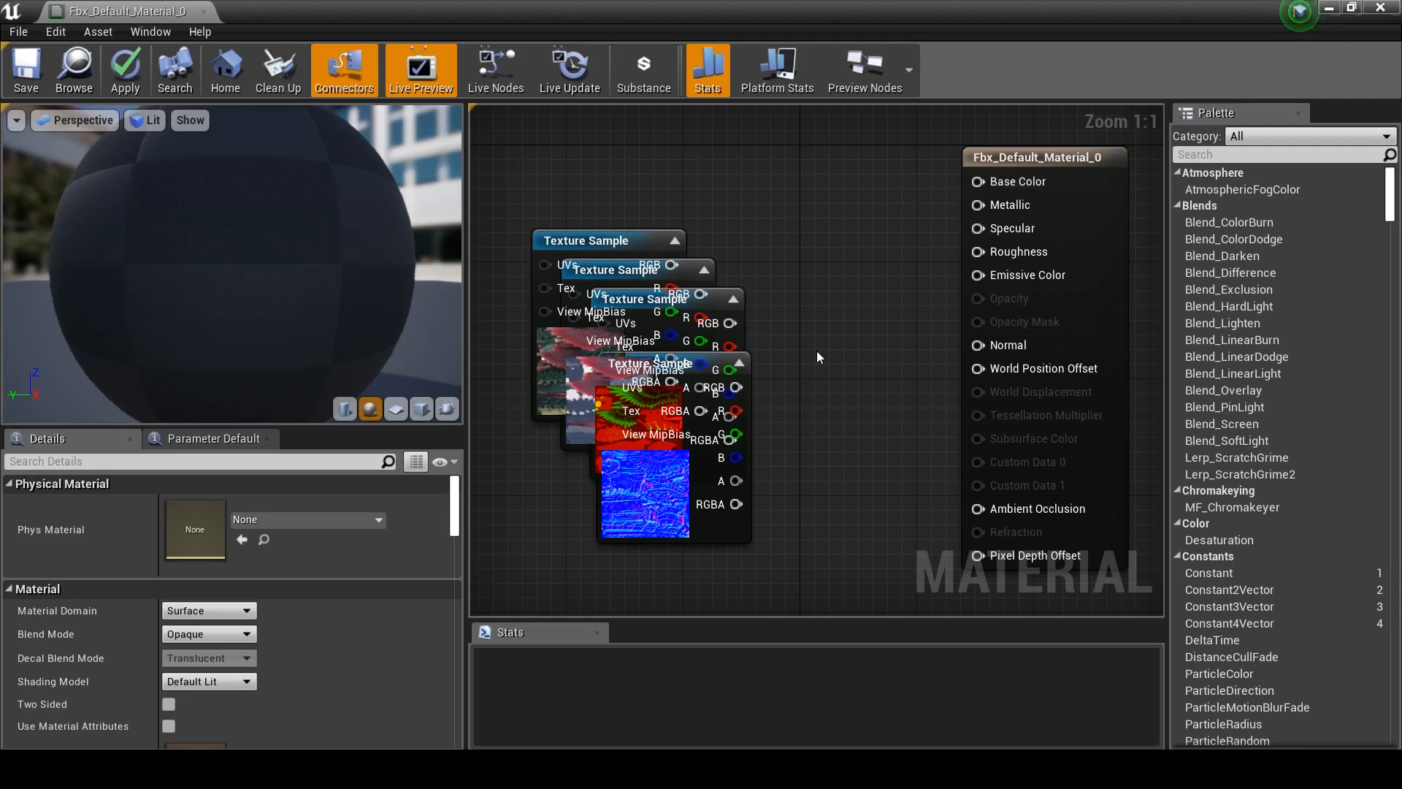
- Wire DIF RGB to Base Color, SPC RGB to Specular and NRM RGB to Normal
{"action": "left_click", "coordinate": [693, 357]}
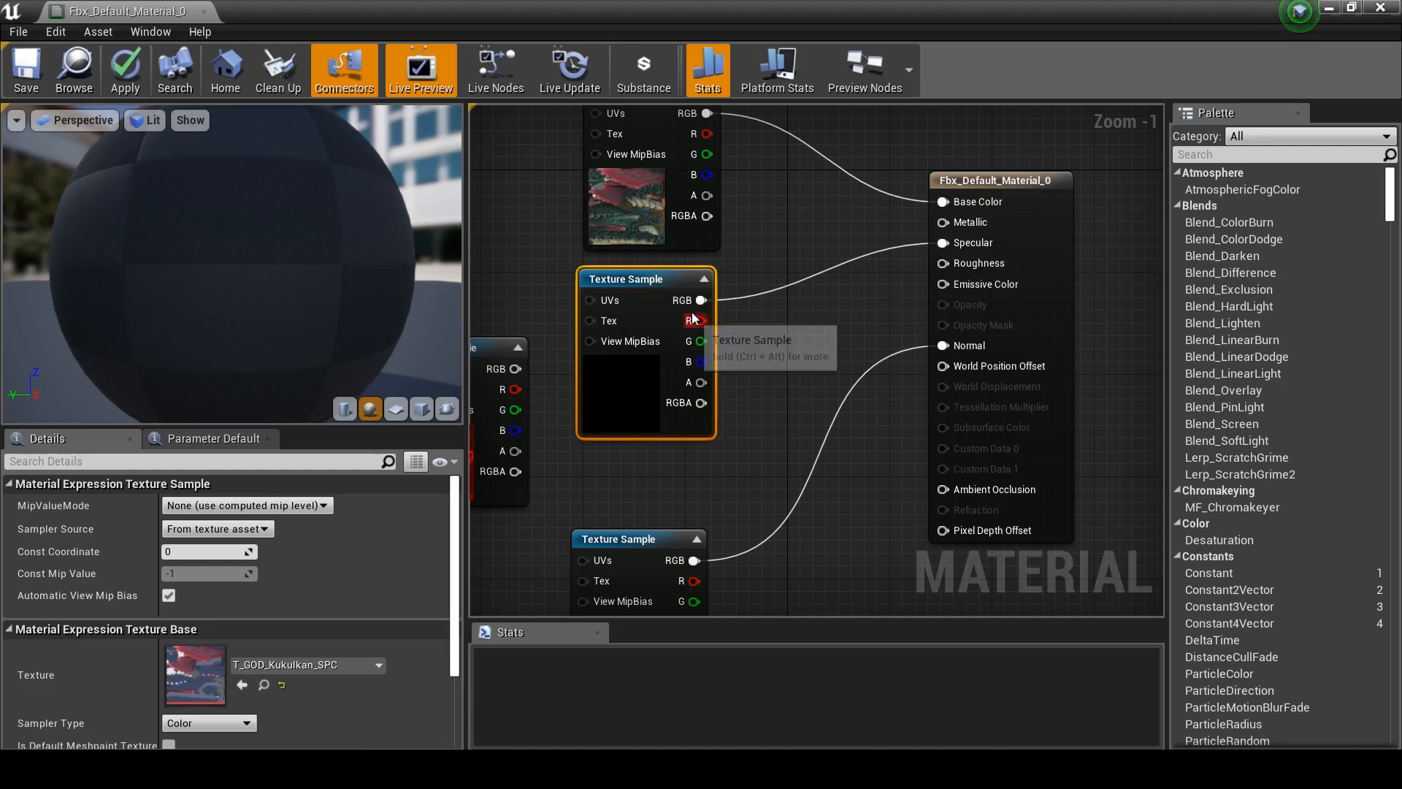
{"action": "mouse_move", "coordinate": [969, 222]}
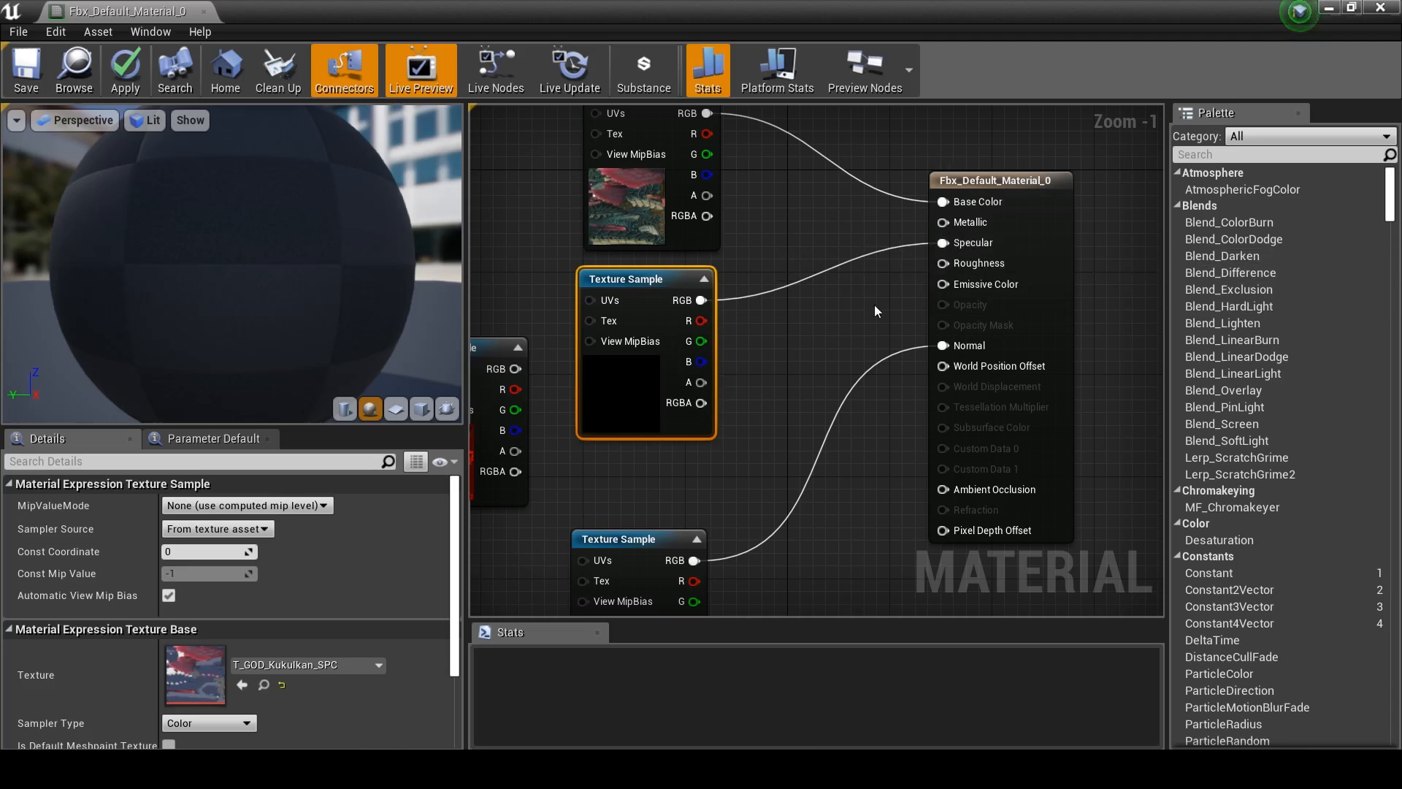
{"action": "scroll", "scroll_direction": "down", "scroll_amount": 3}
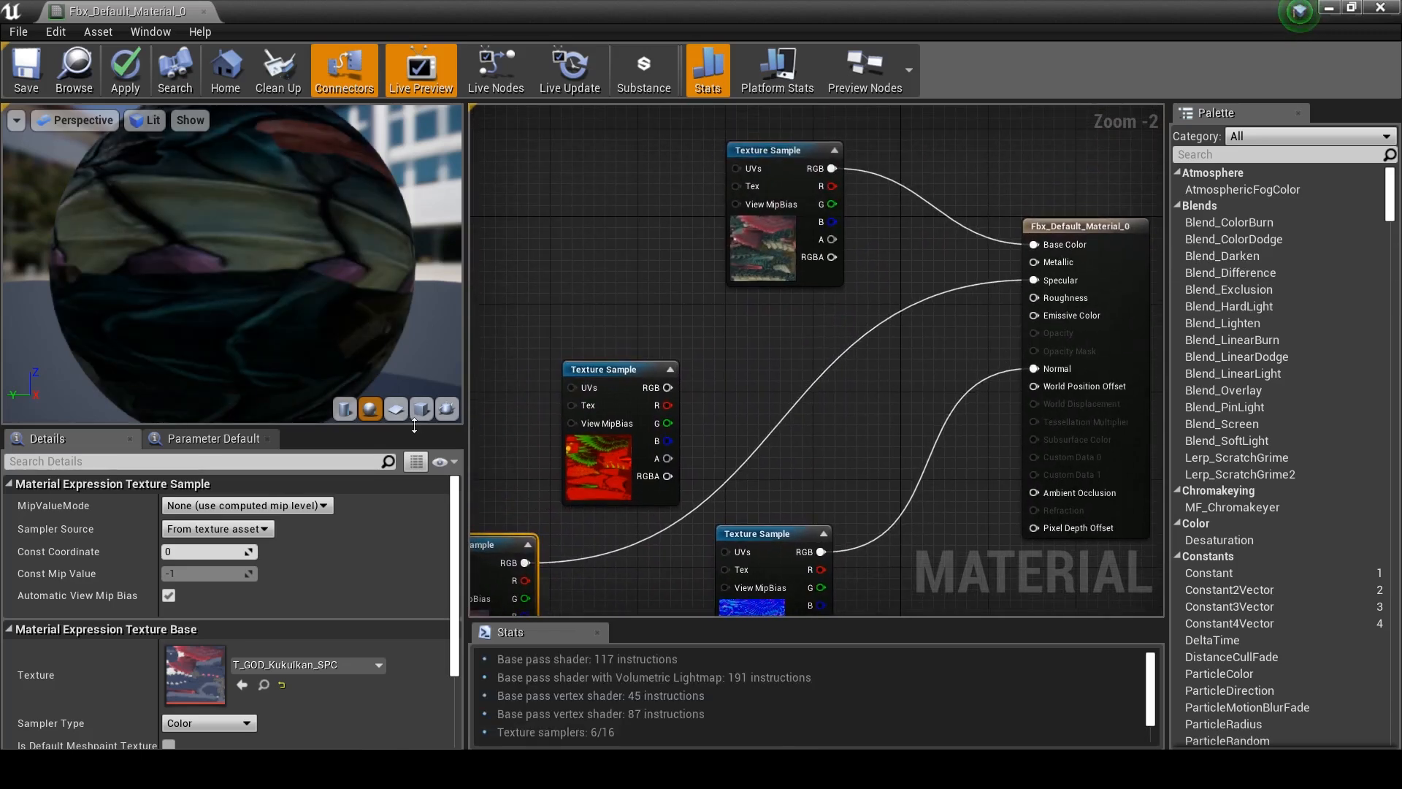
- Switch the preview to a plane mesh and apply the material changes
{"action": "left_click", "coordinate": [395, 409]}
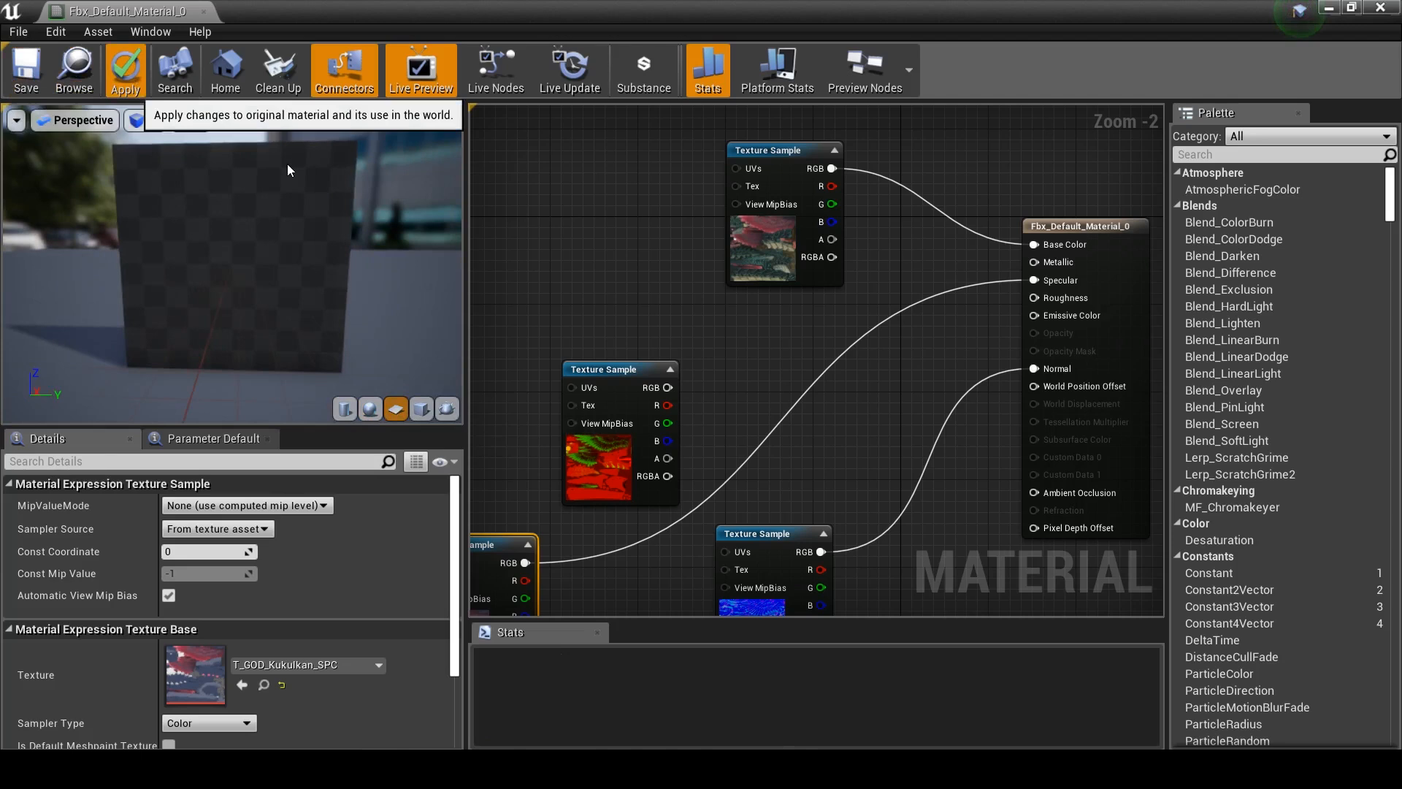
{"action": "left_click", "coordinate": [125, 70]}
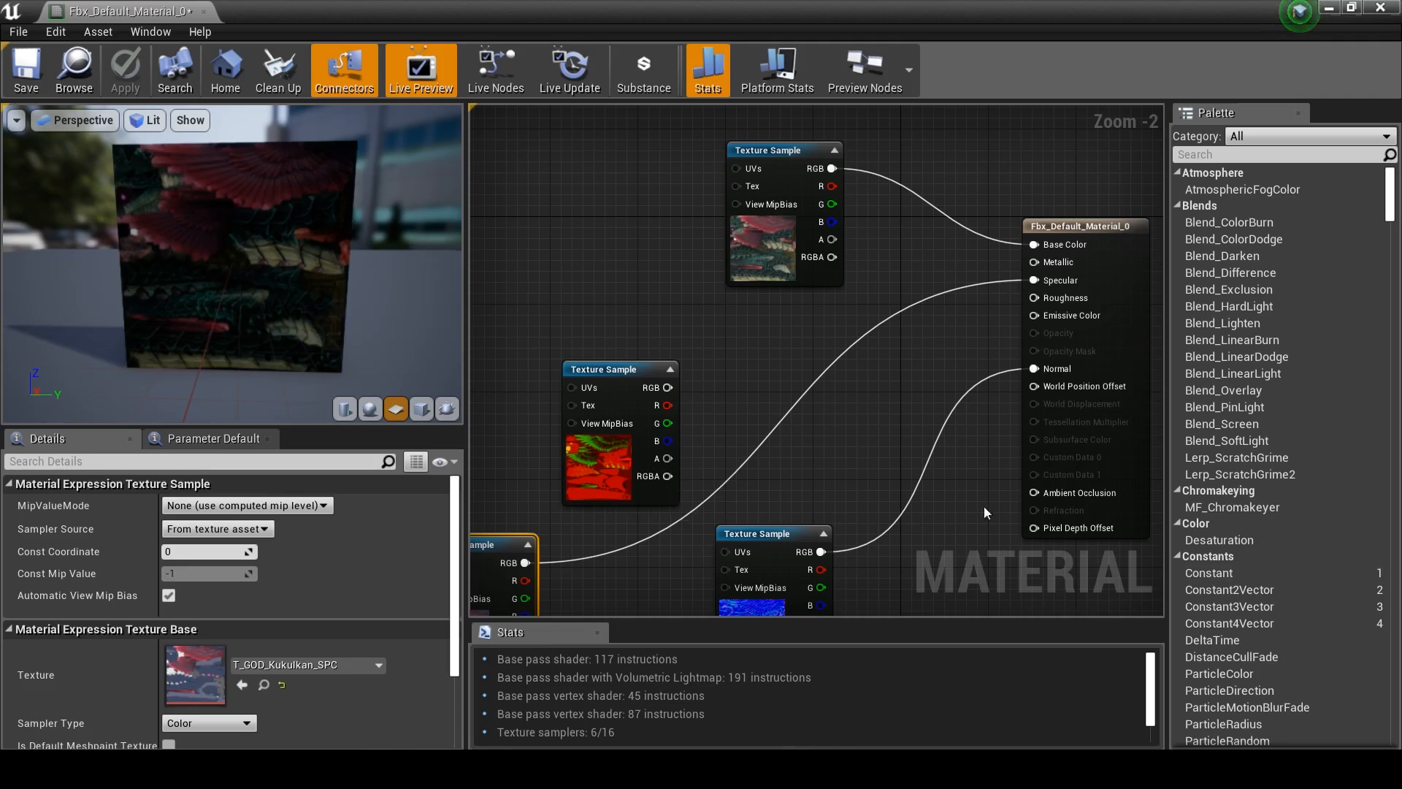
{"action": "mouse_move", "coordinate": [597, 463]}
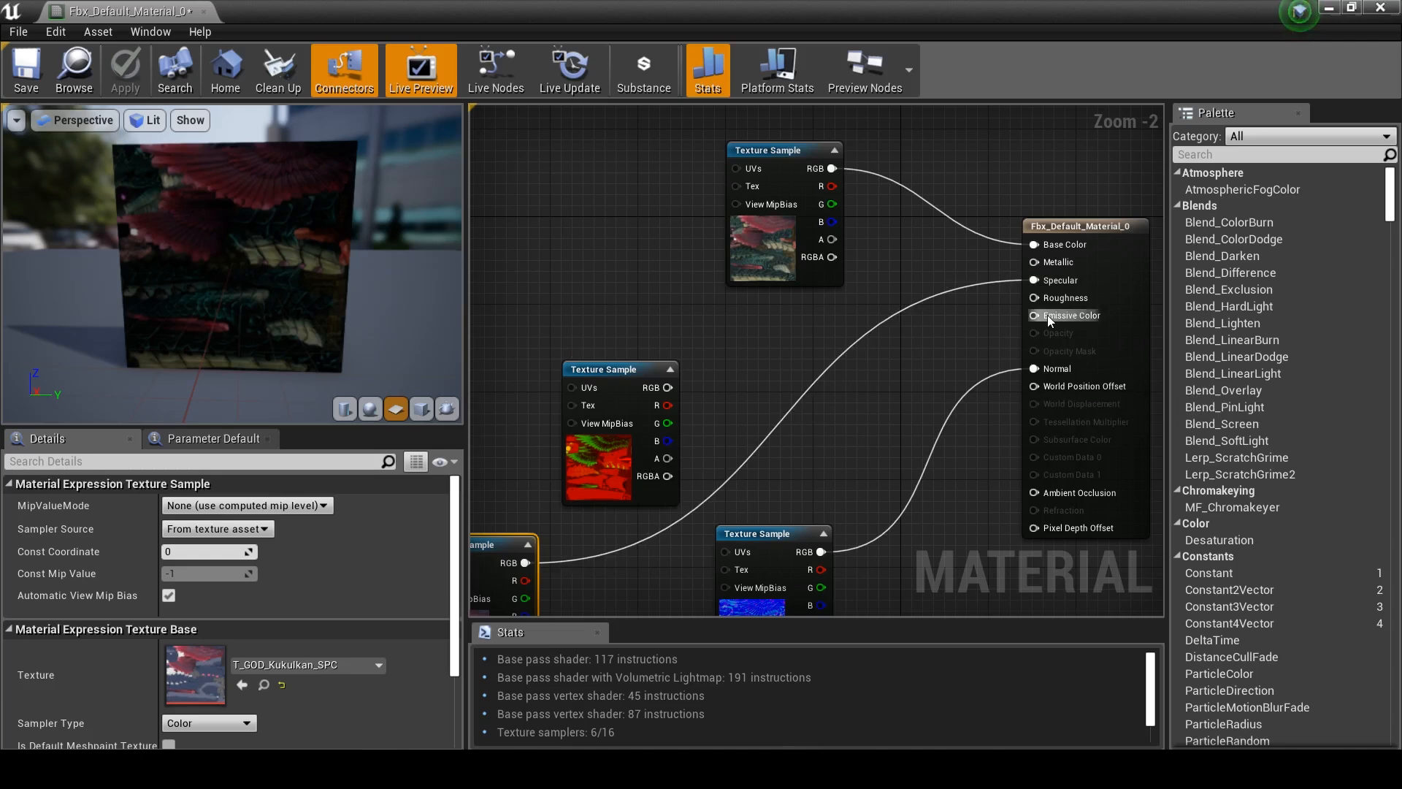
{"action": "mouse_move", "coordinate": [754, 386]}
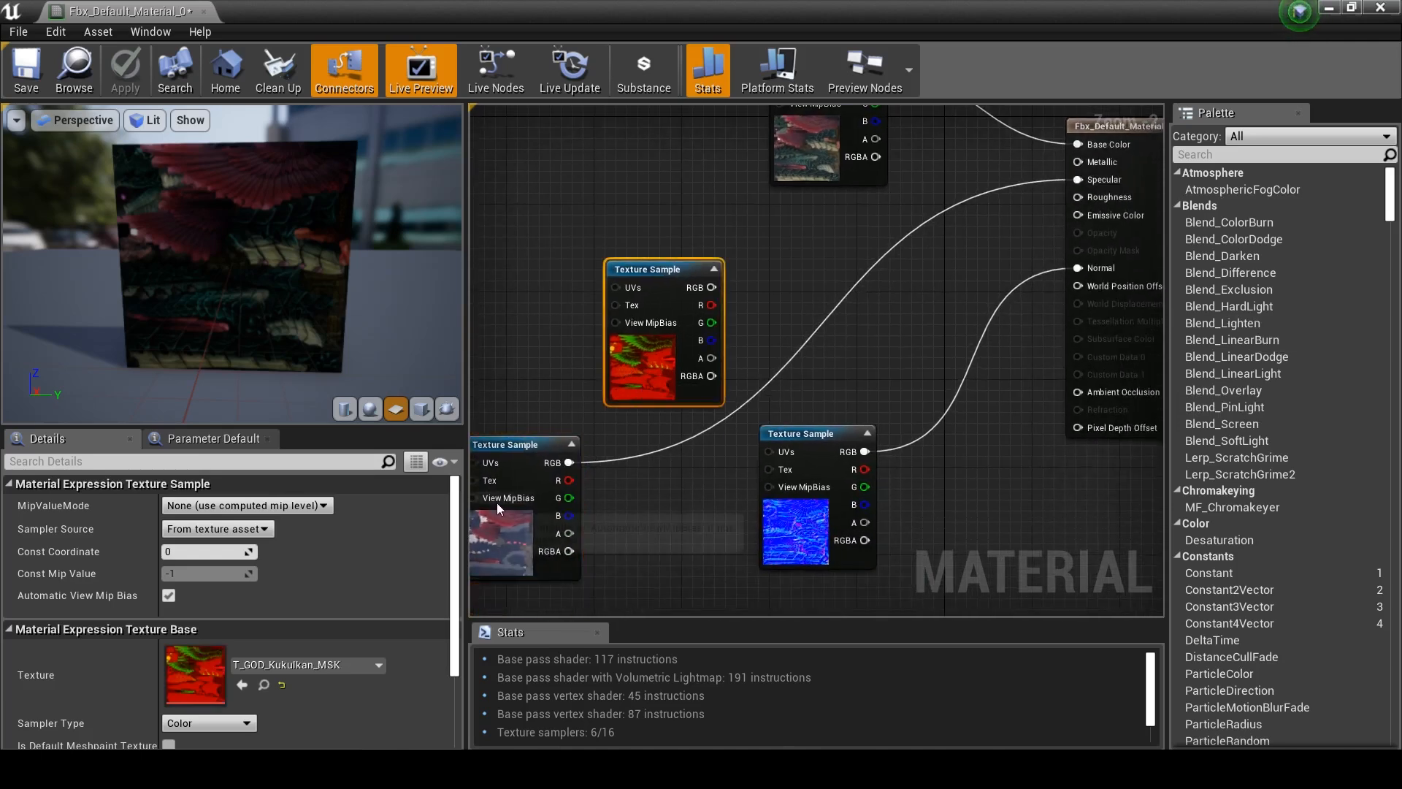
- Open T_GOD_Kukulkan_MSK from its Texture Sample node in the Texture Editor
{"action": "double_click", "coordinate": [194, 675]}
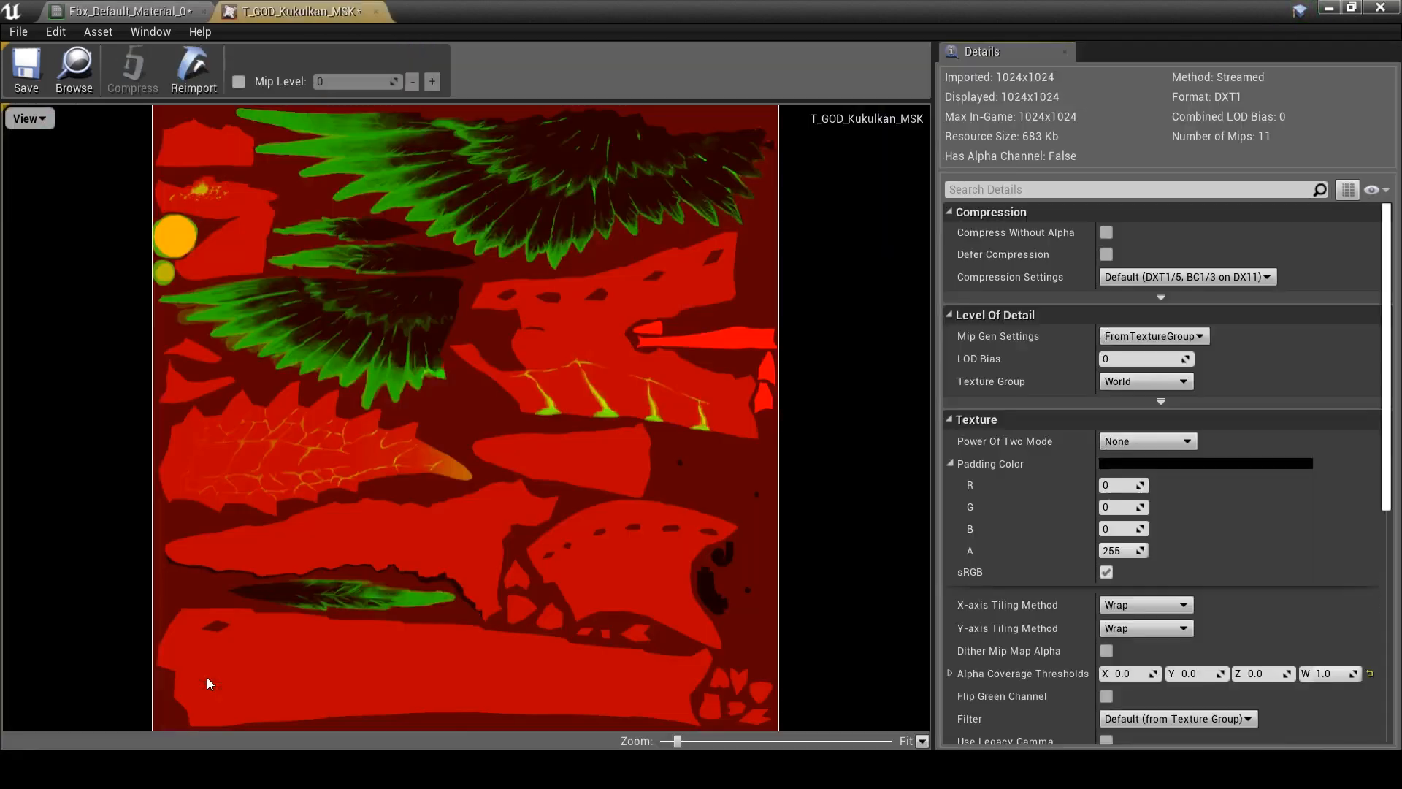
{"action": "mouse_move", "coordinate": [466, 430]}
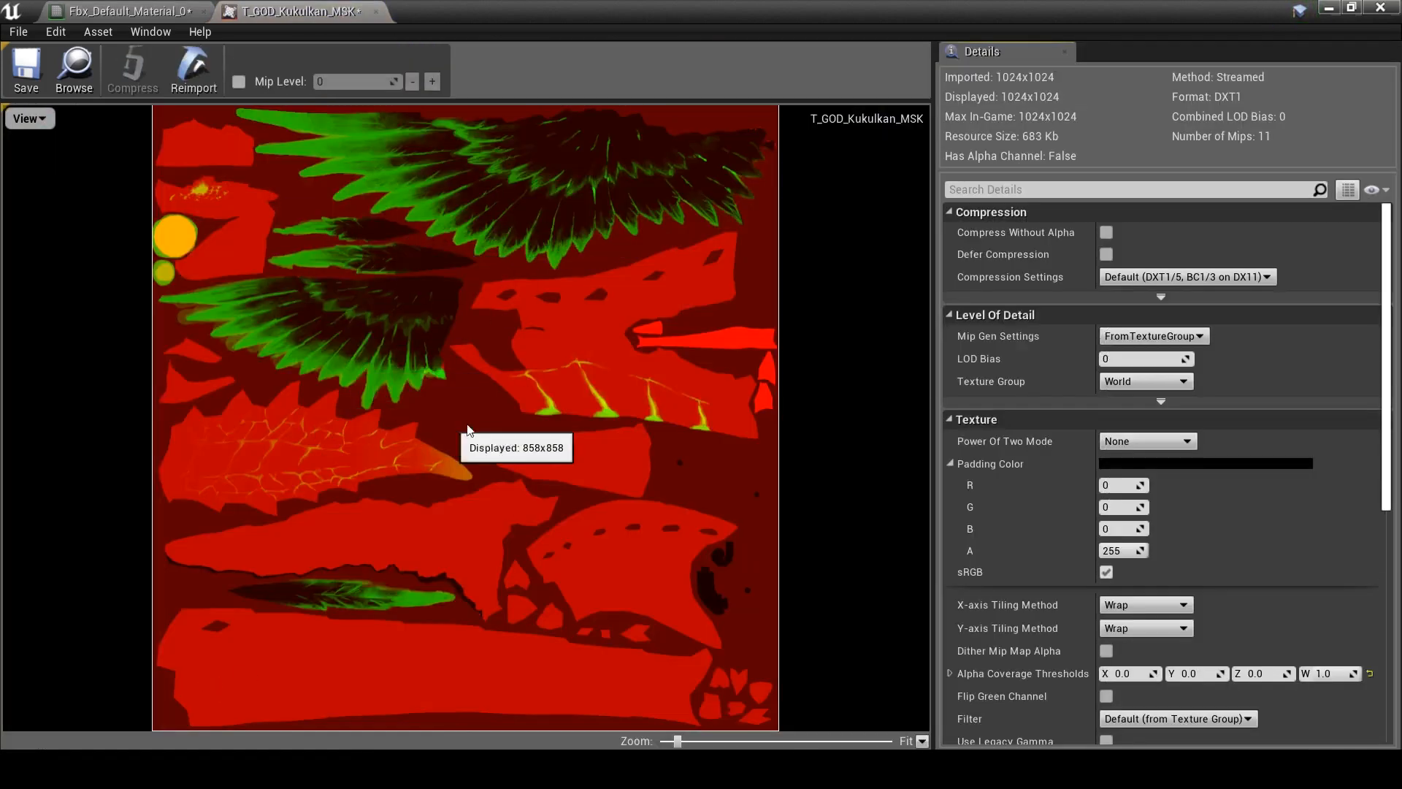
{"action": "mouse_move", "coordinate": [698, 364]}
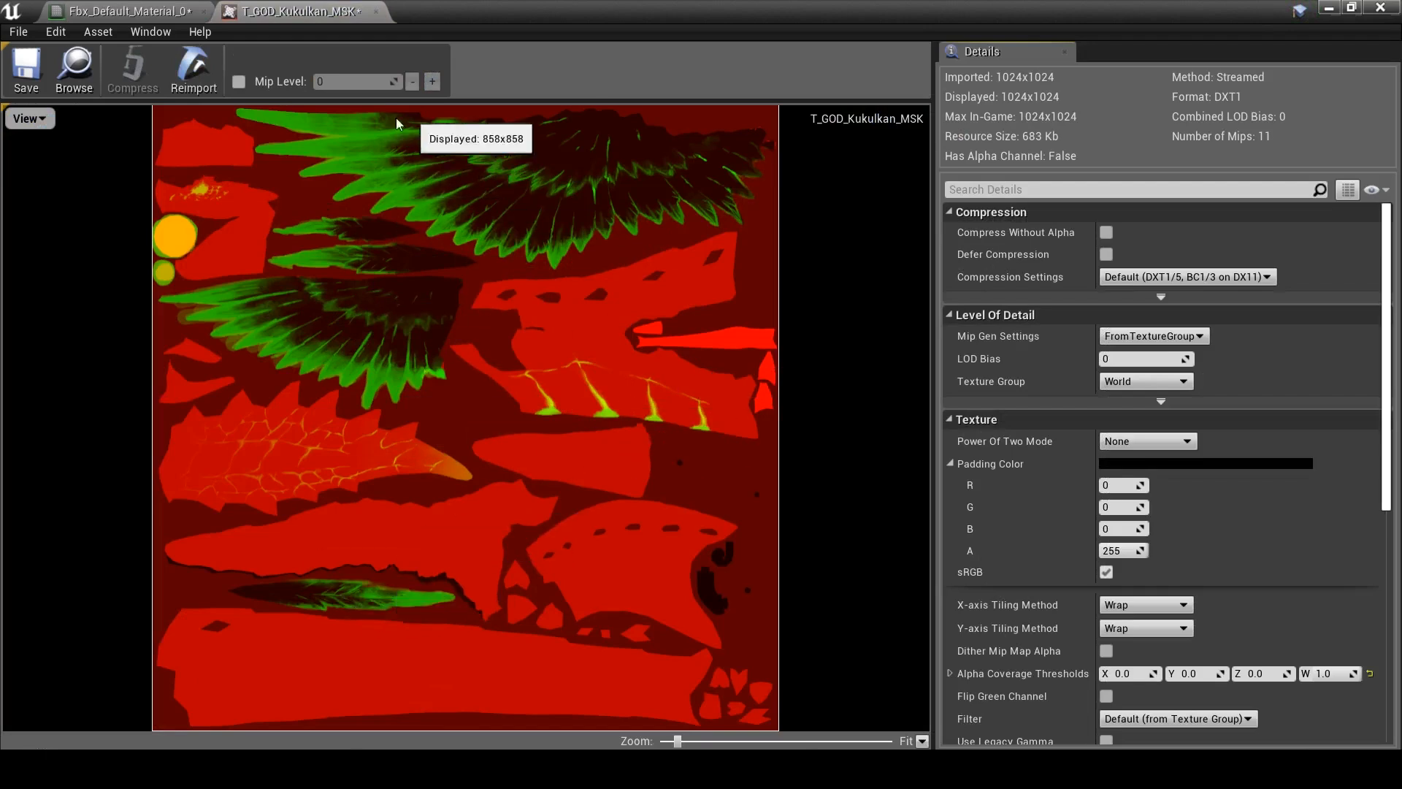
{"action": "mouse_move", "coordinate": [300, 368]}
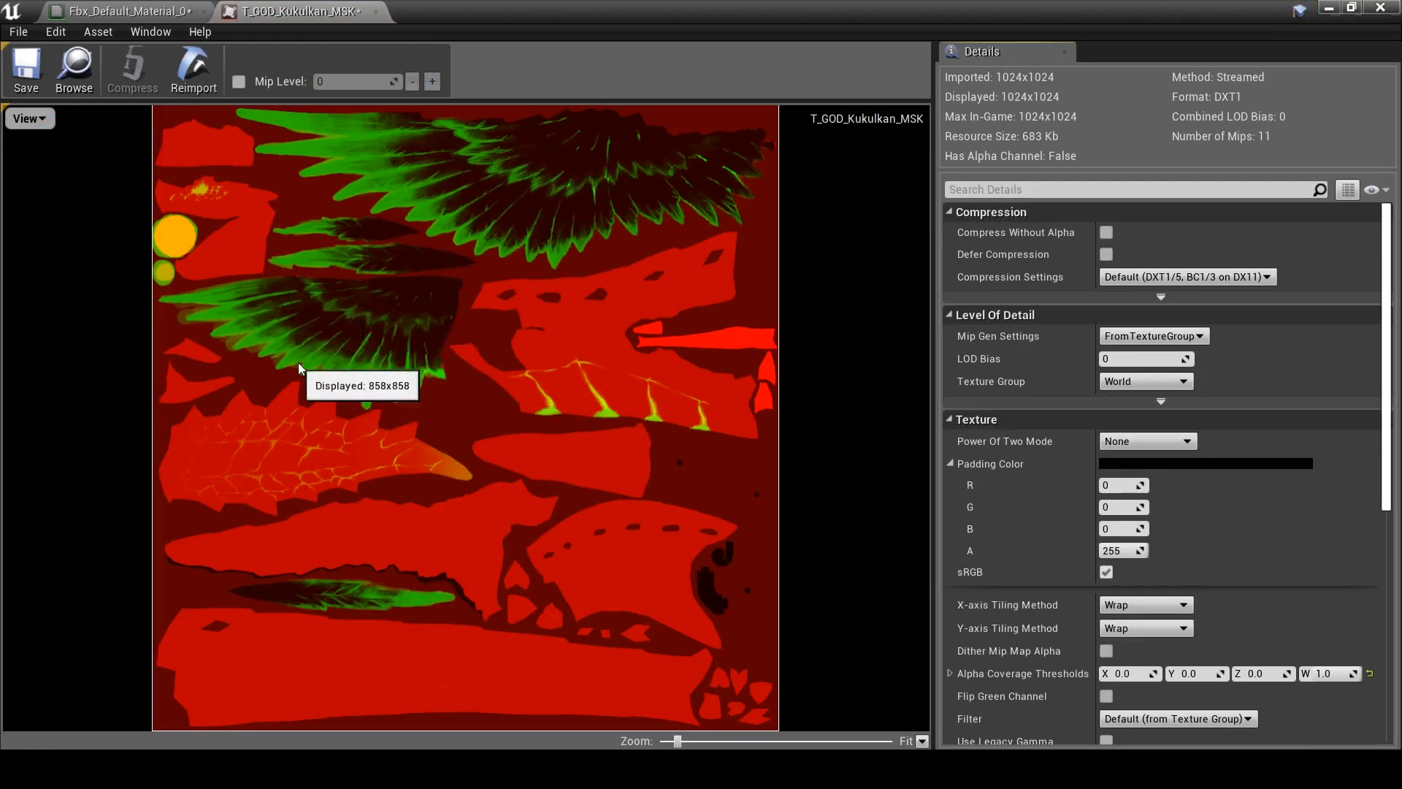
{"action": "mouse_move", "coordinate": [316, 251]}
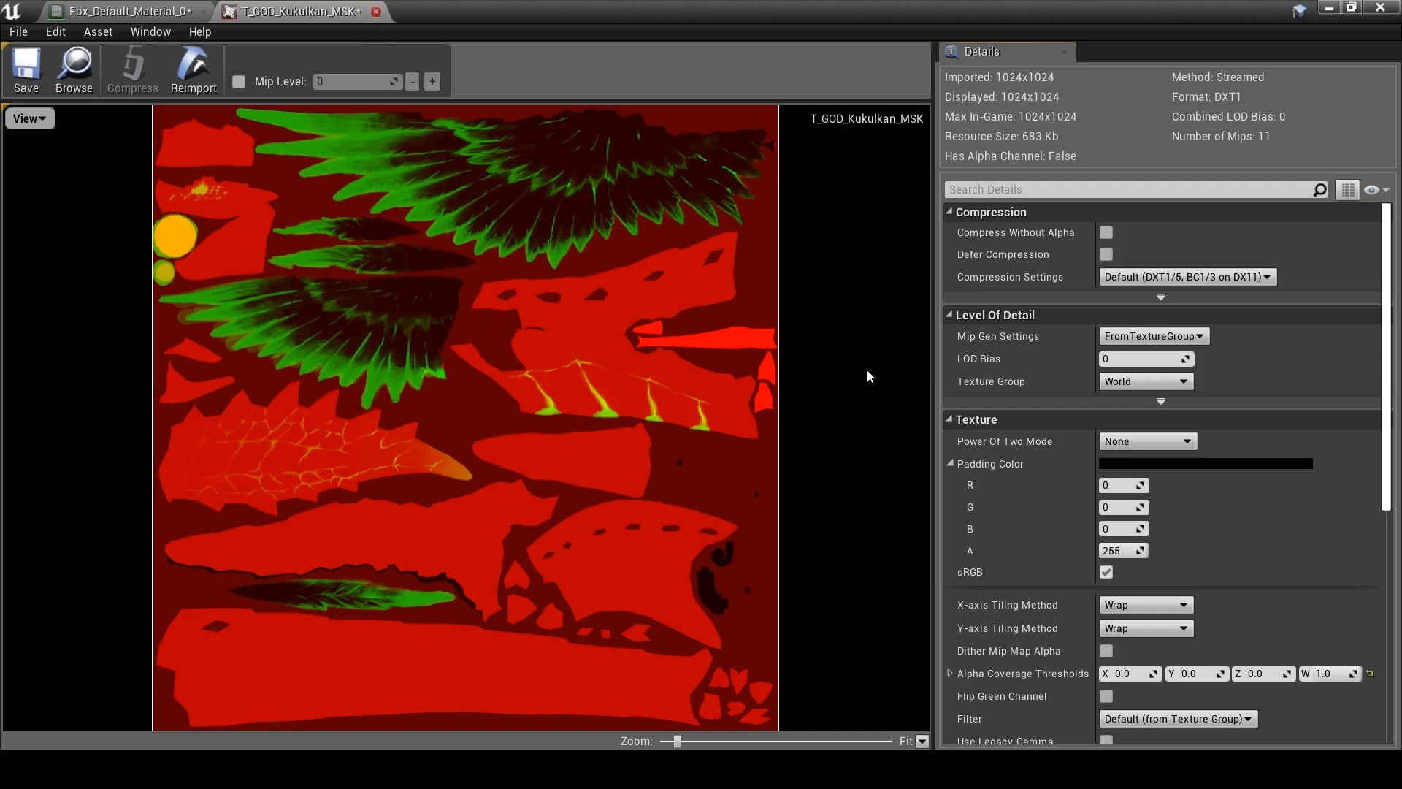
- Multiply mask G by a Scalar Parameter of value 6 into Emissive Color
{"action": "left_click", "coordinate": [120, 11]}
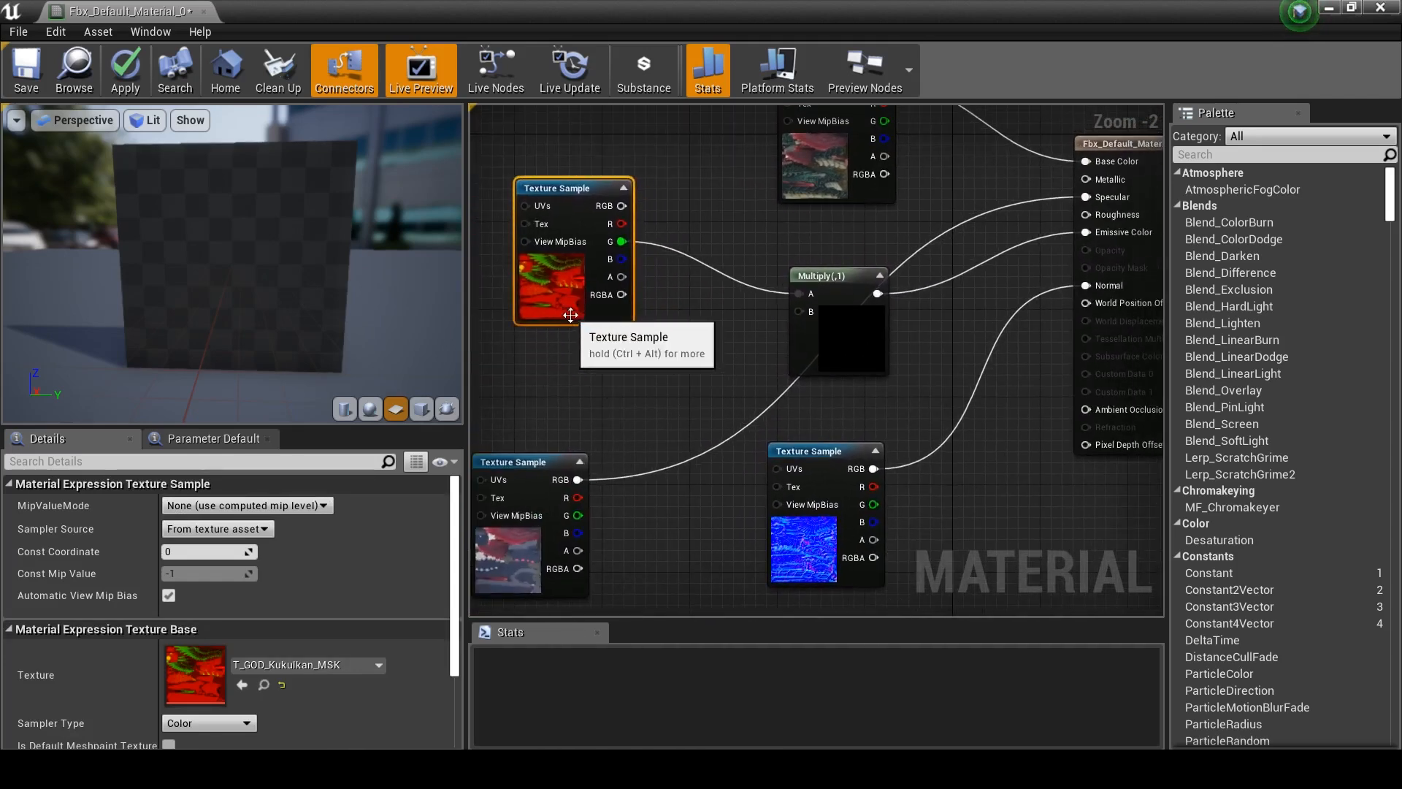
{"action": "mouse_move", "coordinate": [800, 327]}
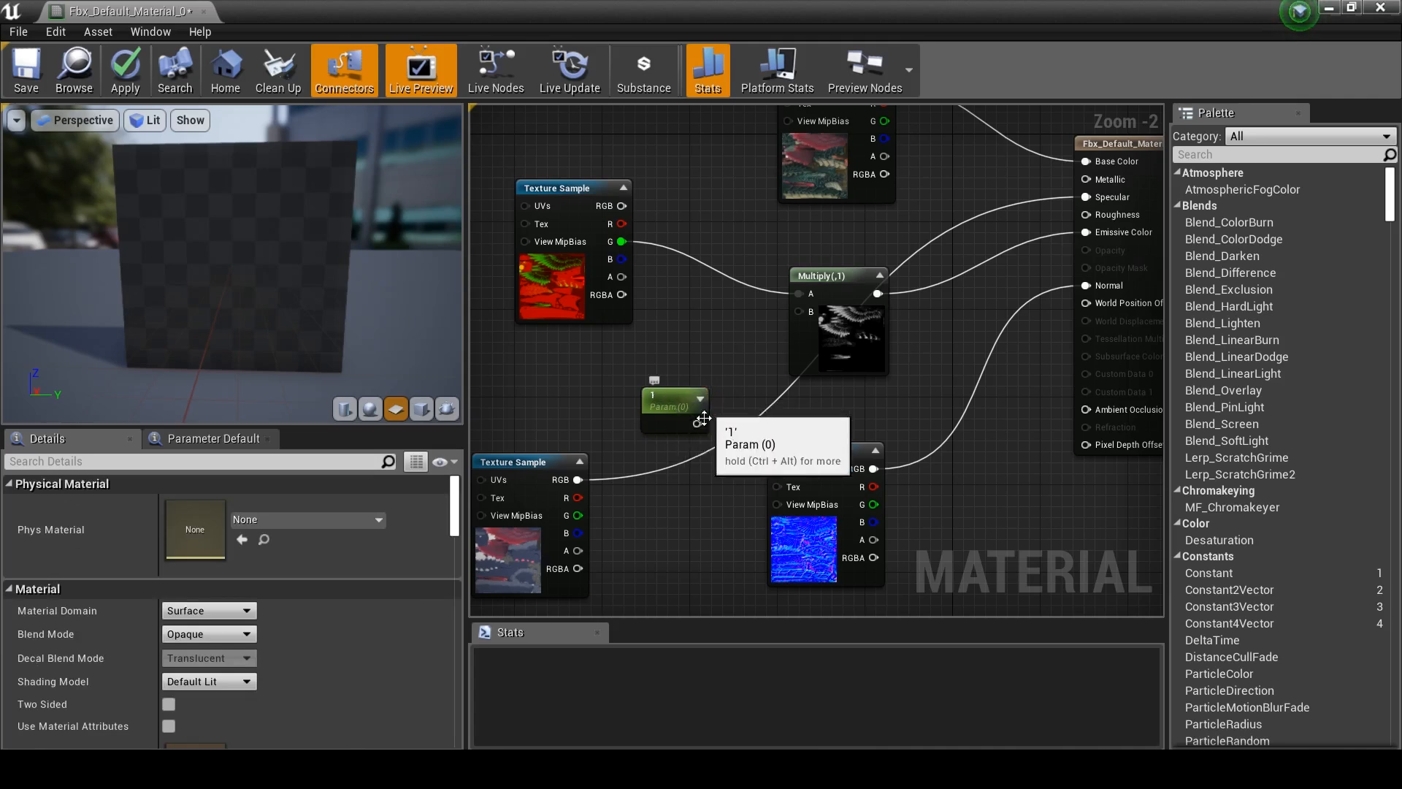
{"action": "left_click_drag", "start_coordinate": [697, 421], "coordinate": [733, 385]}
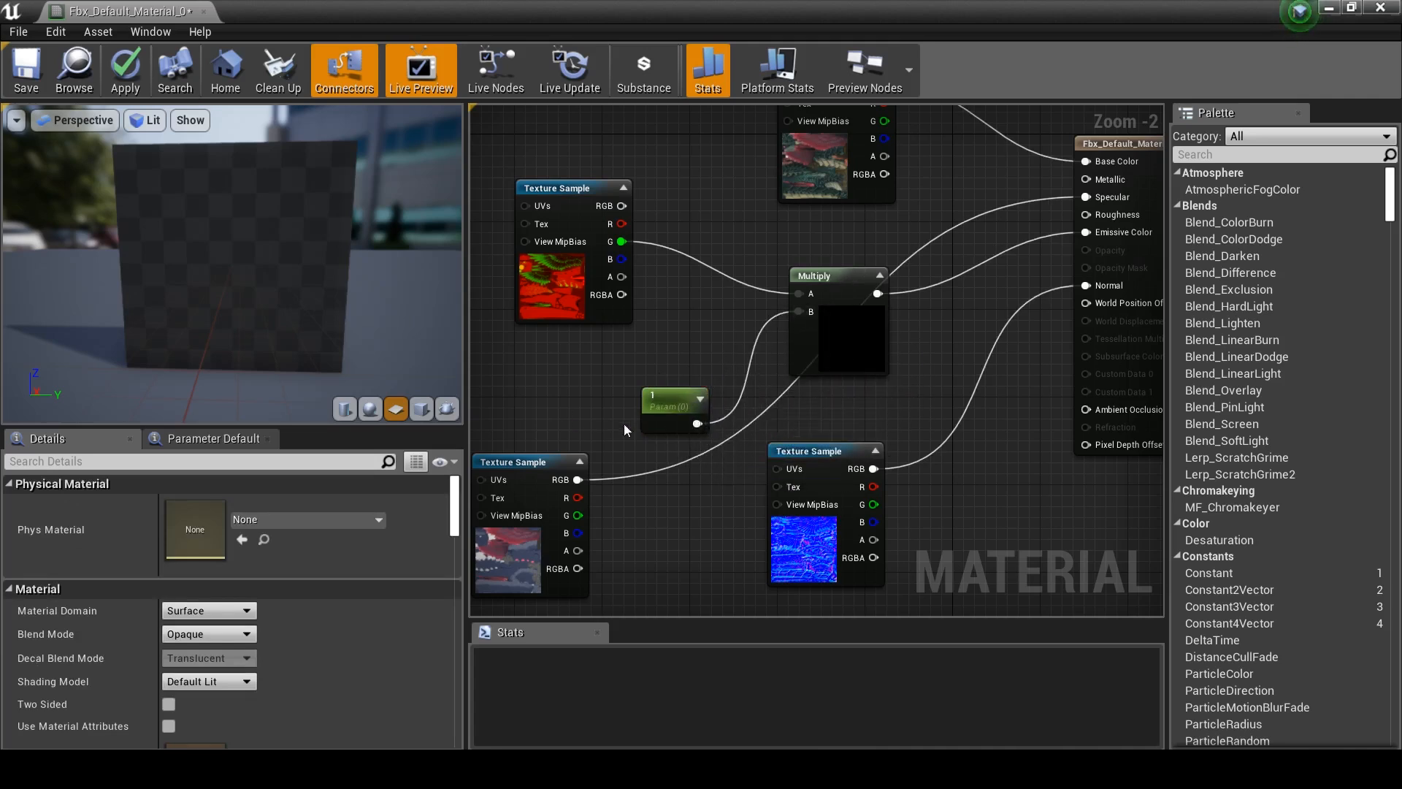
{"action": "left_click", "coordinate": [674, 410]}
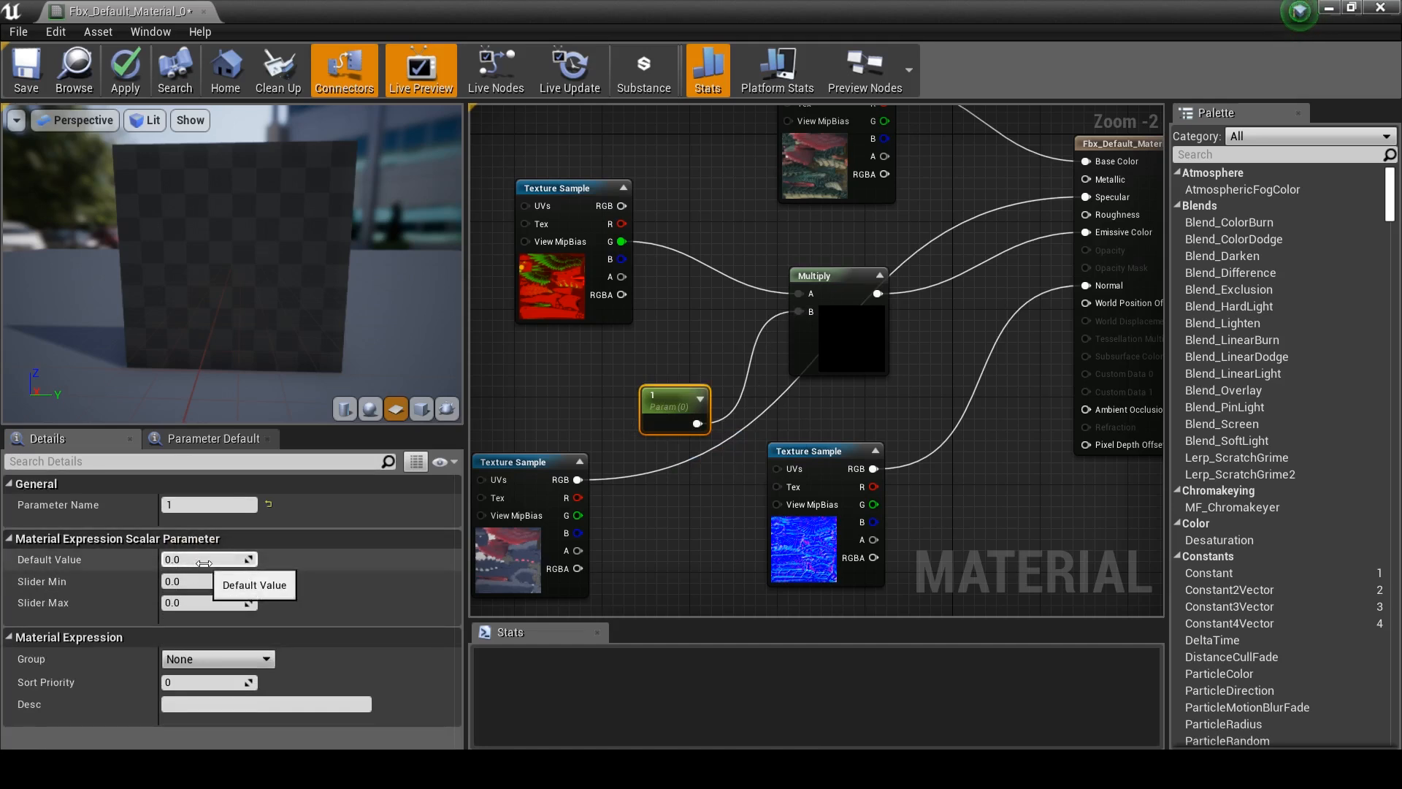
{"action": "type", "text": "6"}
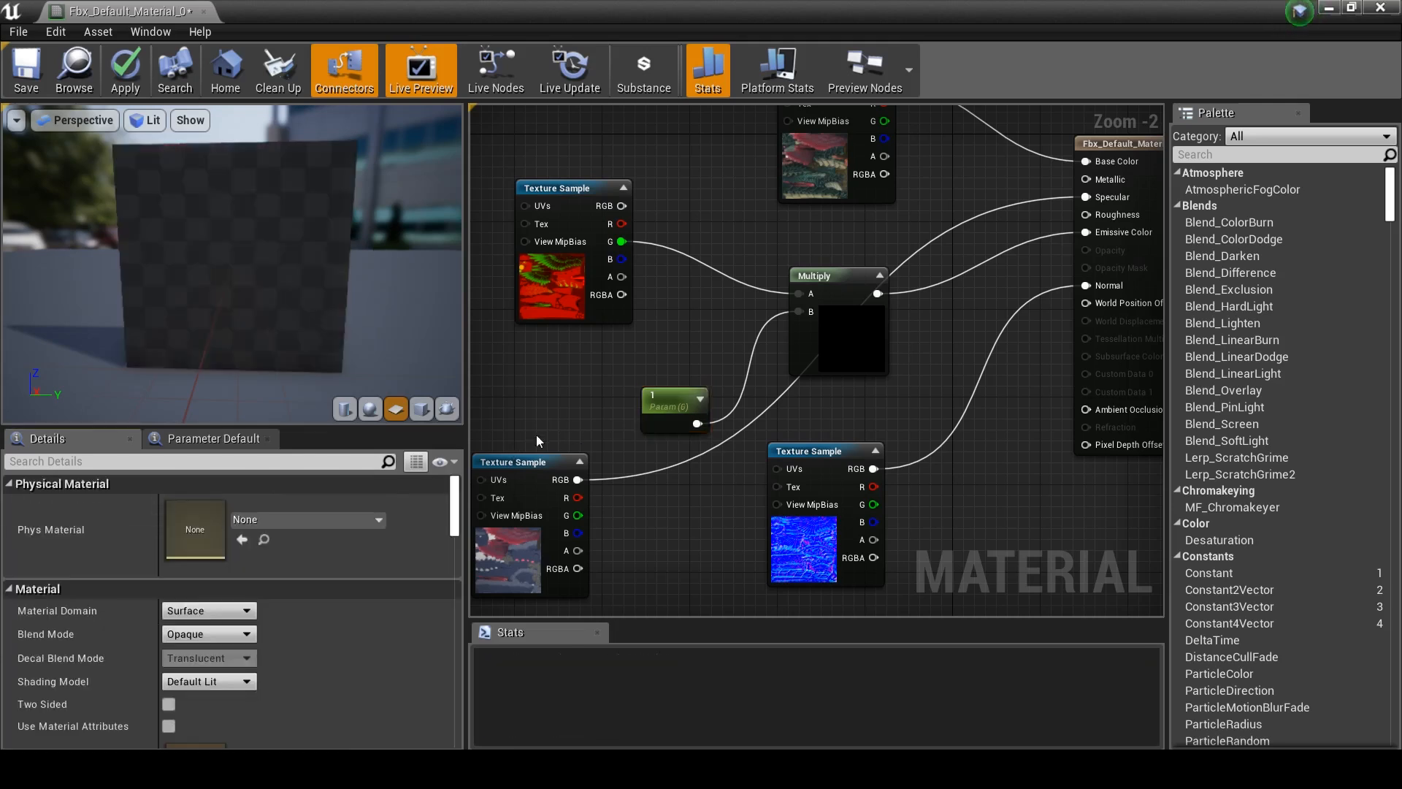
{"action": "mouse_move", "coordinate": [124, 71]}
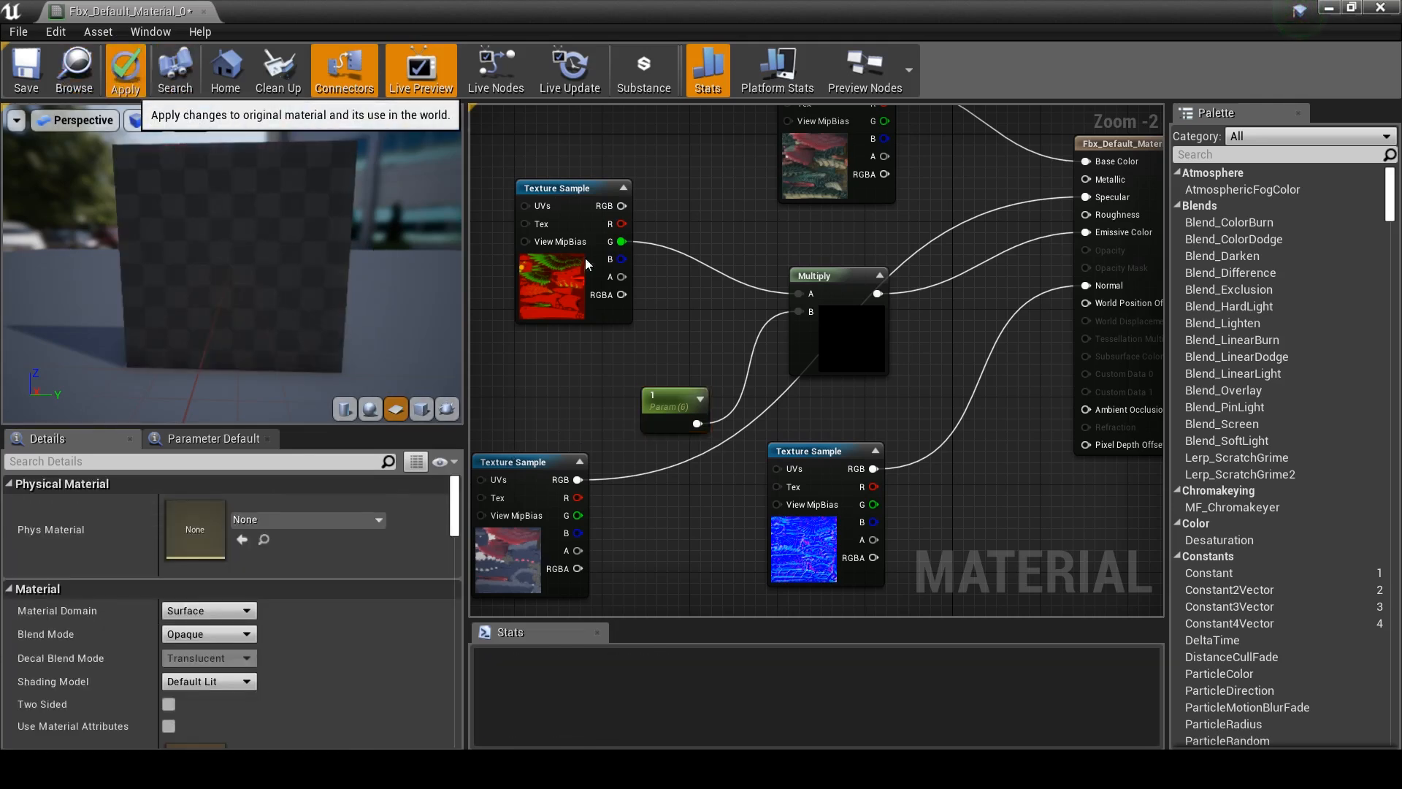
- Apply the emissive material changes and view Kukulkan in the level viewport
{"action": "left_click", "coordinate": [124, 68]}
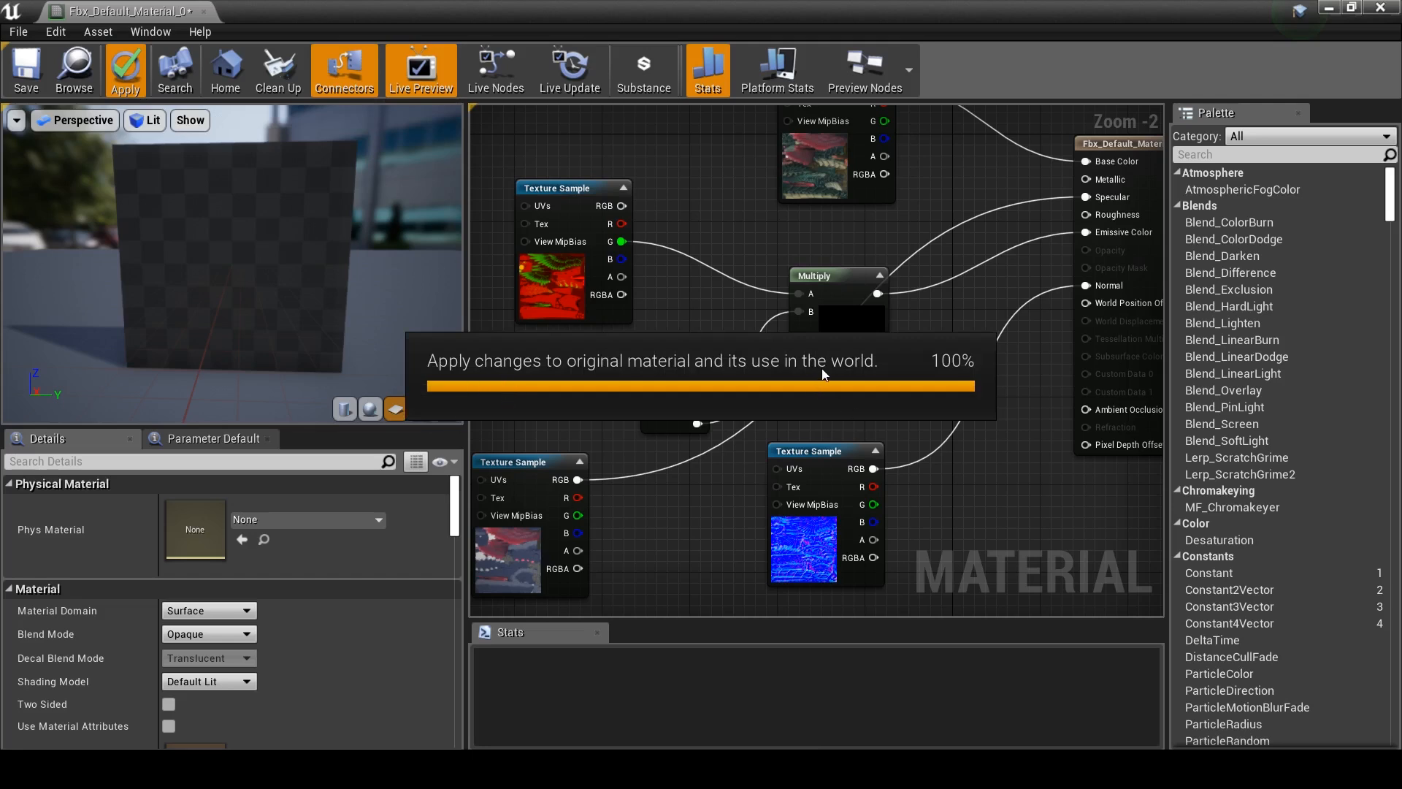
{"action": "mouse_move", "coordinate": [914, 320]}
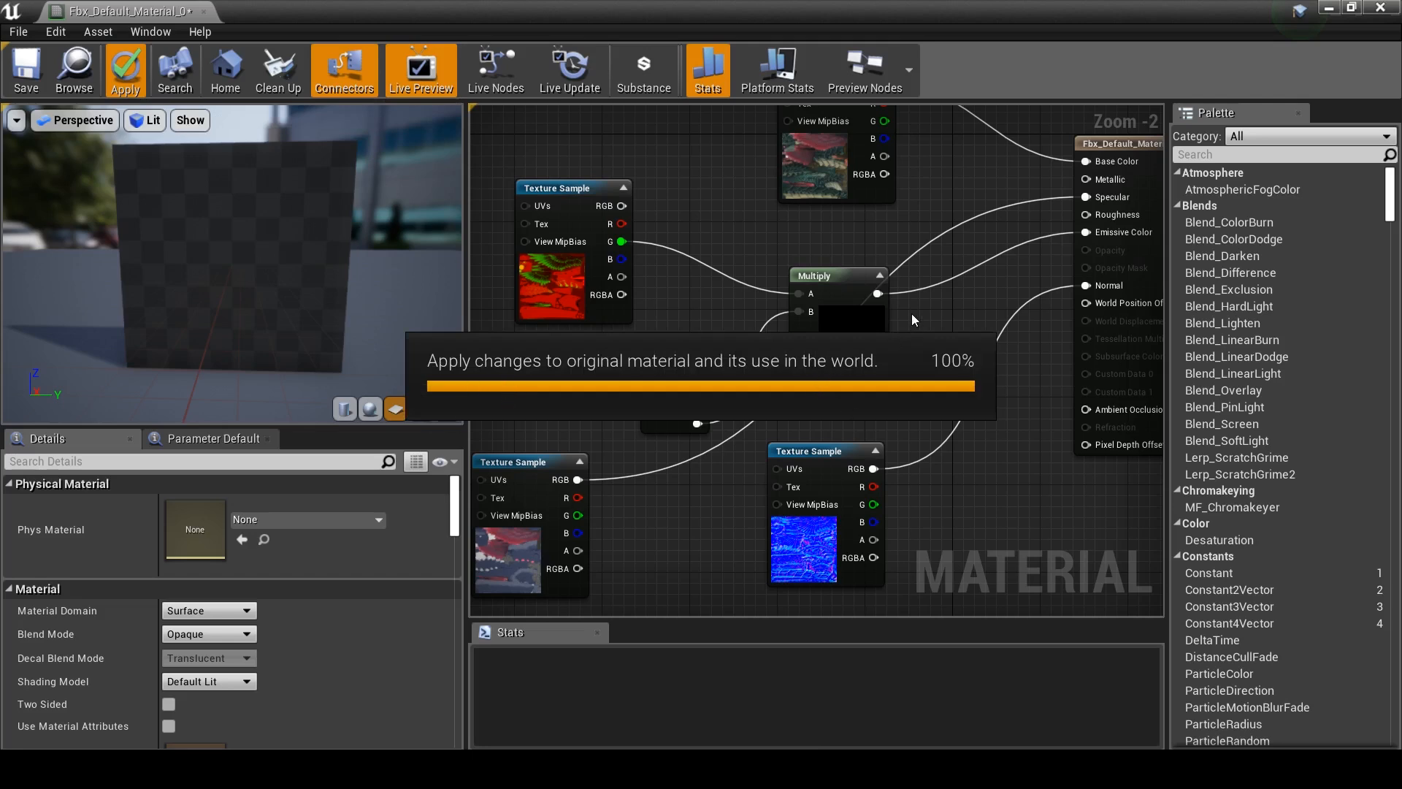
{"action": "left_click", "coordinate": [124, 71]}
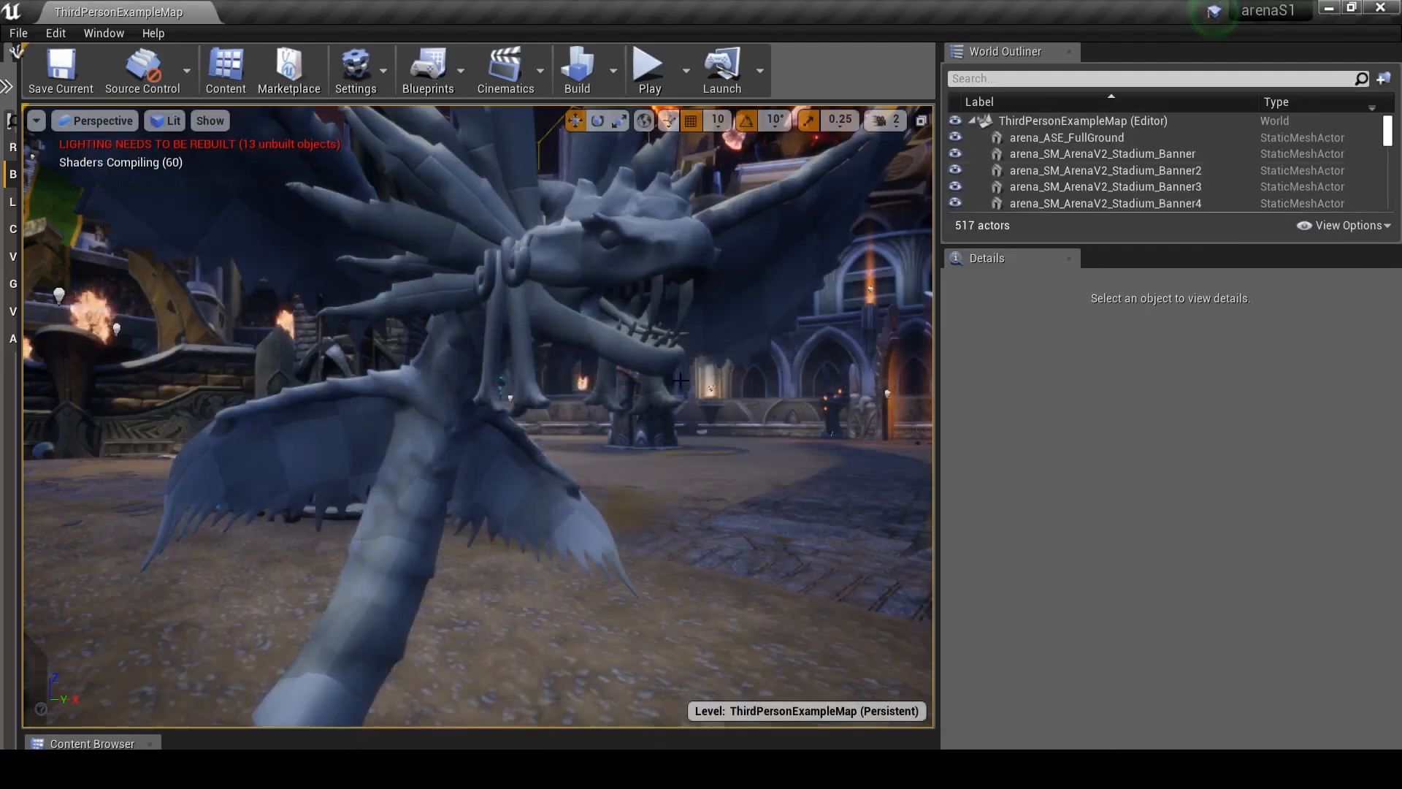
{"action": "mouse_move", "coordinate": [630, 518]}
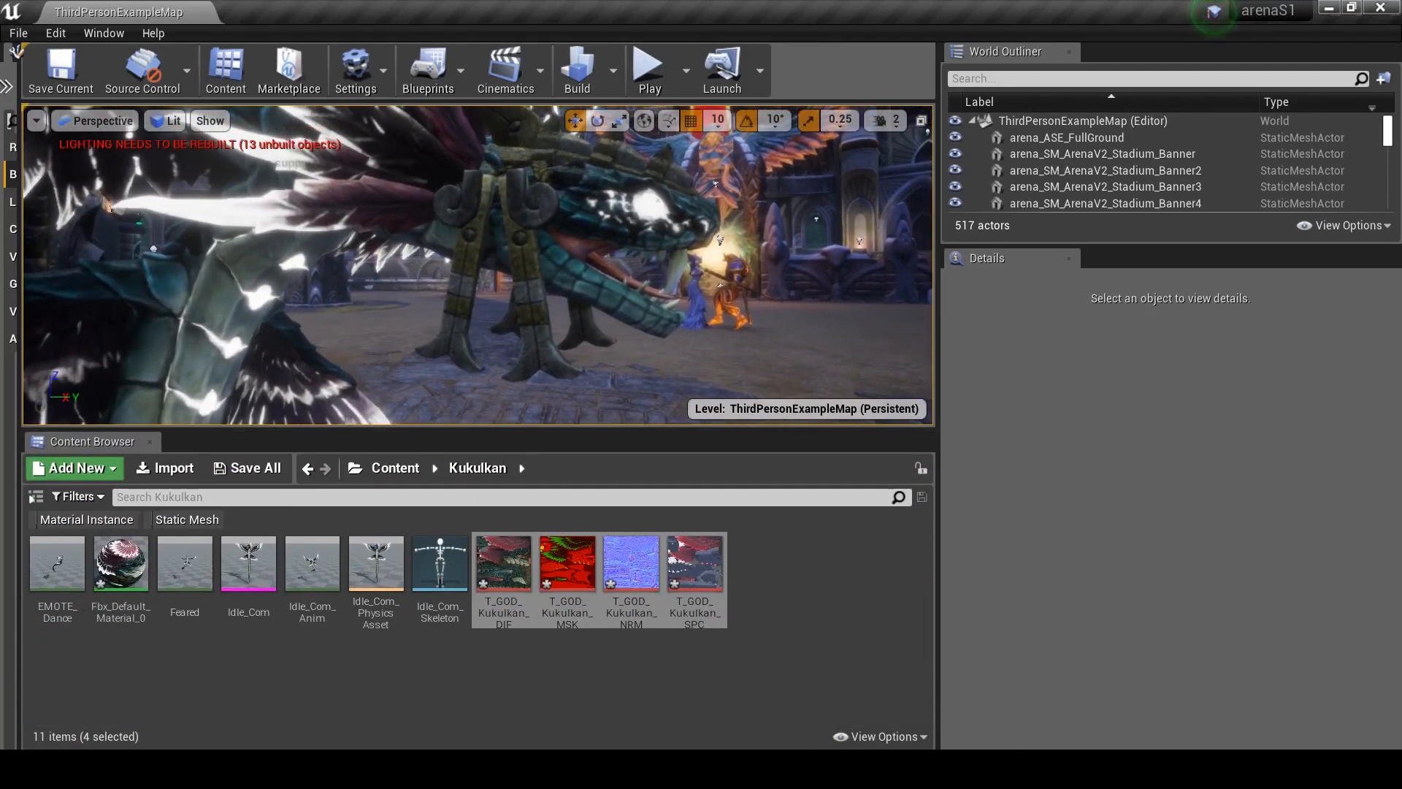
- Add a second Multiply with a red Vector Parameter to the emissive chain
{"action": "double_click", "coordinate": [120, 563]}
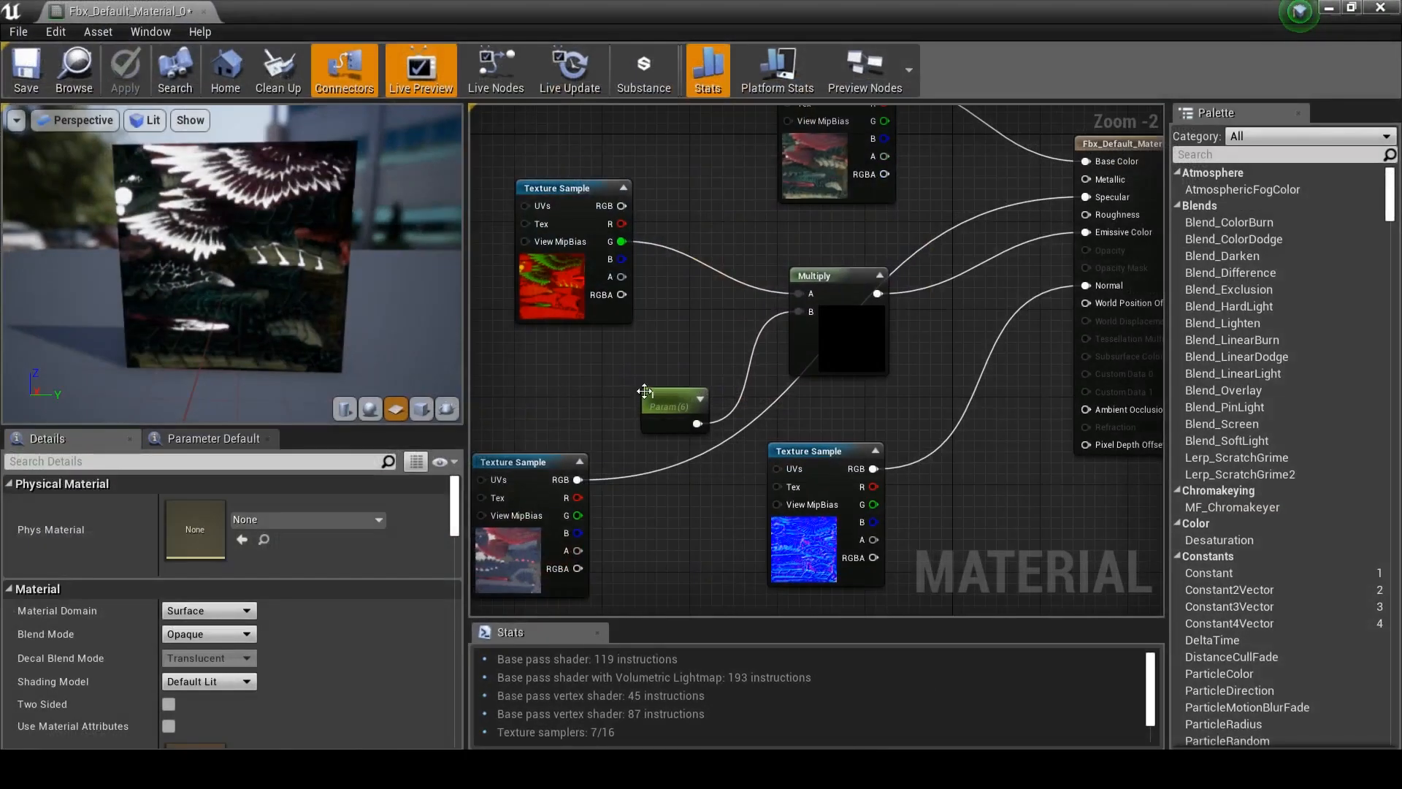
{"action": "scroll", "scroll_direction": "down", "scroll_amount": 3}
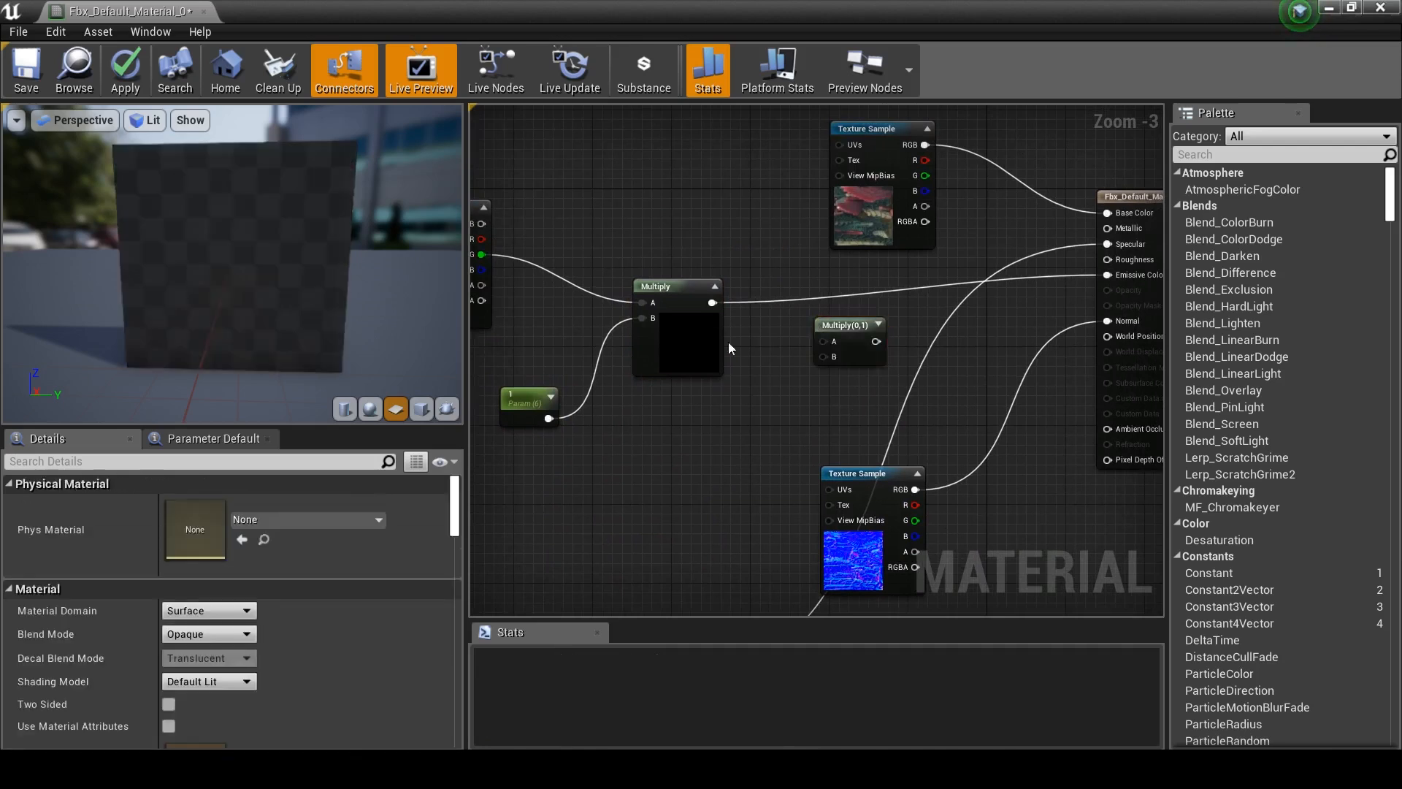
{"action": "mouse_move", "coordinate": [1138, 282]}
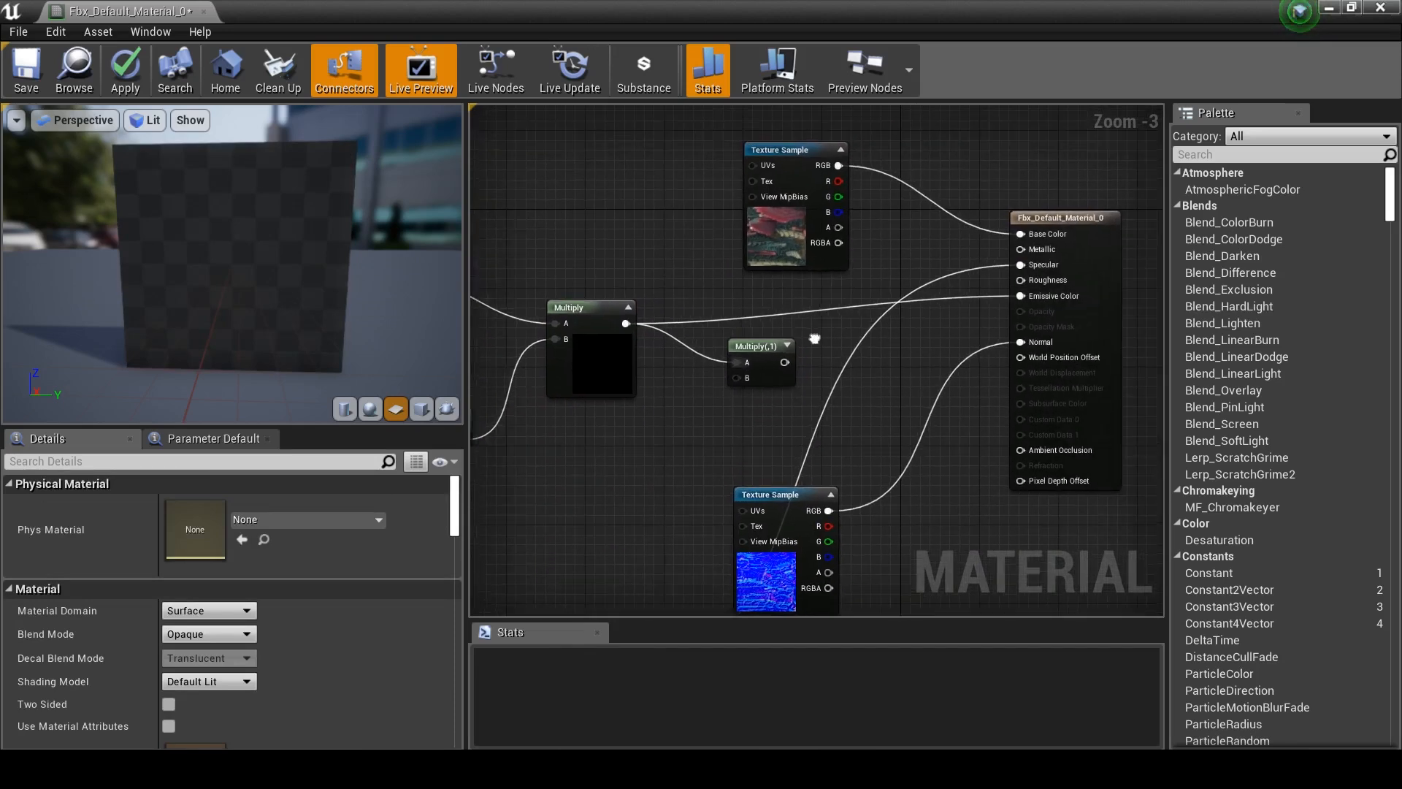
{"action": "right_click", "coordinate": [1015, 298]}
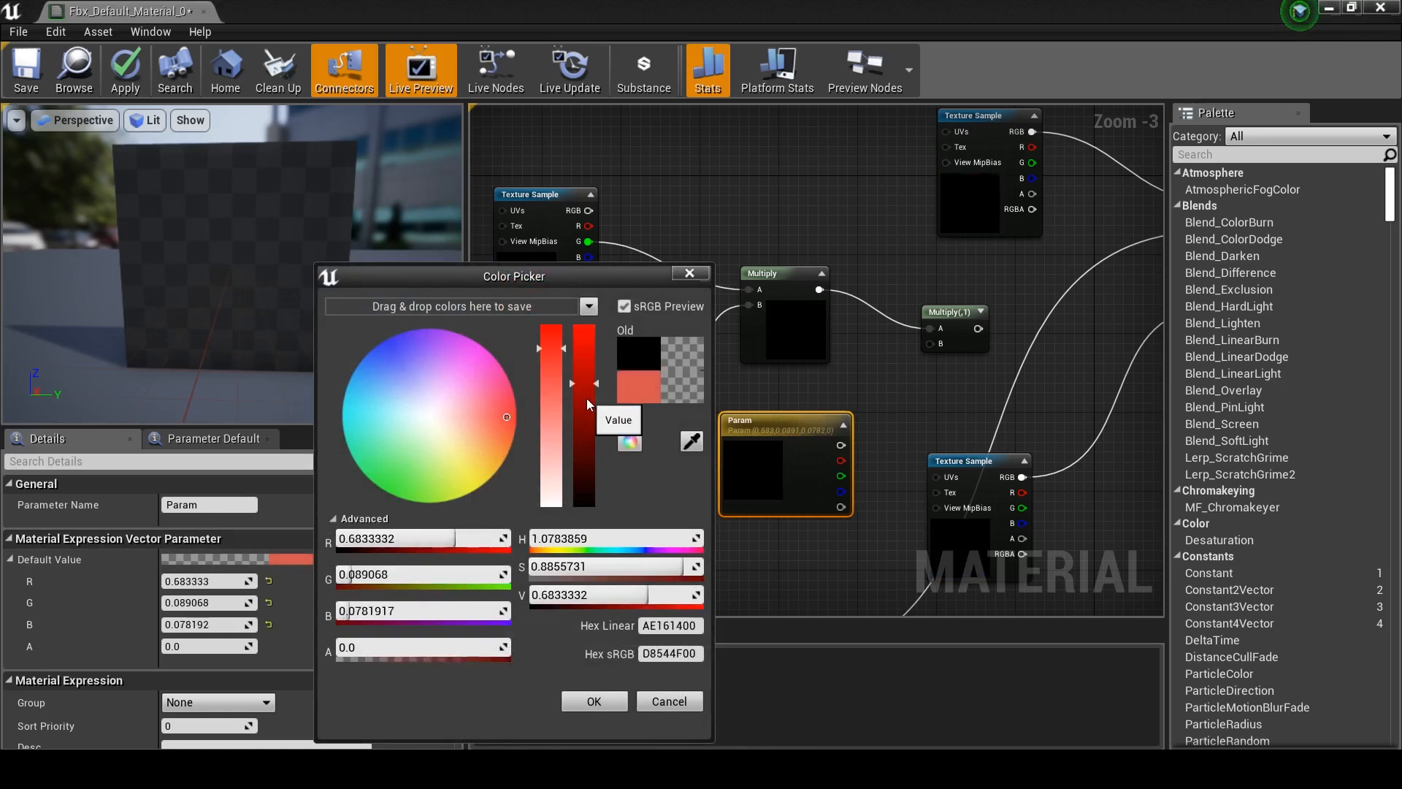
{"action": "left_click", "coordinate": [593, 701]}
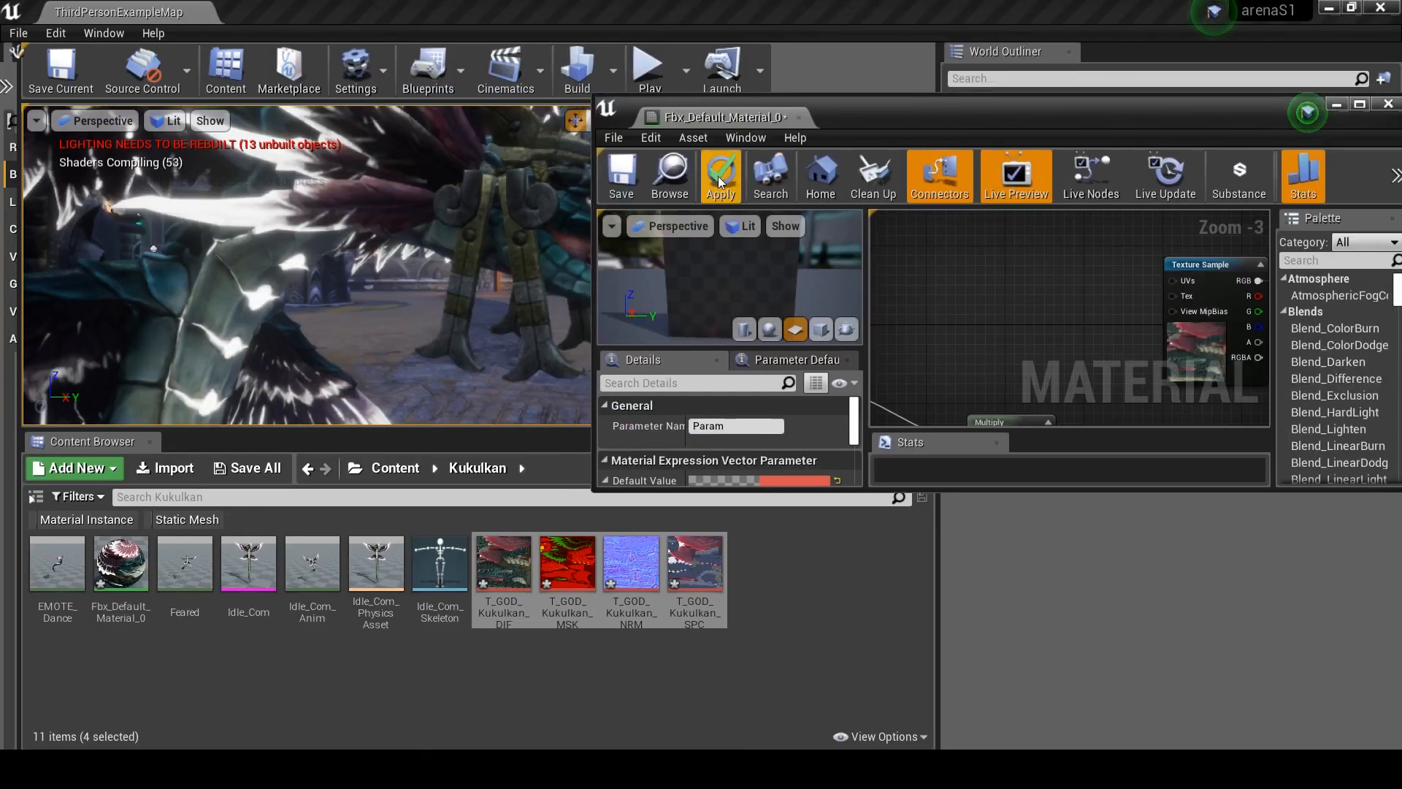
- Apply the red colour change and minimize the Material Editor to view the arena
{"action": "left_click", "coordinate": [721, 175]}
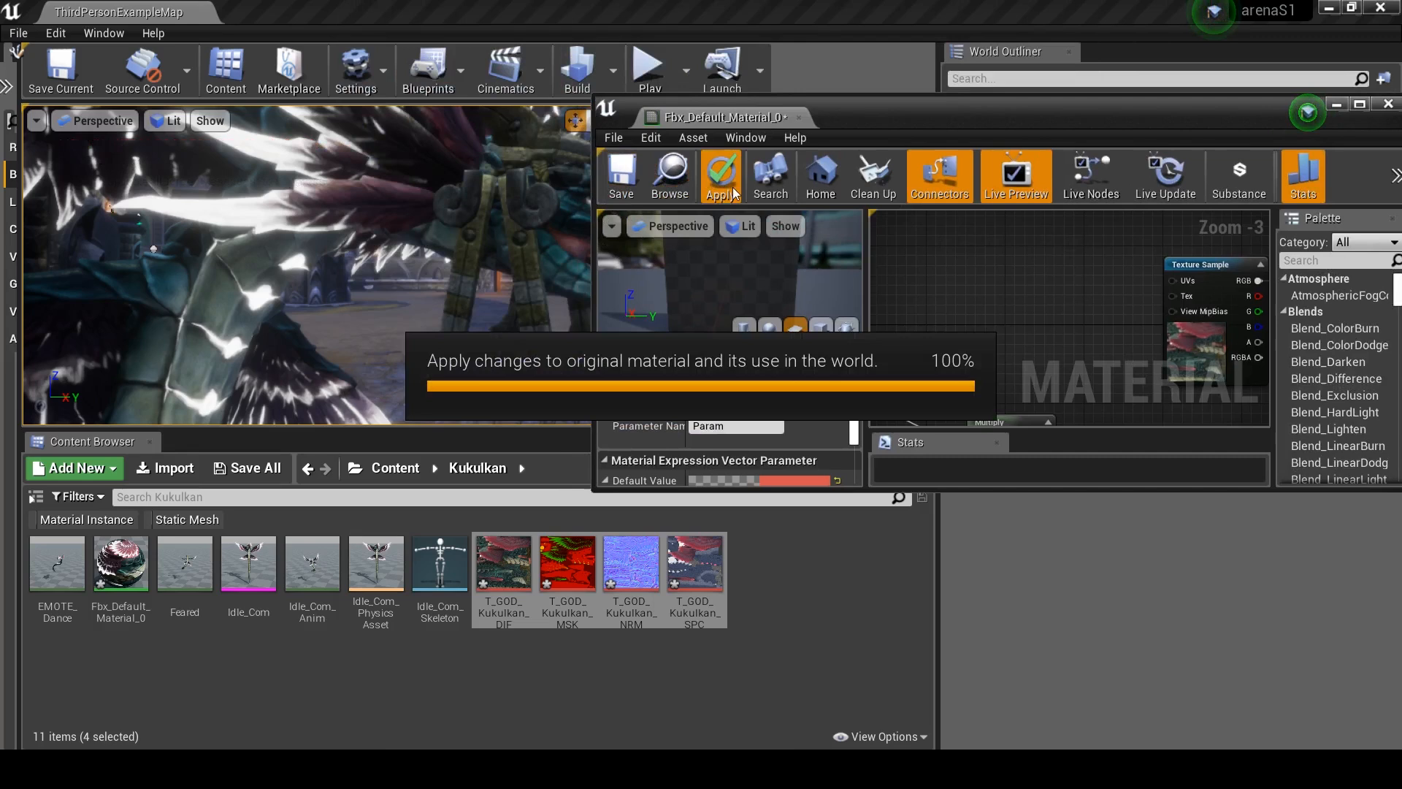
{"action": "mouse_move", "coordinate": [741, 193]}
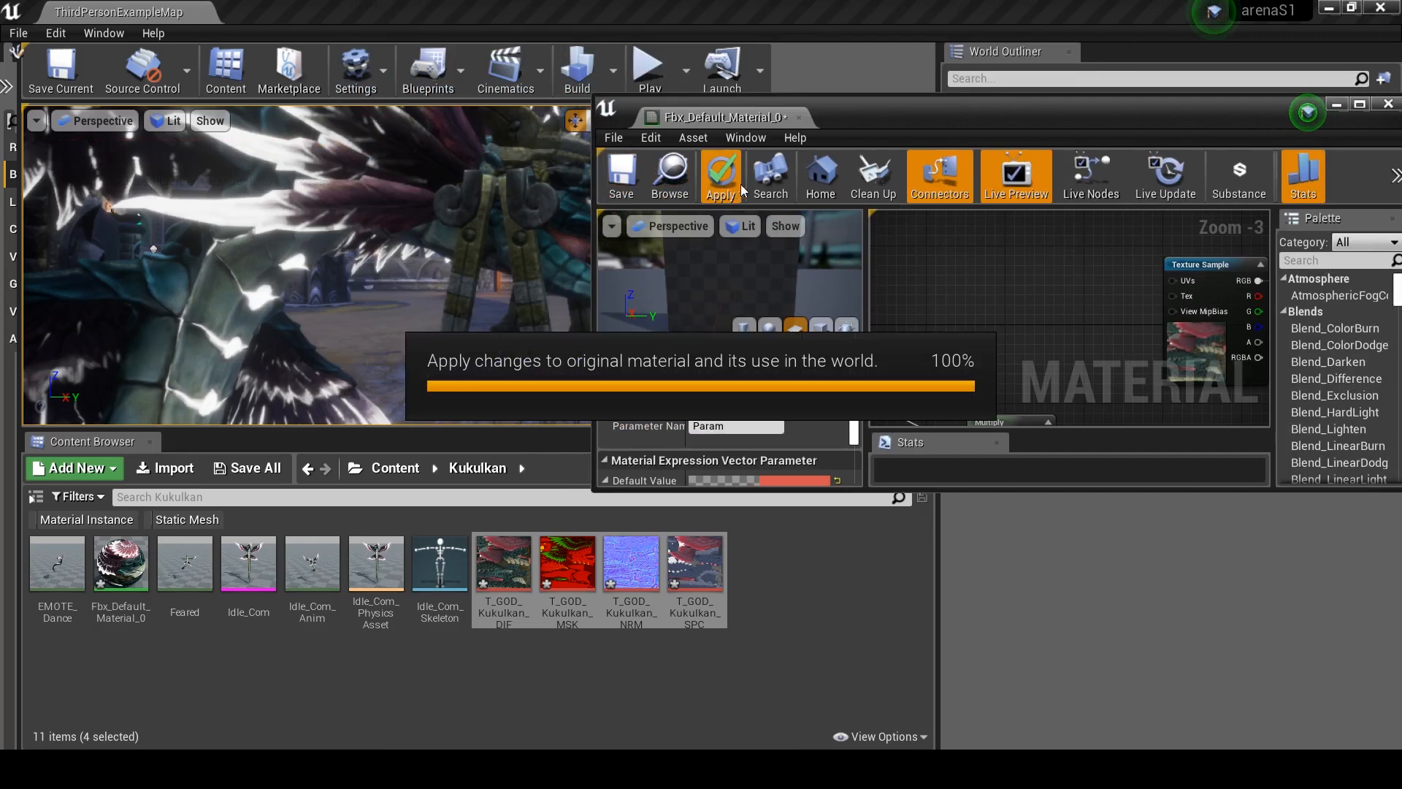
{"action": "left_click", "coordinate": [719, 175]}
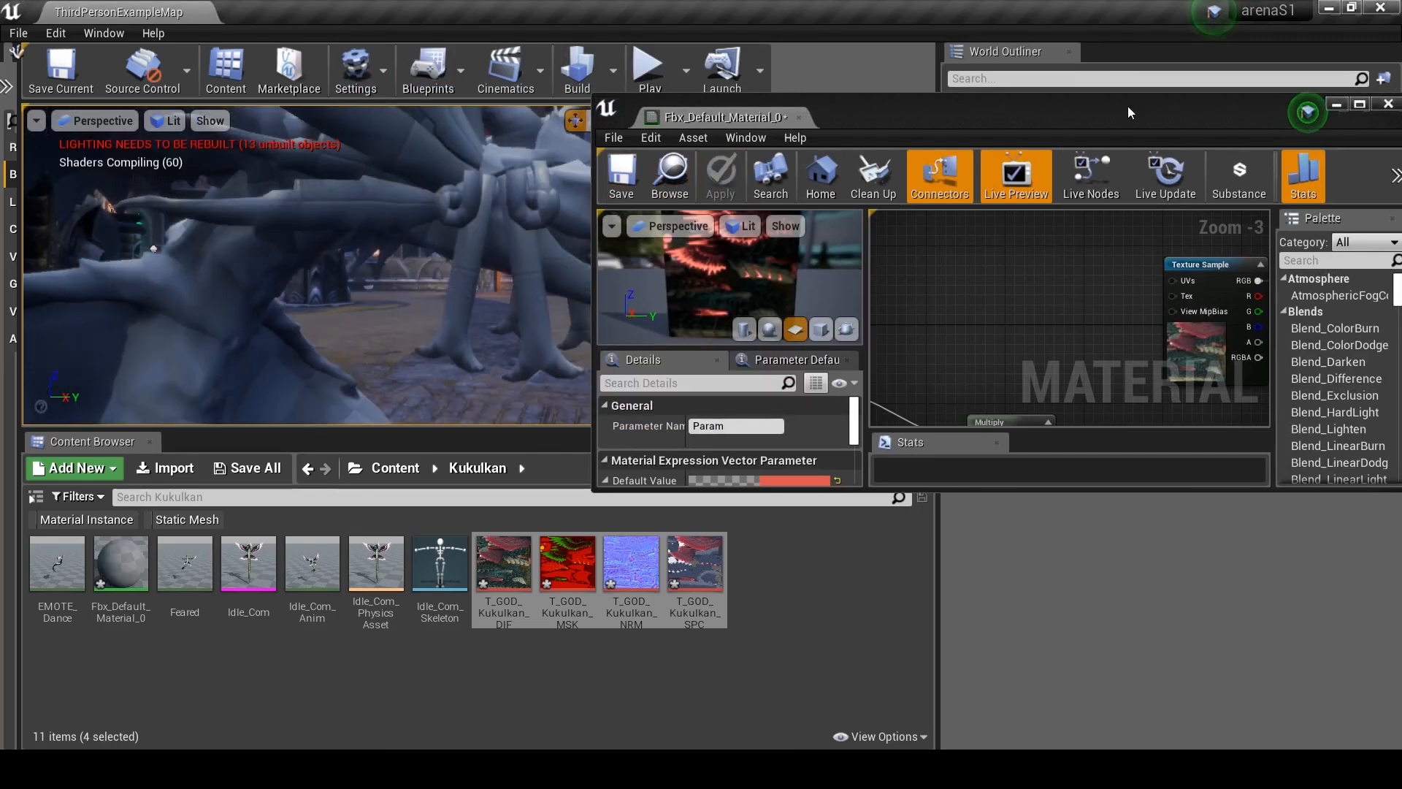
{"action": "left_click", "coordinate": [800, 116]}
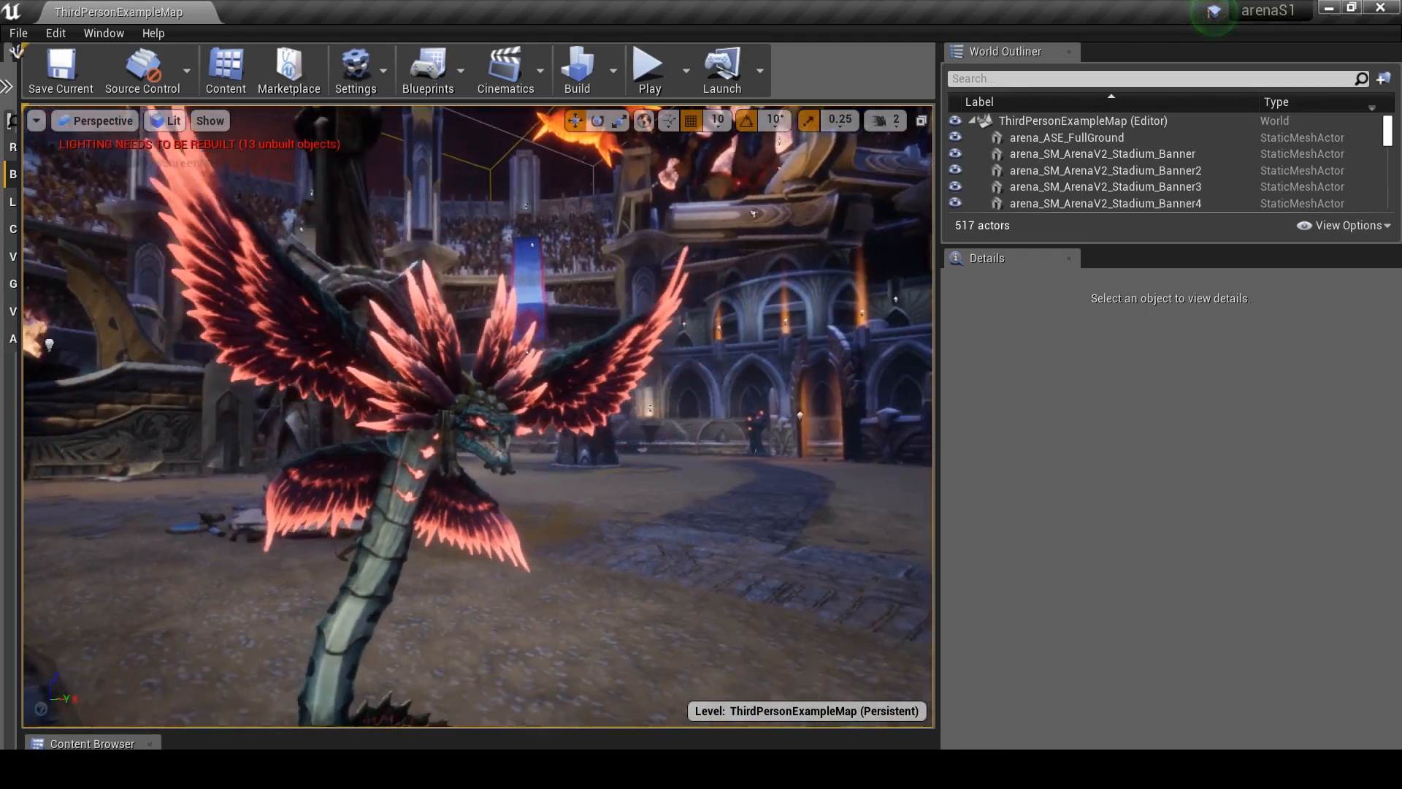
{"action": "mouse_move", "coordinate": [650, 70]}
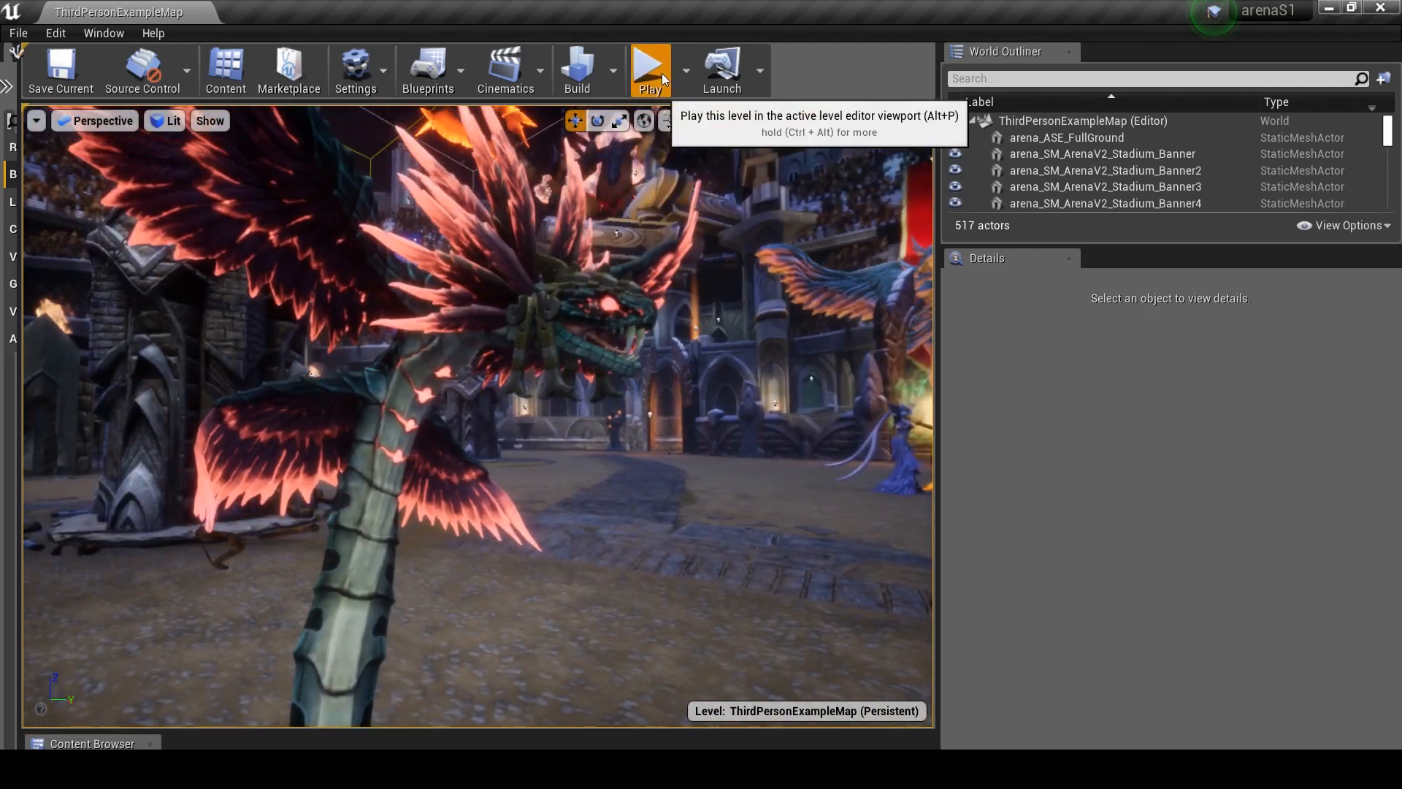
- Run a Play session to view the red-glowing Kukulkans with the player character, then stop
{"action": "left_click", "coordinate": [650, 67]}
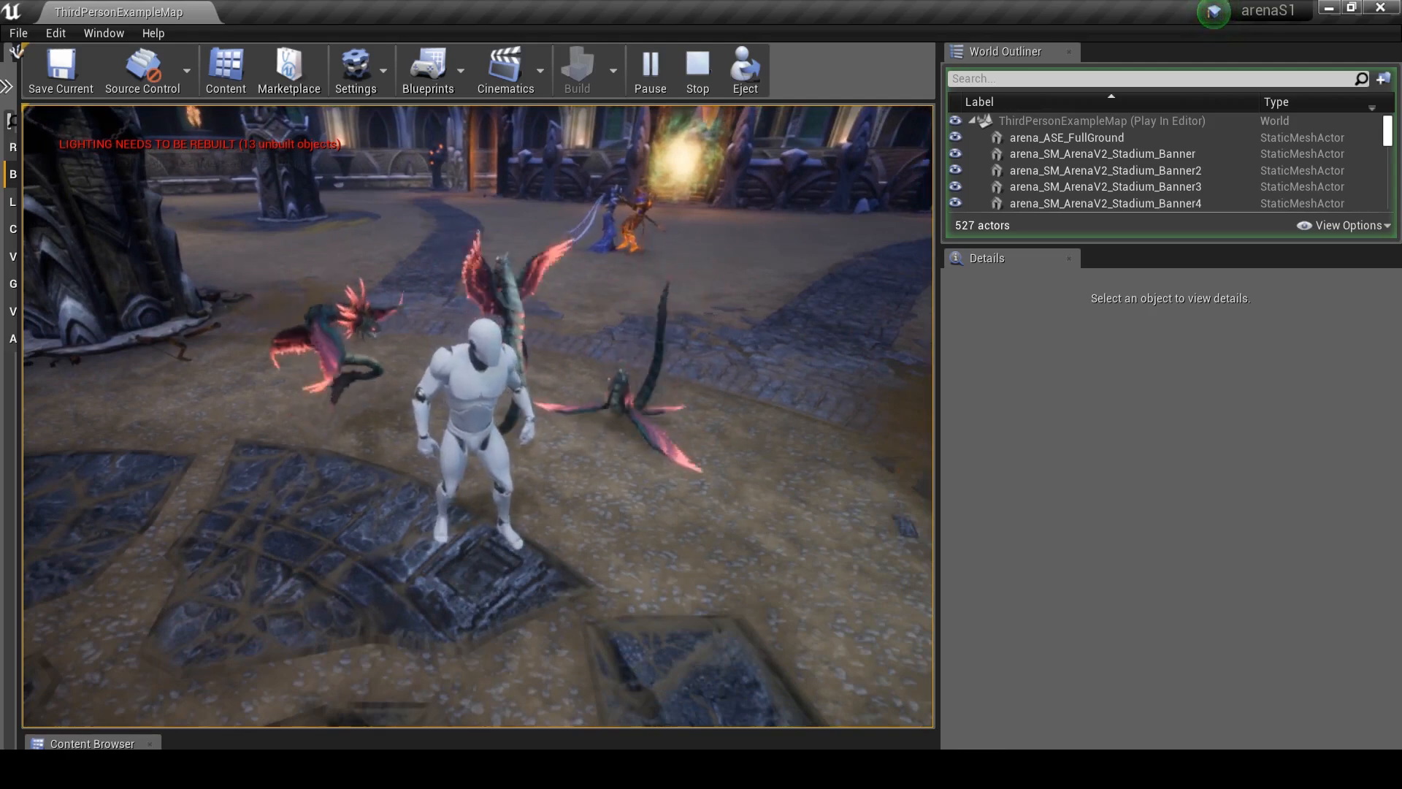
{"action": "left_click", "coordinate": [697, 71]}
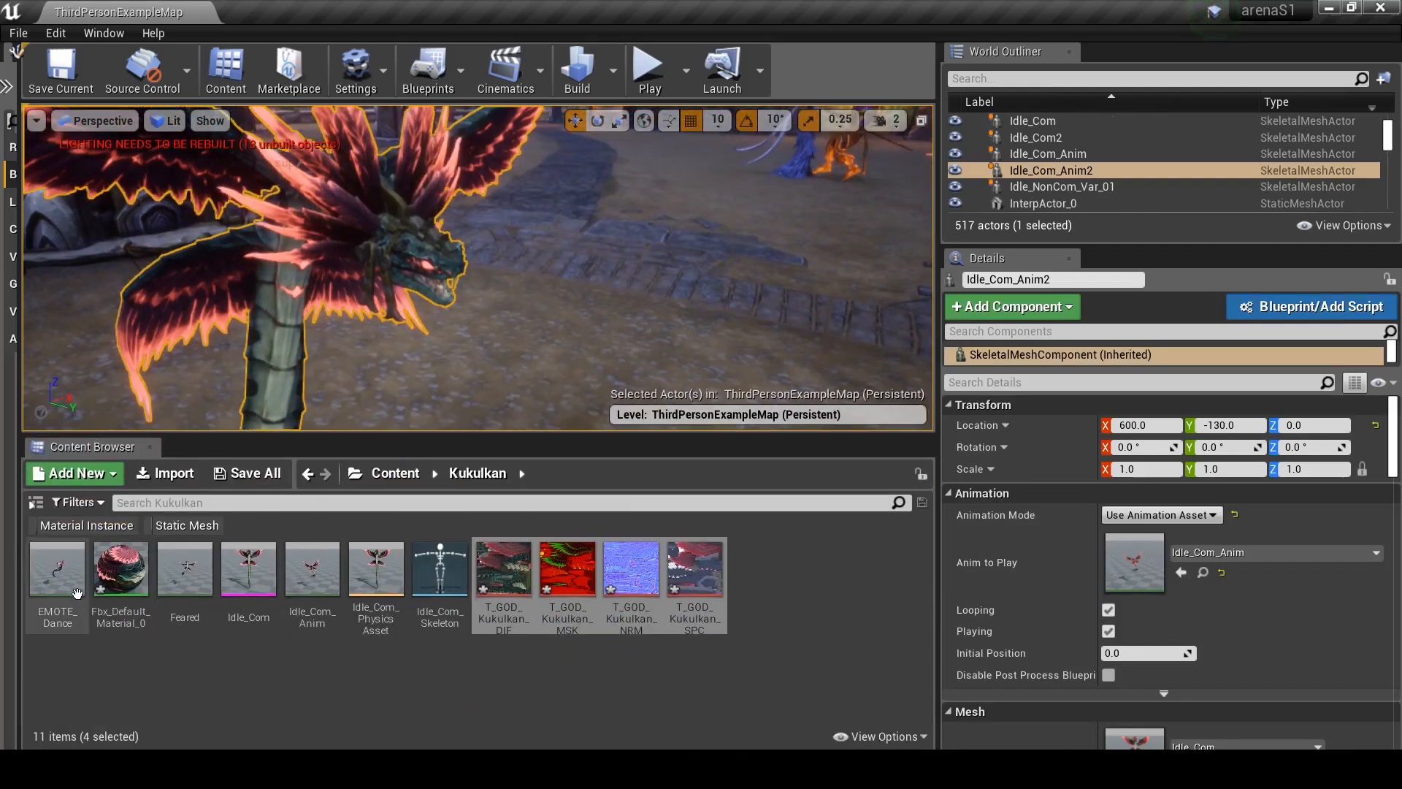
- Reopen Fbx_Default_Material_0 and maximize its Material Editor to show the red Param colour graph
{"action": "double_click", "coordinate": [120, 568]}
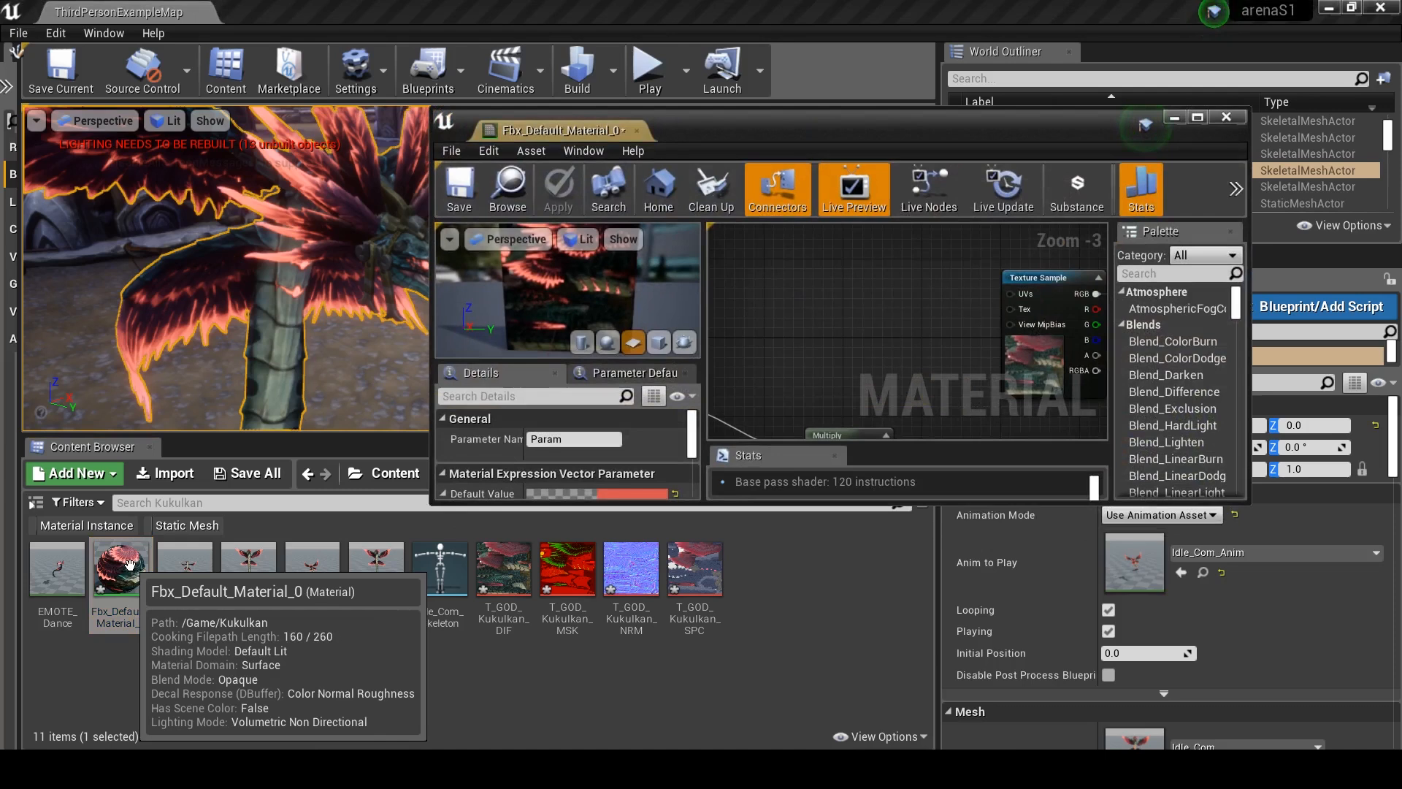
{"action": "mouse_move", "coordinate": [1203, 123]}
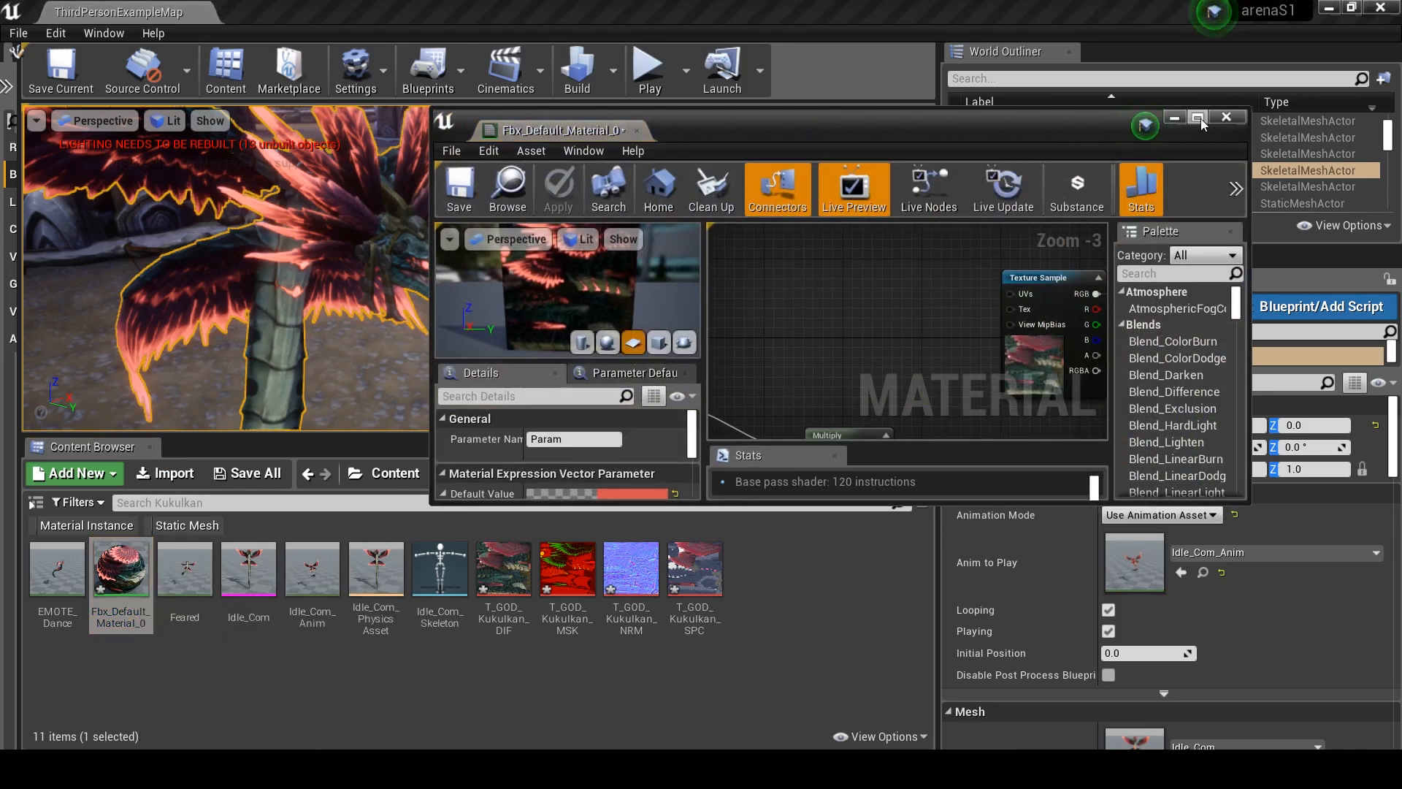
{"action": "left_click", "coordinate": [1199, 118]}
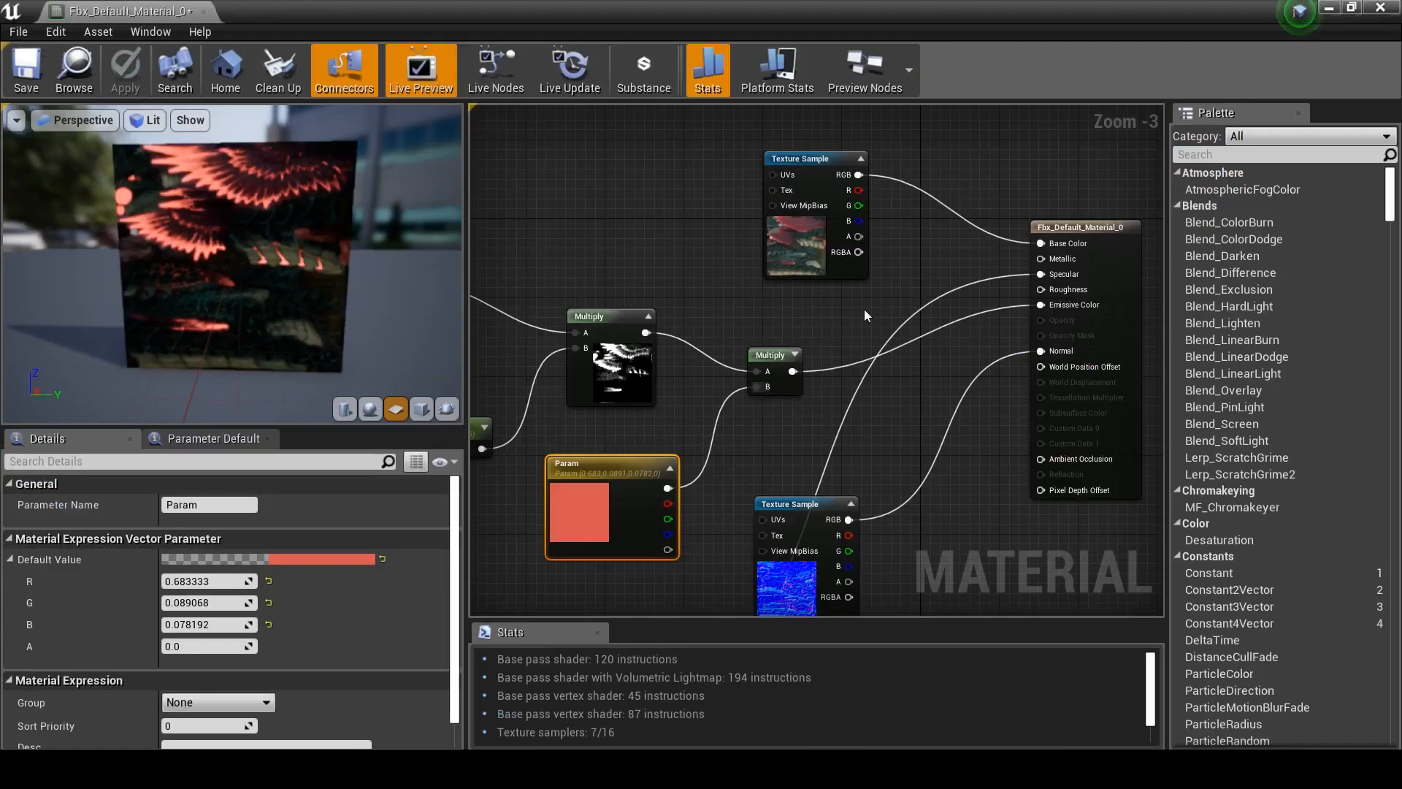